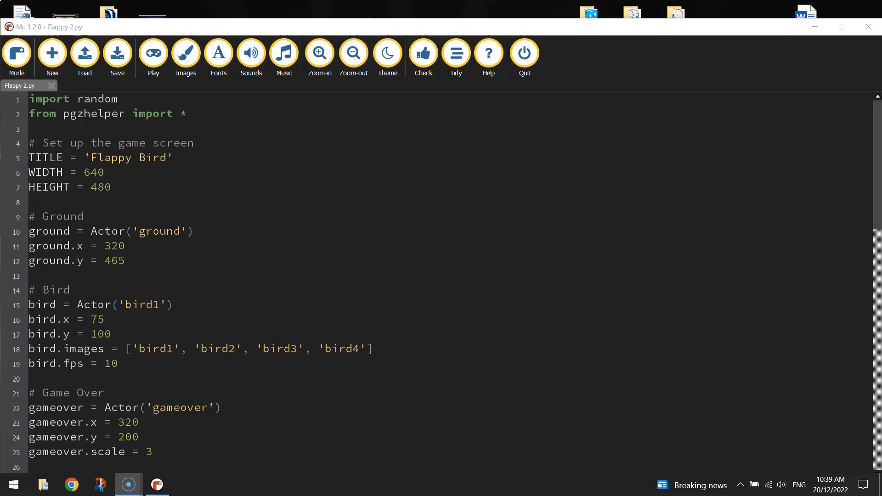
mouse_move(318, 452)
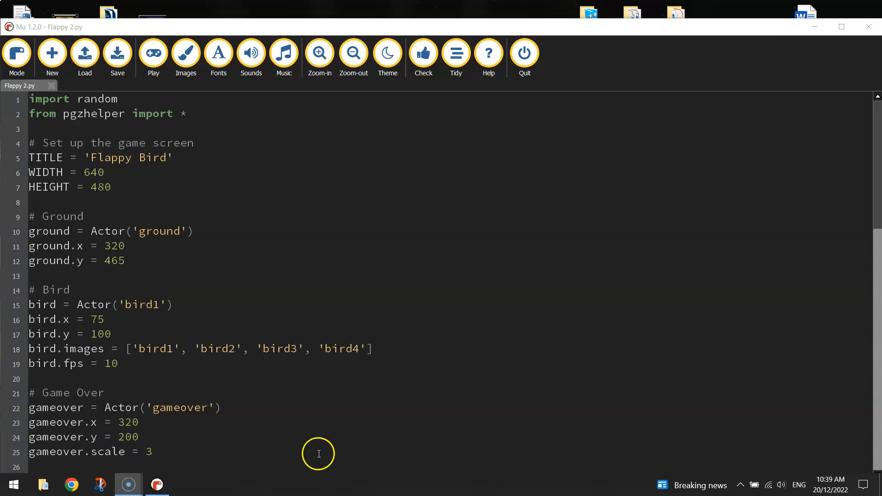
mouse_move(164, 31)
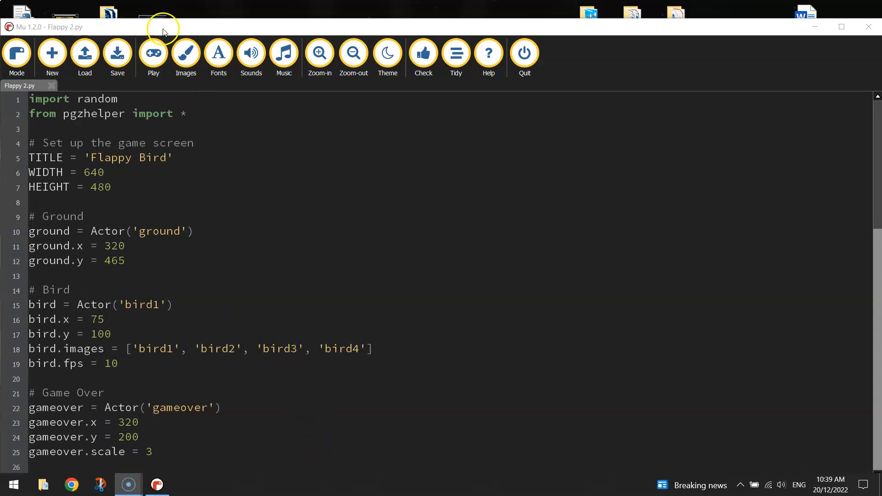
Run the Flappy Bird game to test it, then stop the run and dismiss its output
click(154, 53)
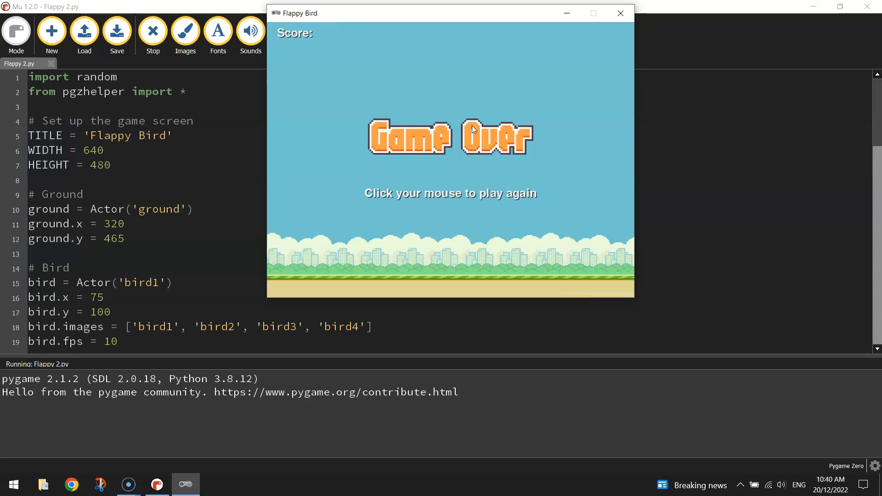
mouse_move(385, 81)
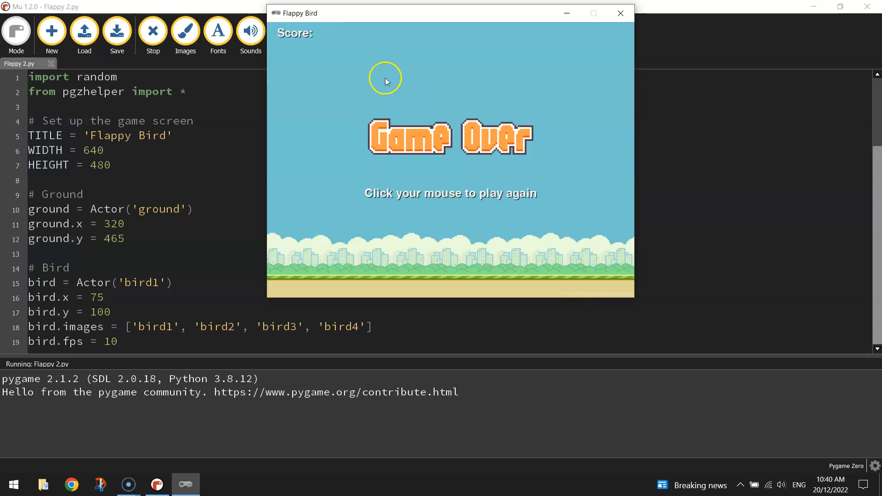
click(482, 159)
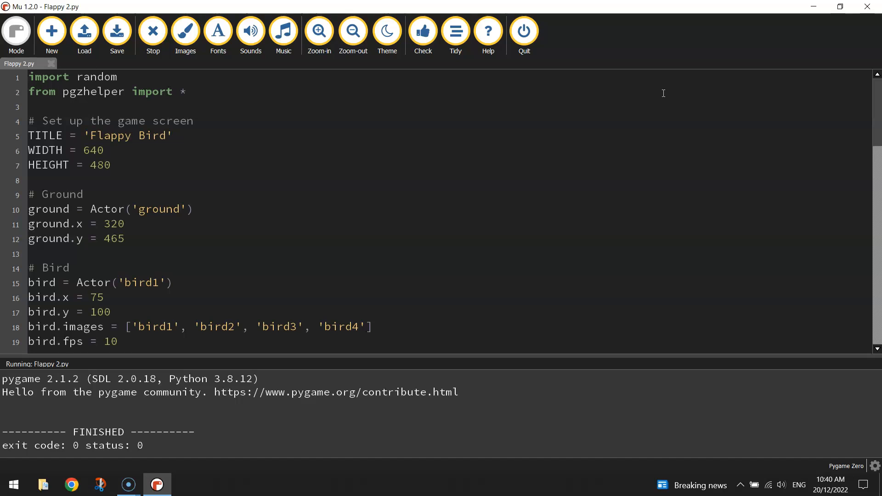
click(153, 30)
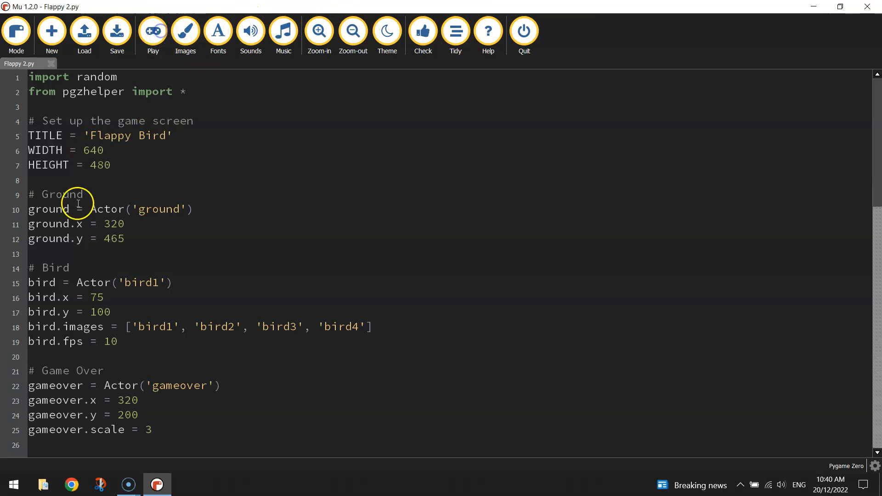
scroll(down, 3)
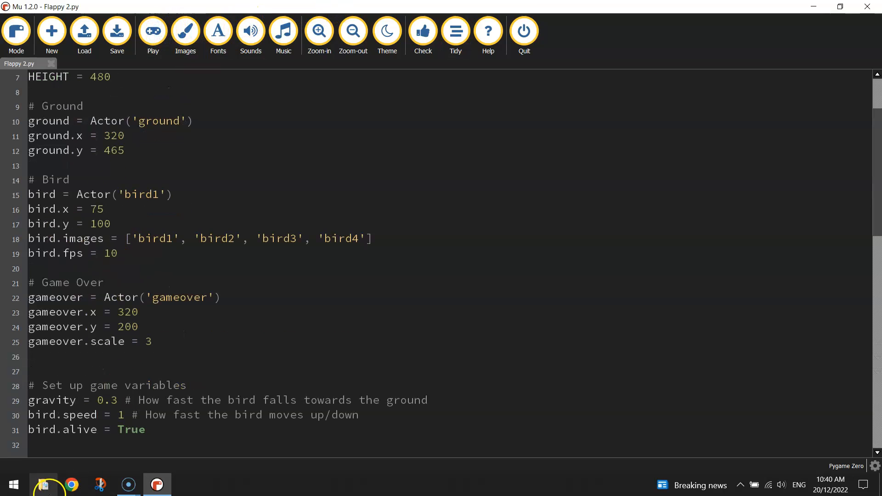
mouse_move(349, 287)
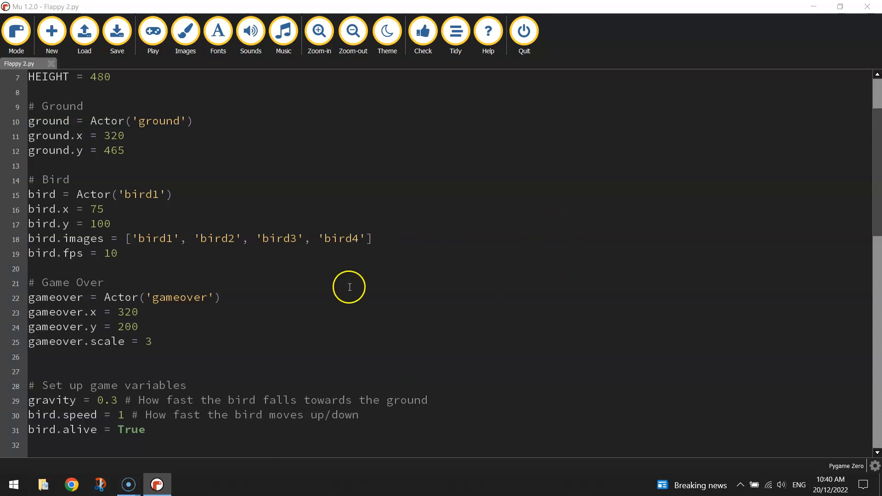
Browse the Flappy Bird images folder to check the bottom and top pipe images, then return to Mu
click(185, 484)
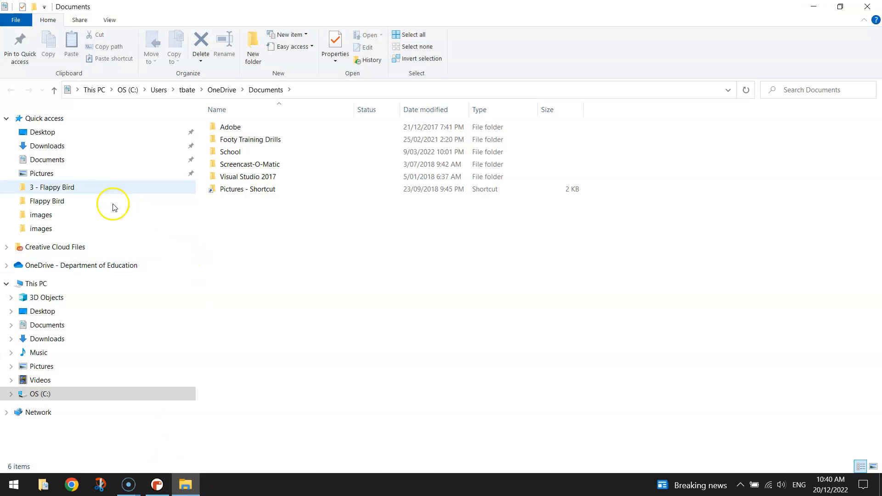
click(42, 132)
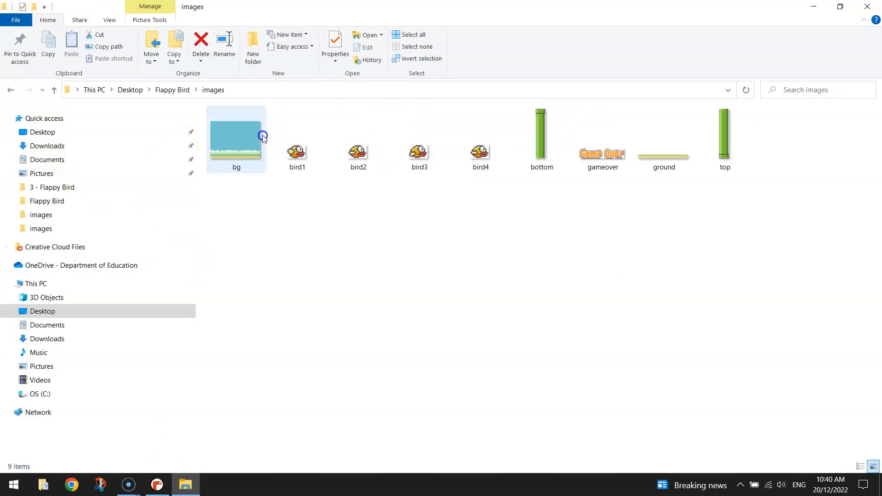
click(540, 138)
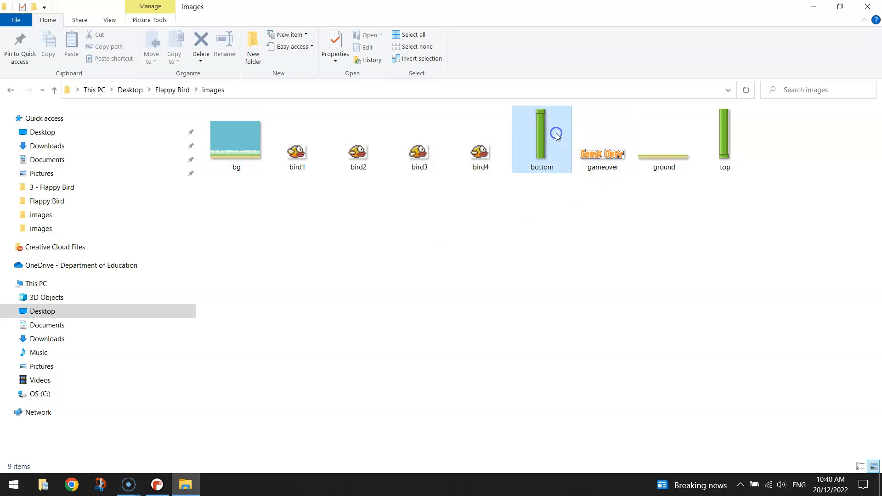
click(725, 139)
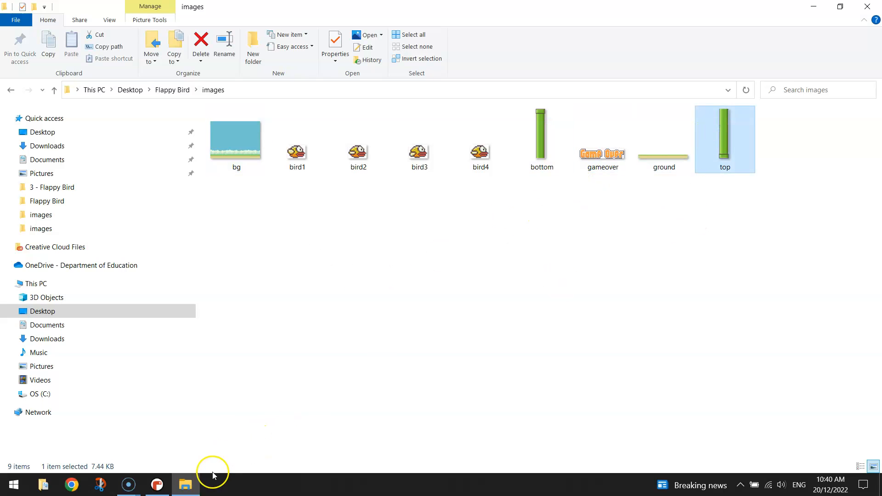
click(157, 485)
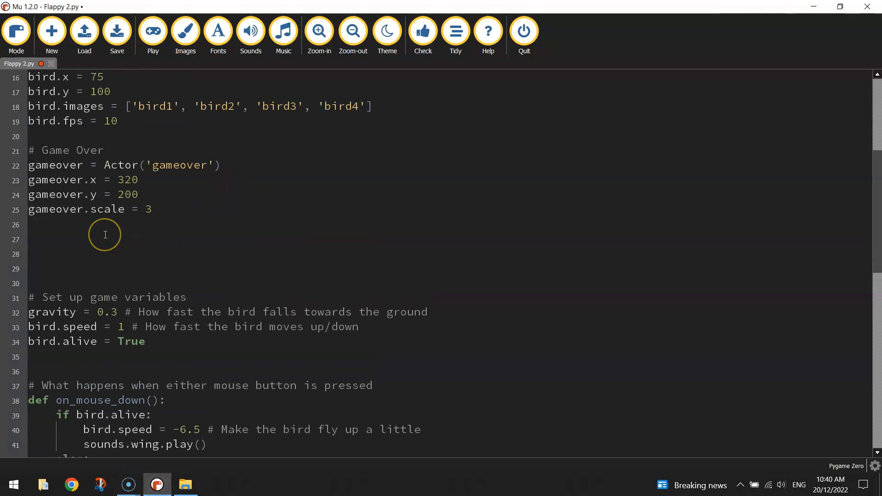
Write a # Pipes section with top_pipe = Actor('top') and begin bottom_pipe with 'bottom'
text(# Pipes)
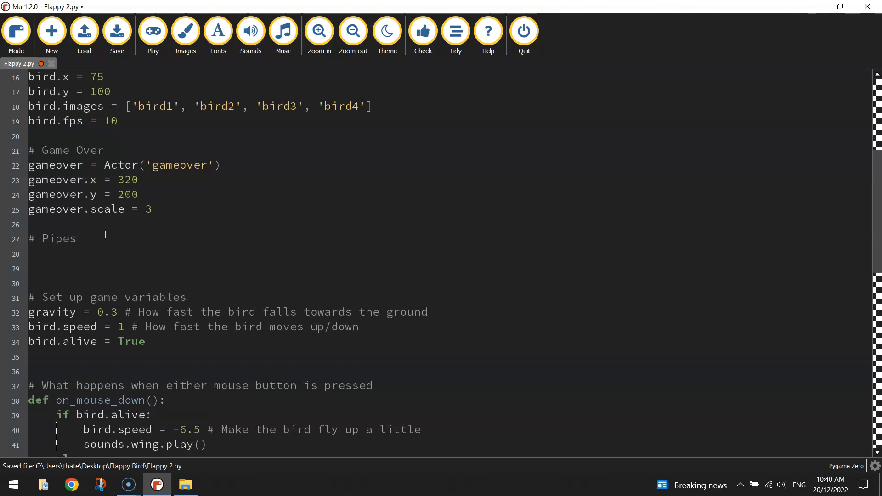
text(top)
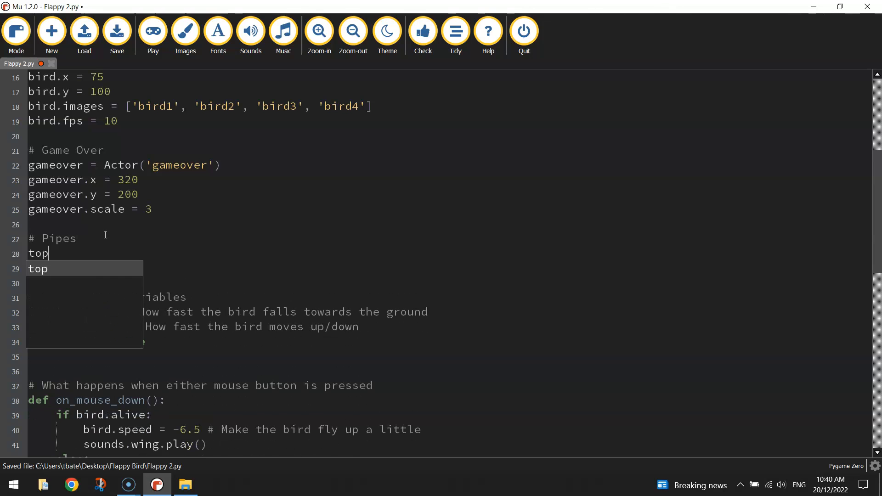
text(_pipe =)
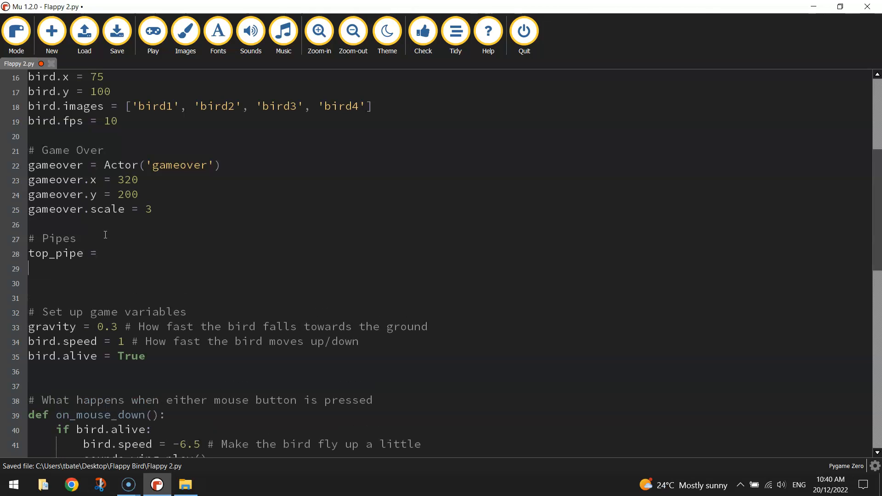
text(bottom_)
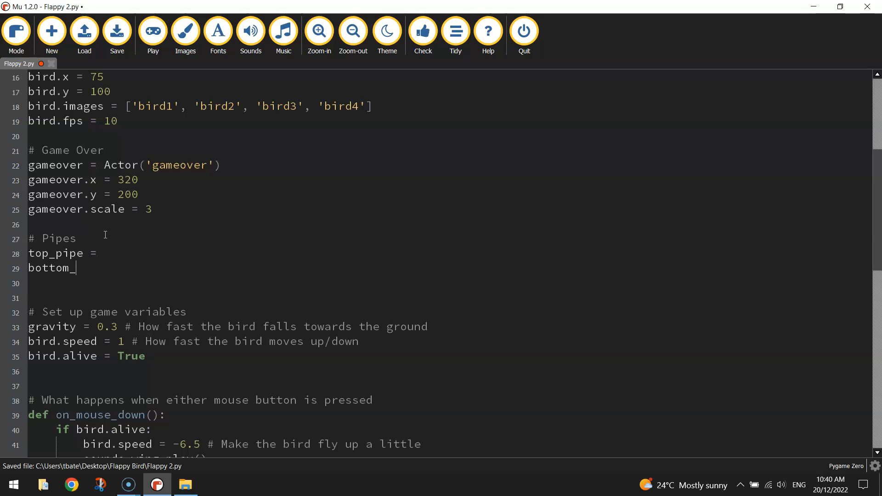
text(pipe =)
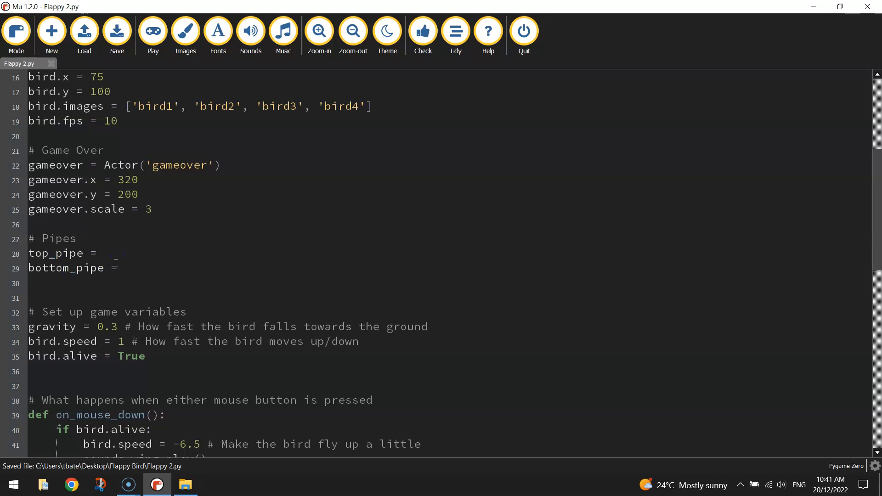
text(Actor(')
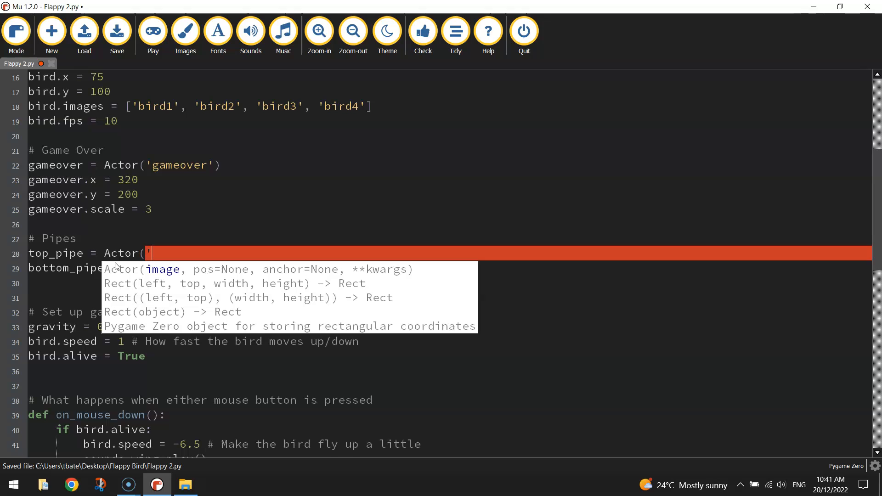
text(top'))
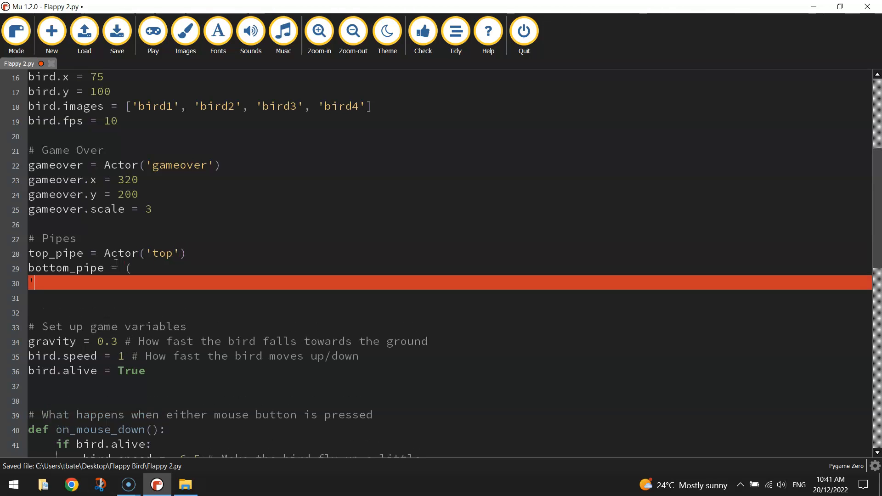
text('bottom'))
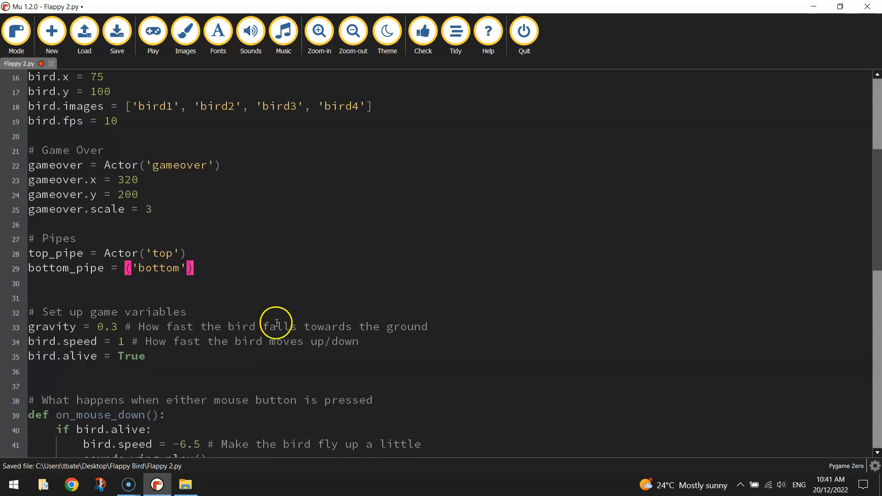
Glance at the bottom pipe image name in File Explorer and switch back to Mu
click(185, 485)
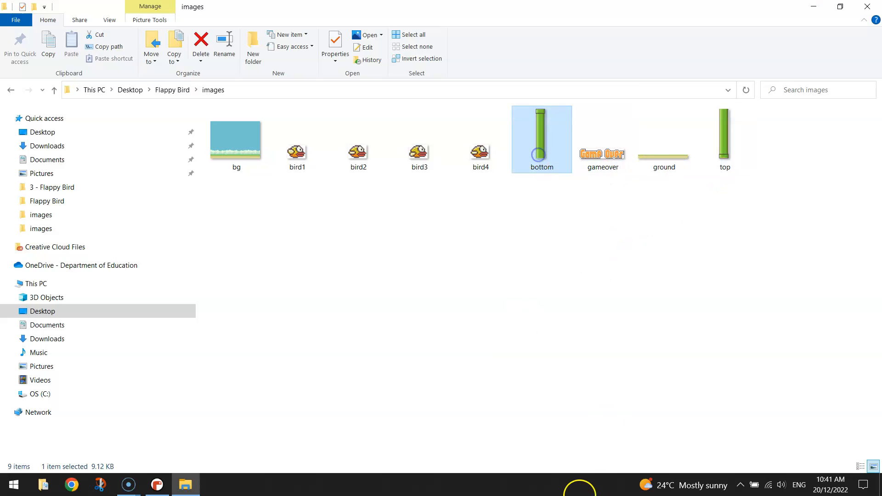
click(156, 484)
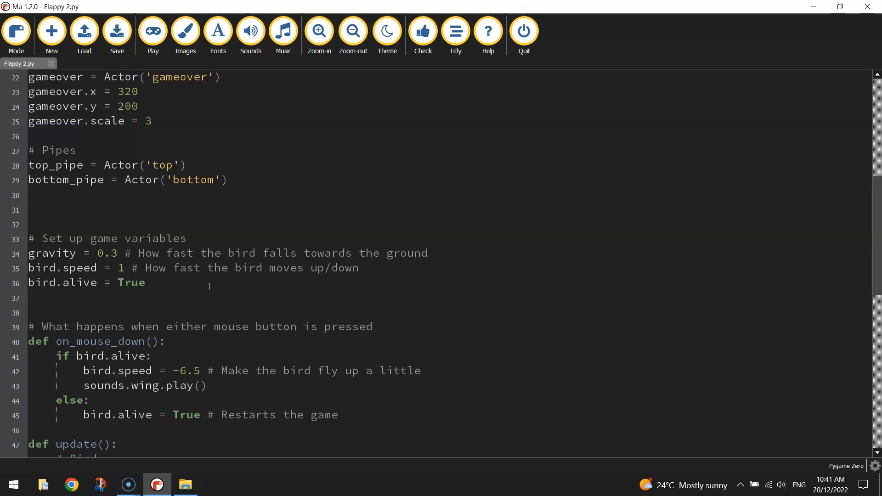
Set top_pipe.x = 640 and top_pipe.y = -100, ending on a new line below
text(top_pipe.)
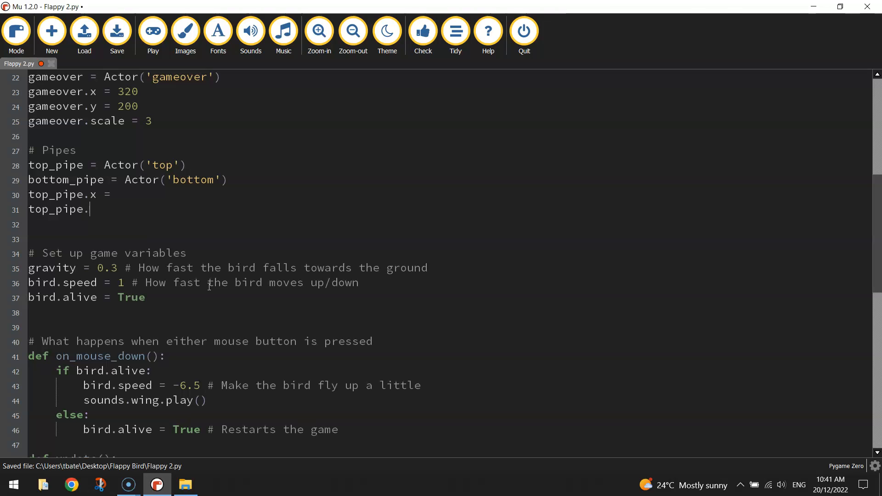
text(y =)
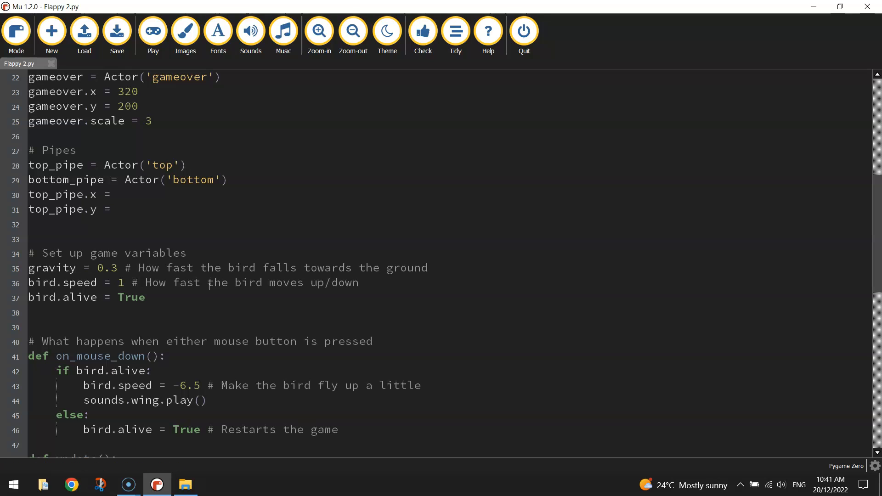
scroll(up, 3)
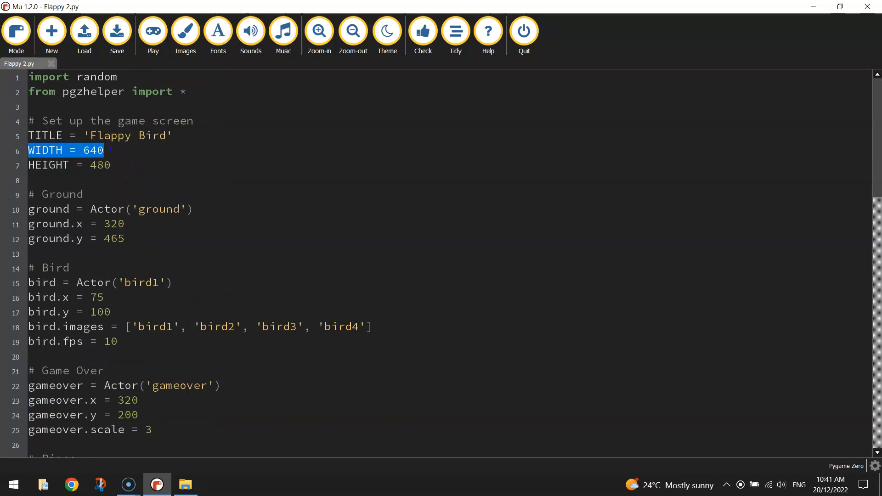
scroll(down, 3)
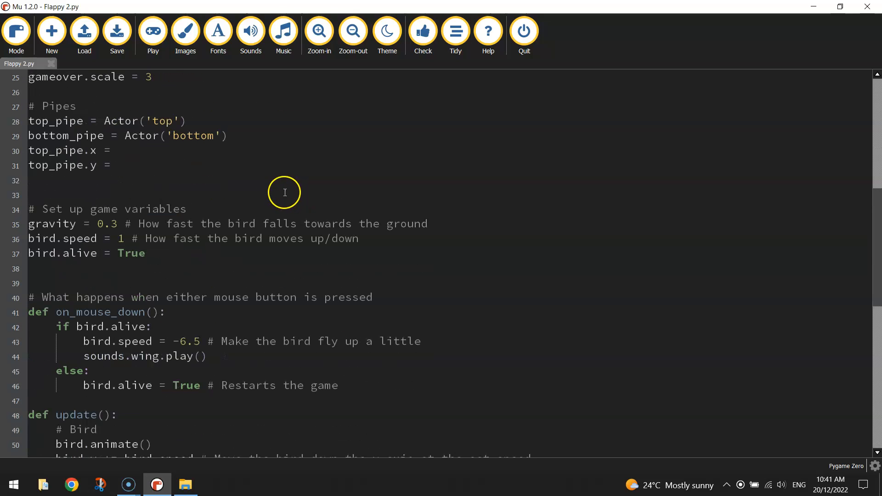
mouse_move(165, 156)
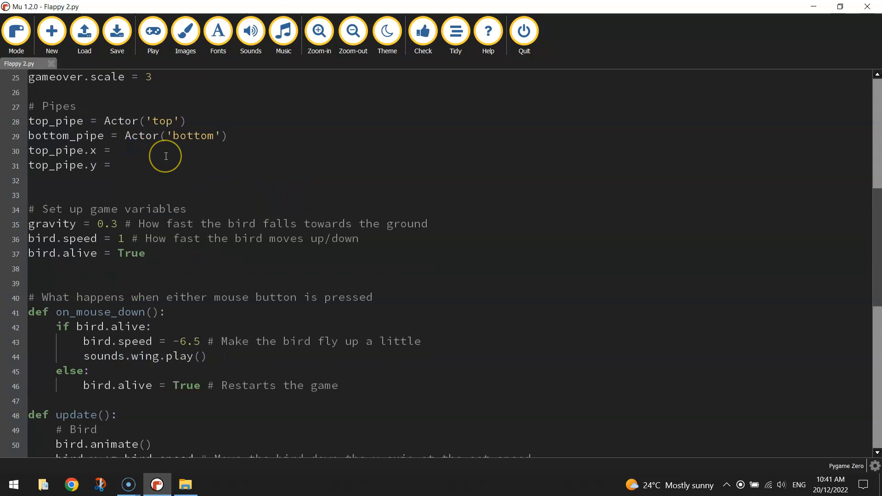
text(640)
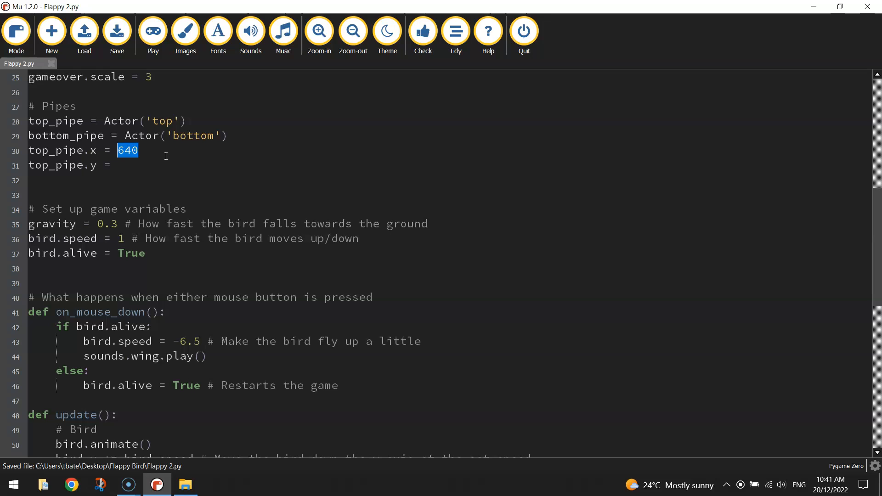
text(WIDTH)
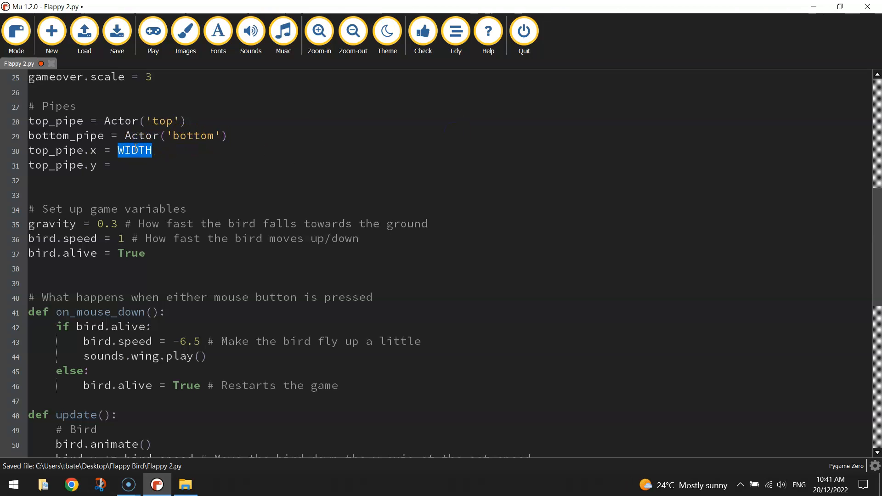
text(640)
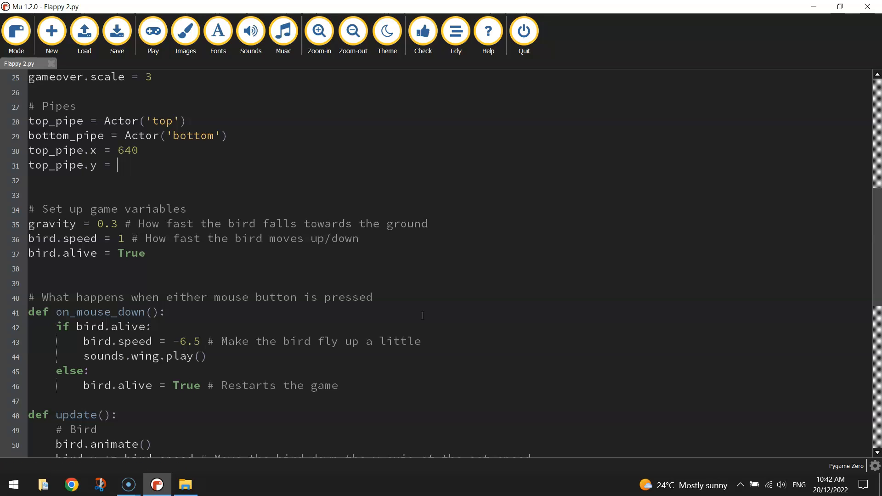
text(-100)
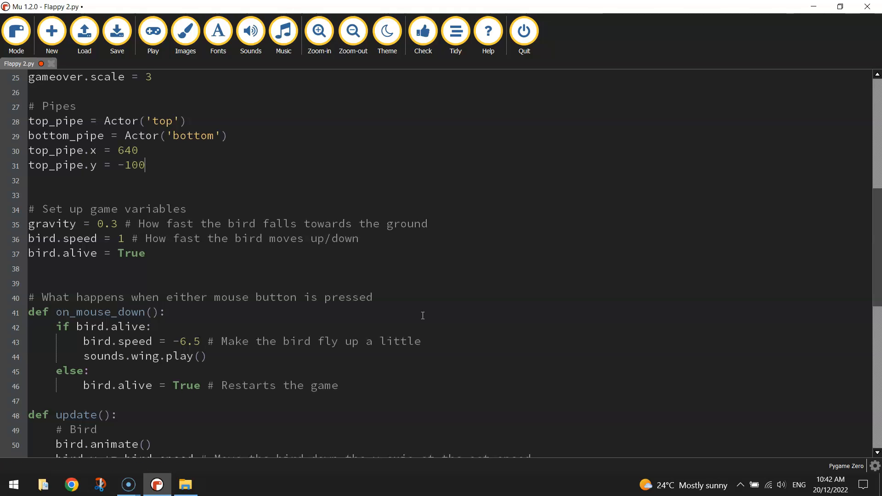
click(117, 31)
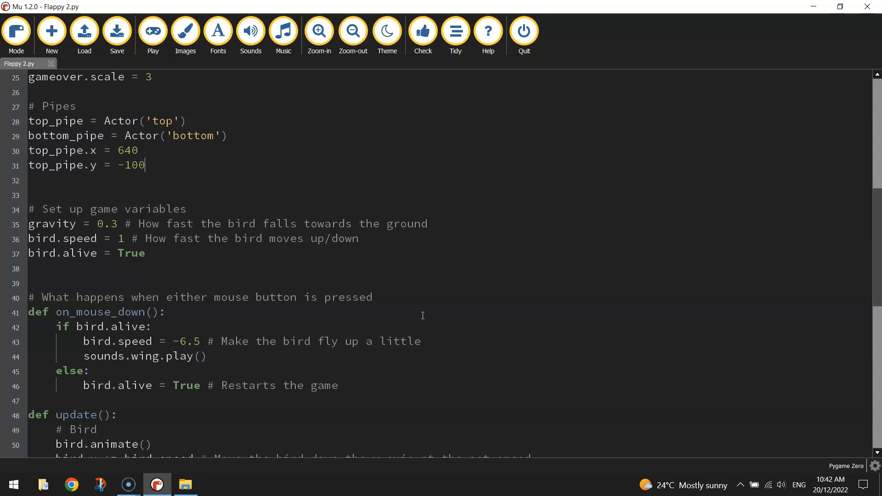
key(Return)
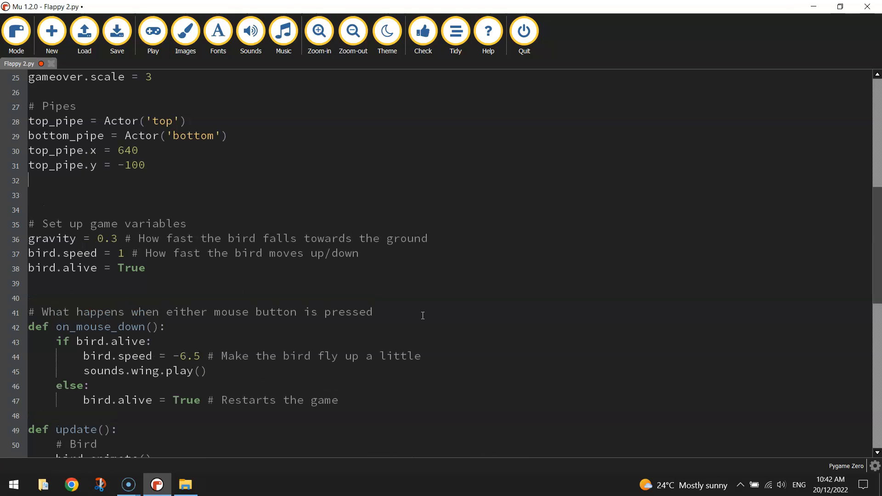
Add bottom_pipe.x = 640 below the top pipe lines and highlight that line
click(117, 31)
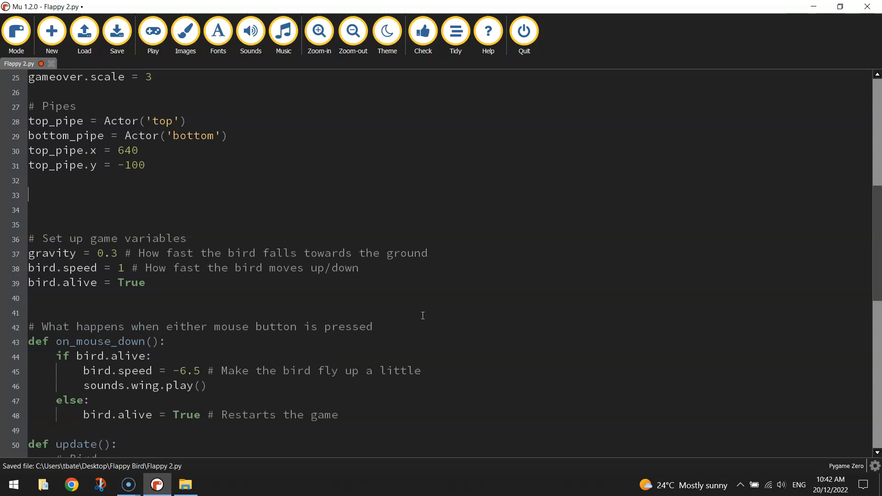
text(bottom_pipe)
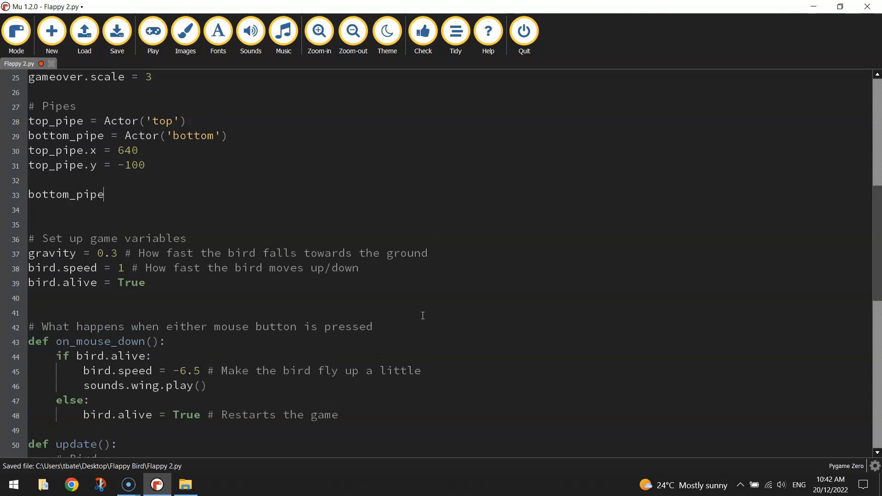
text(.x =)
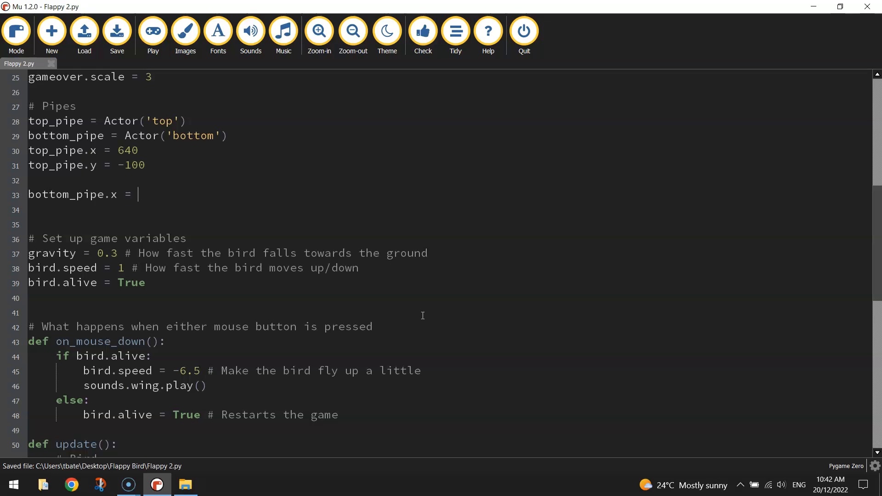
text(640)
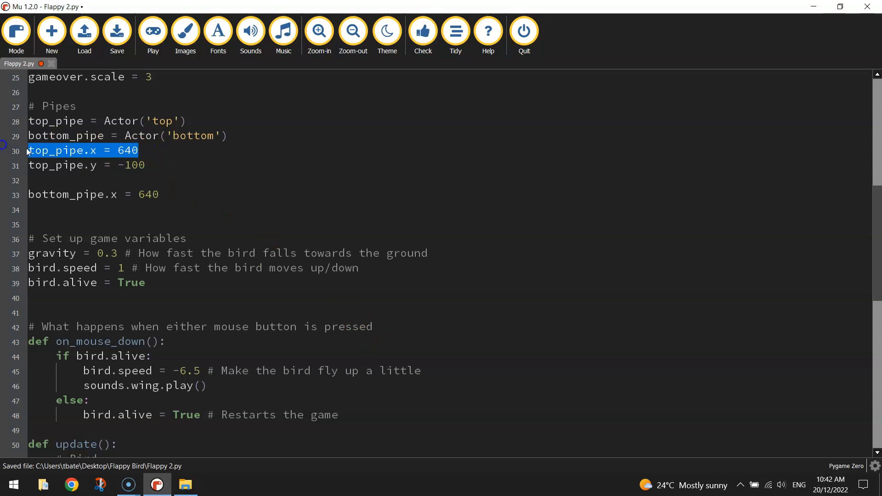
click(159, 194)
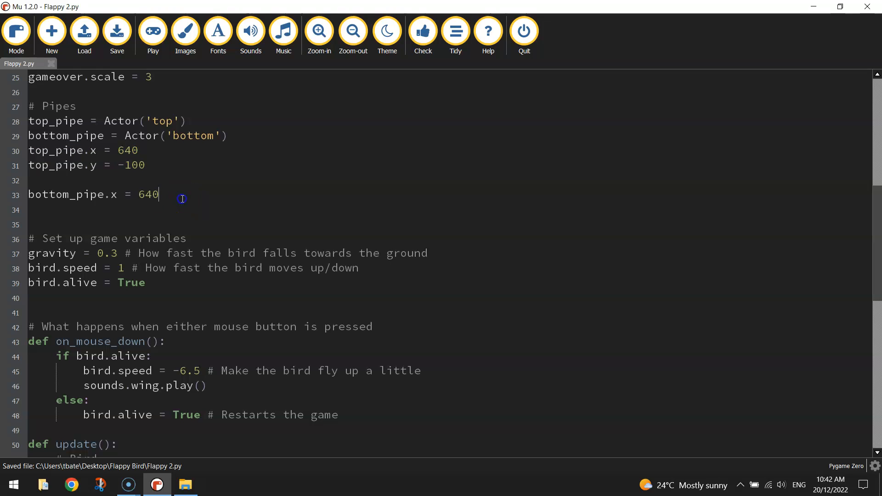
triple_click(92, 194)
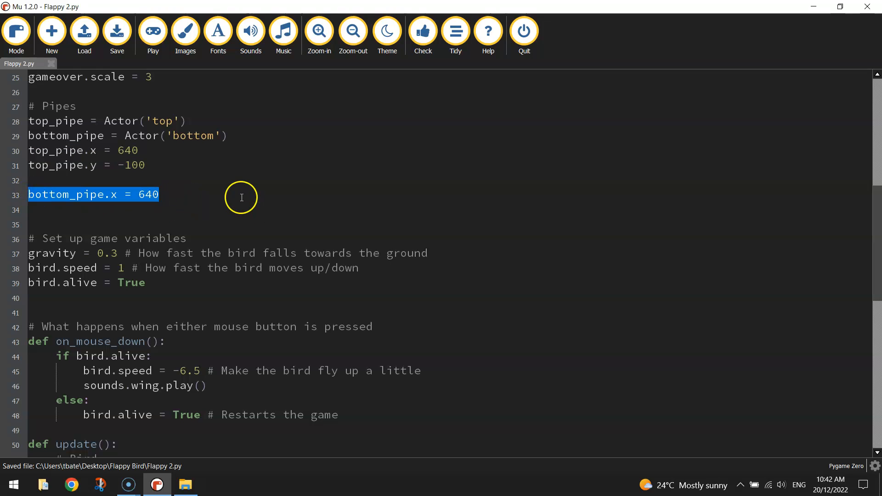
mouse_move(274, 91)
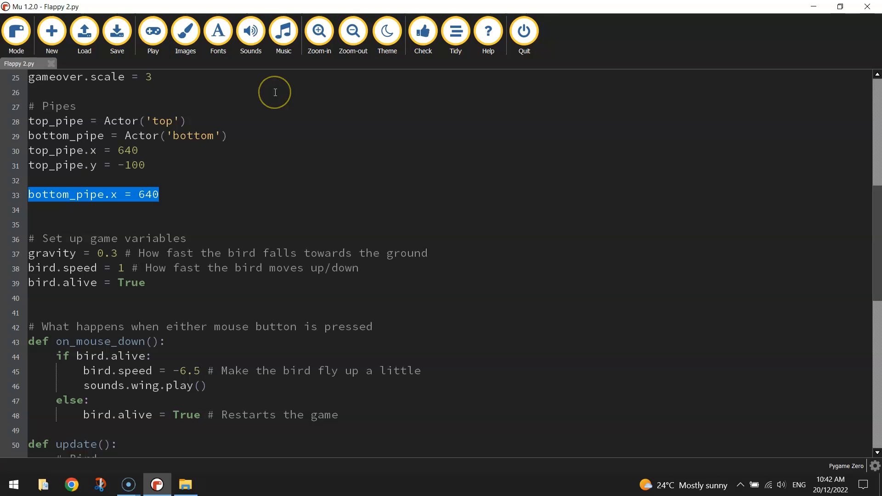
mouse_move(274, 92)
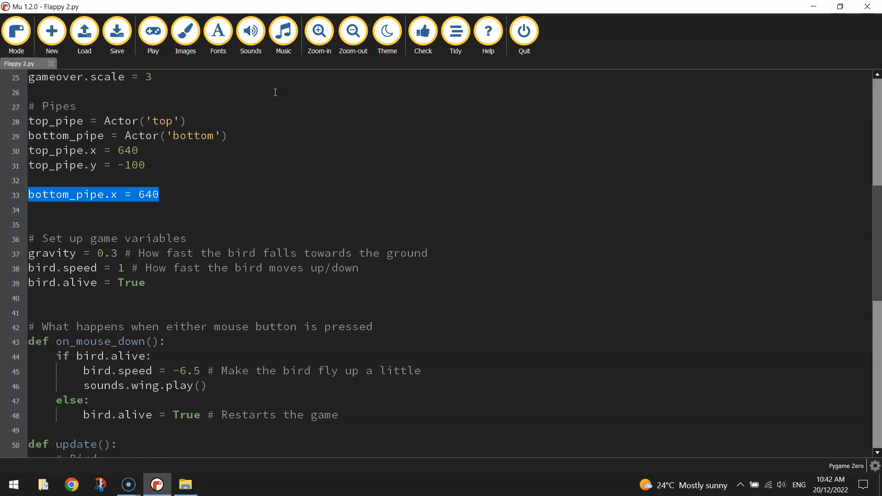
mouse_move(204, 218)
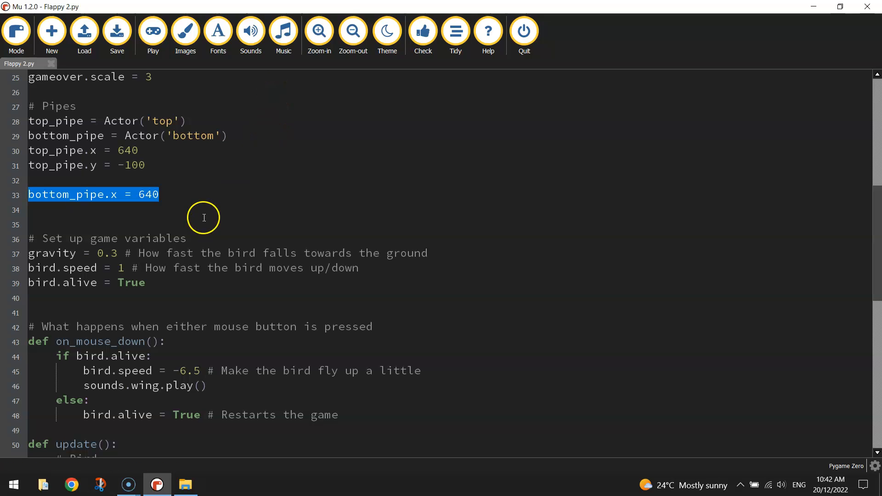
Insert gap = 100 on the empty line between the top and bottom pipe settings
click(194, 198)
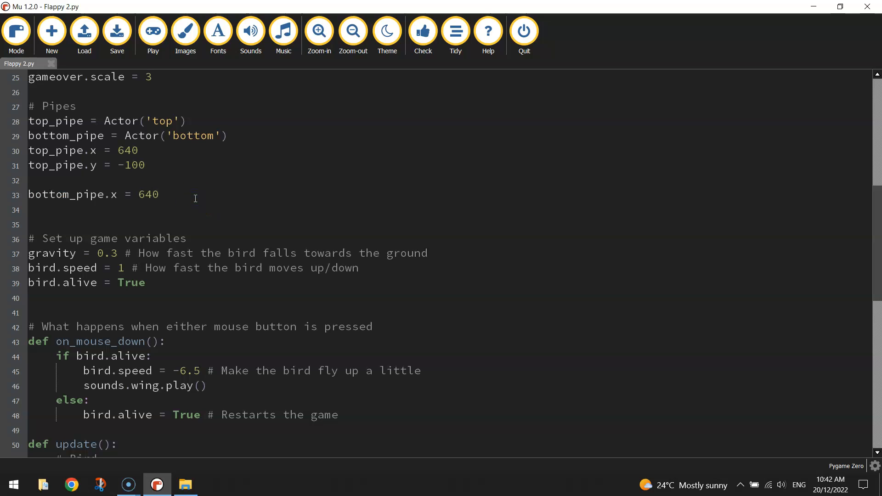
text(gap =)
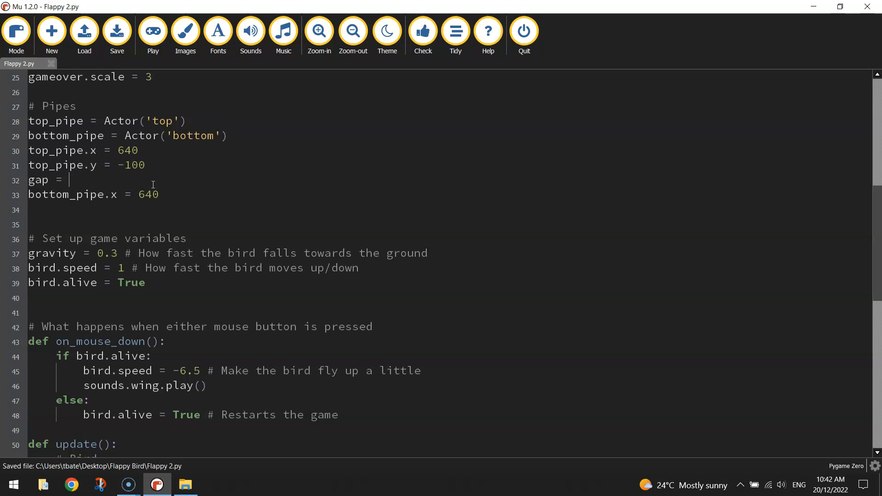
text(100)
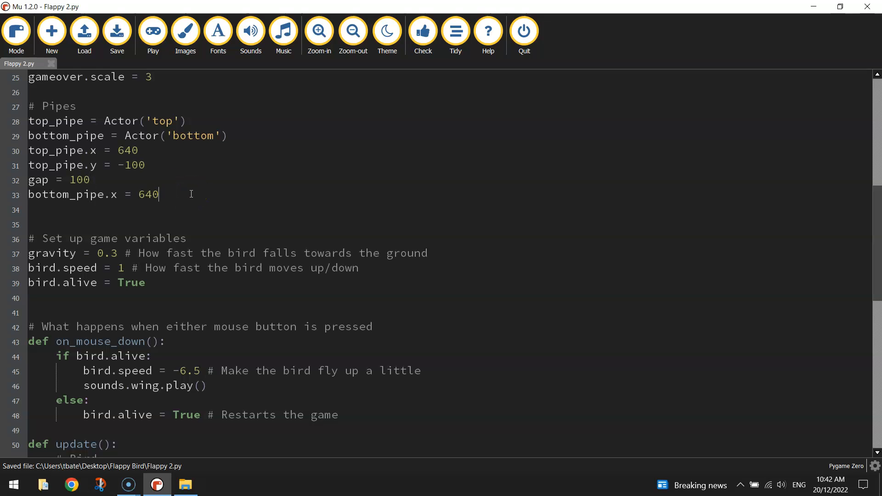
Add bottom_pipe.y = top_pipe.height + gap after the bottom pipe's x position
key(Delete)
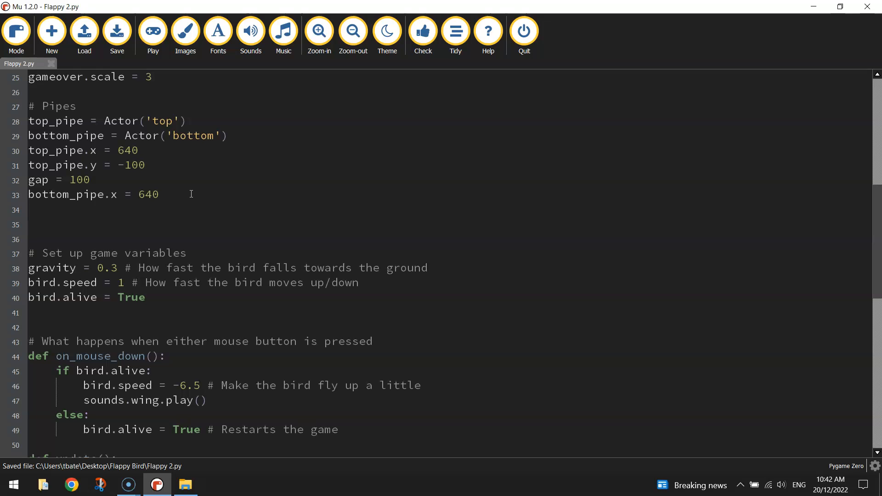
text(bottom_pipe.y =)
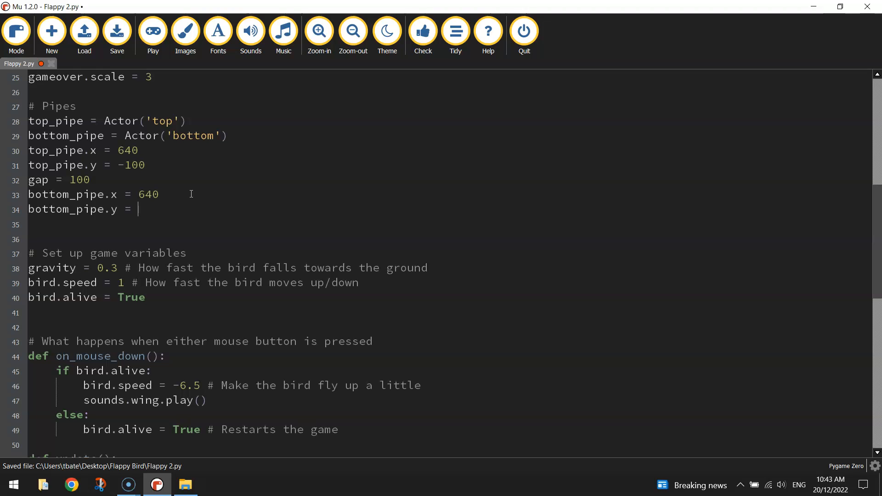
text(top)
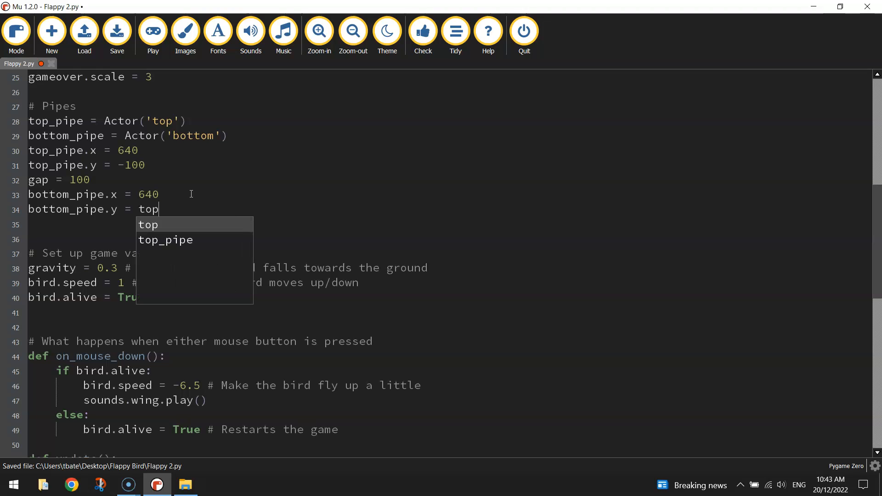
key(Escape)
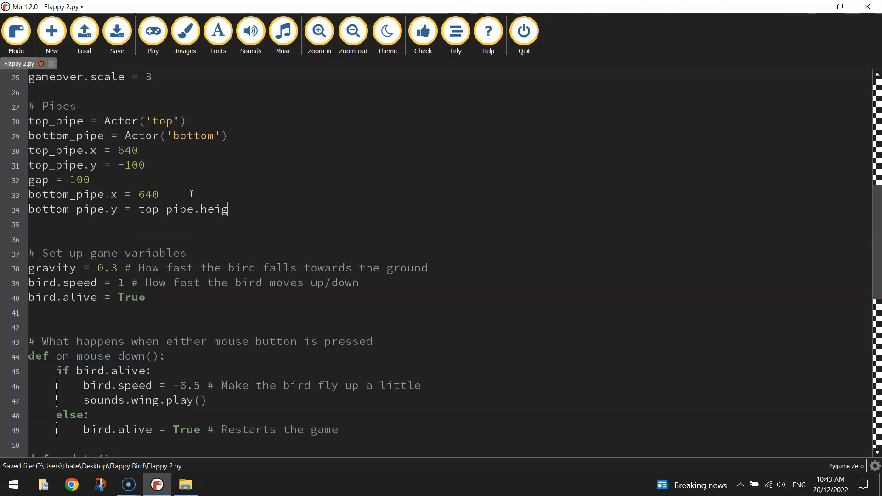
text(ht)
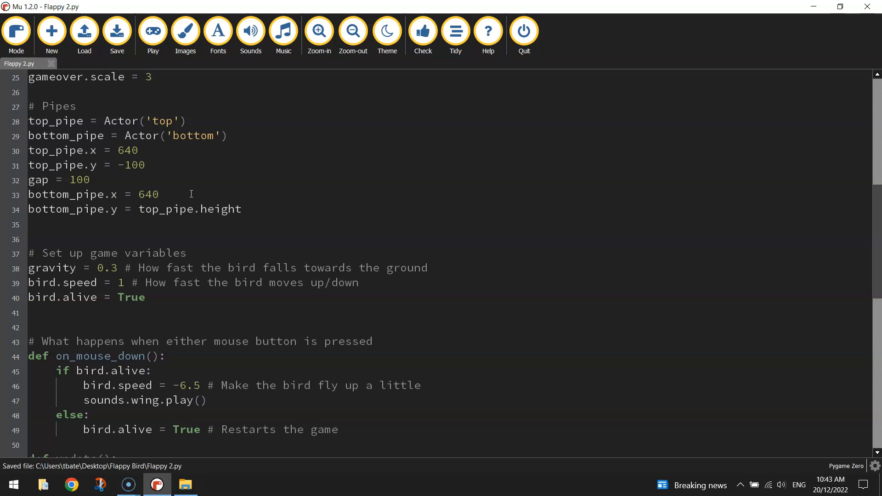
text(+)
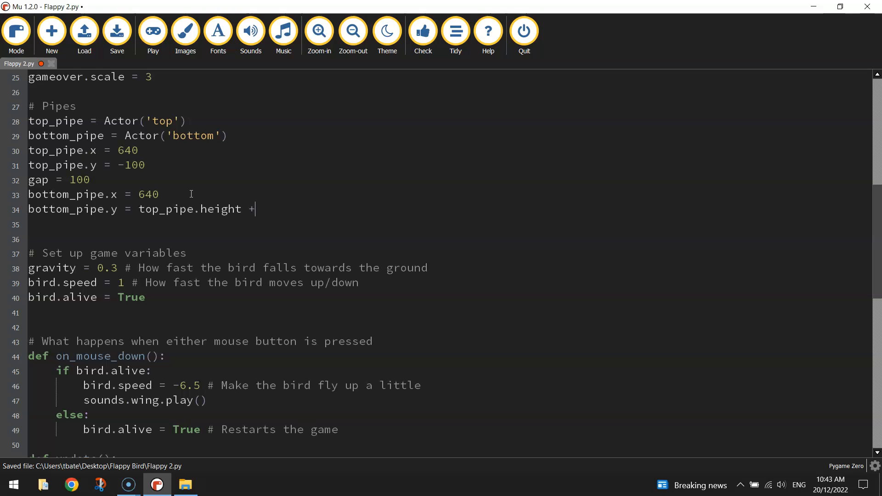
text(gap)
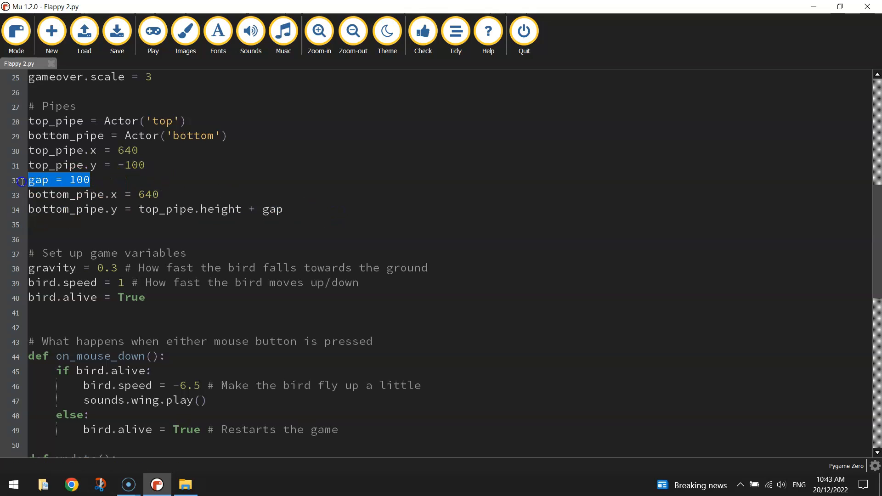
click(366, 225)
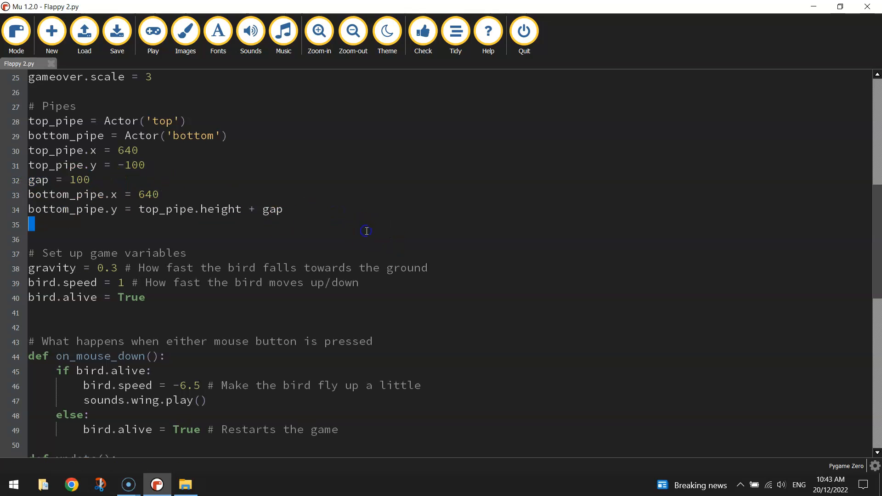
mouse_move(304, 207)
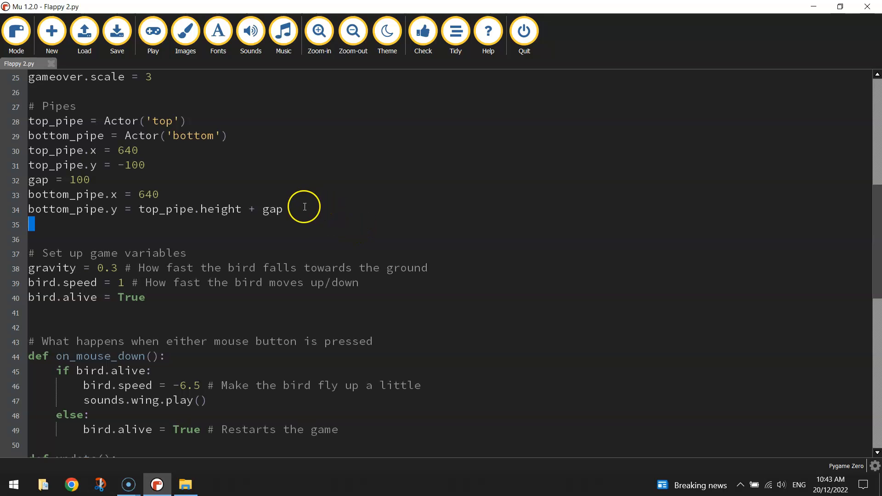
mouse_move(424, 206)
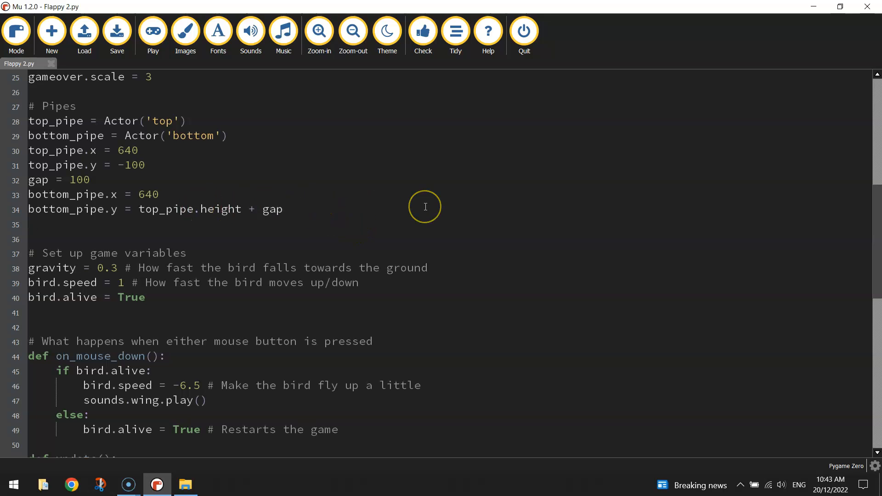
mouse_move(424, 207)
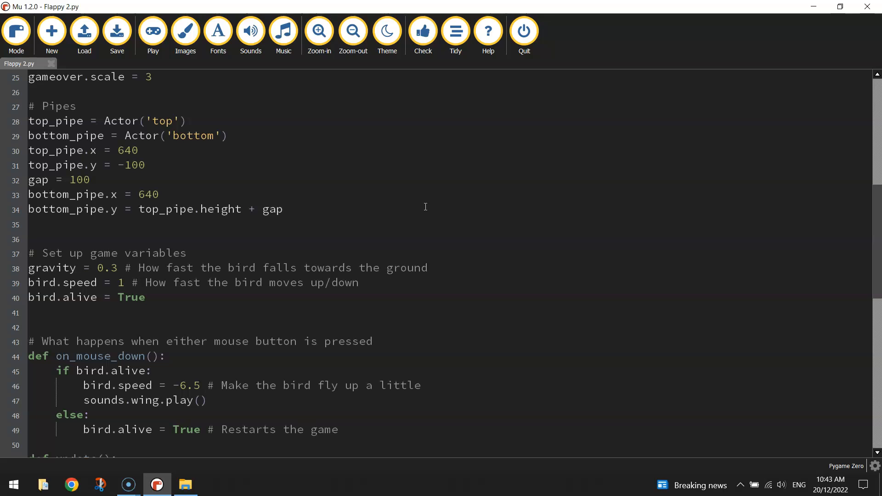
click(283, 209)
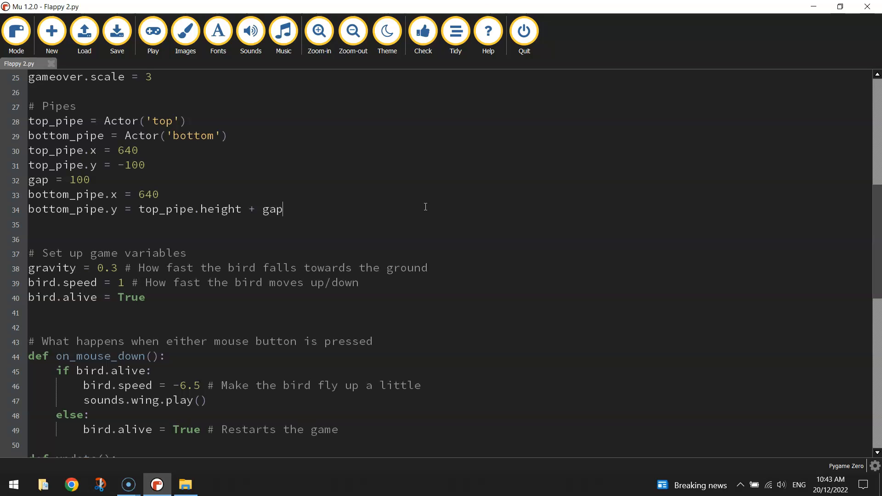
Add top_pipe.draw() and bottom_pipe.draw() in draw() before bird.draw() and save
scroll(down, 3)
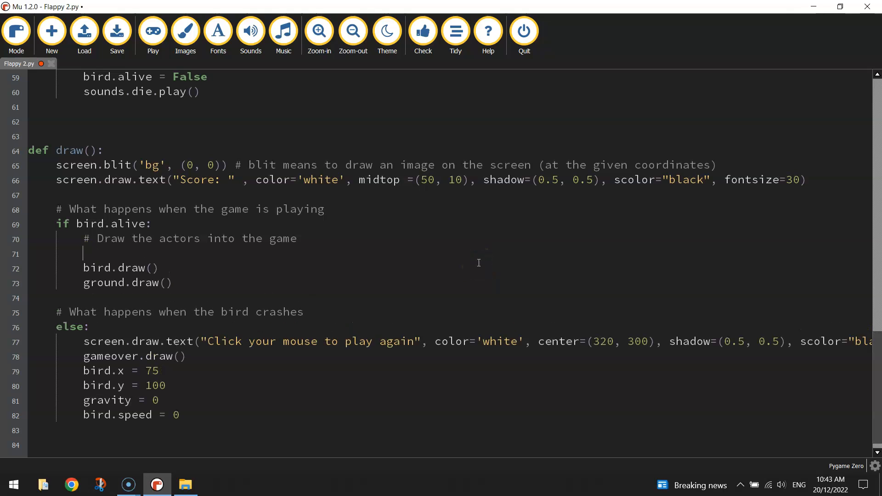
text(top_pipe.draw()
text(bottom_pipe.draw())
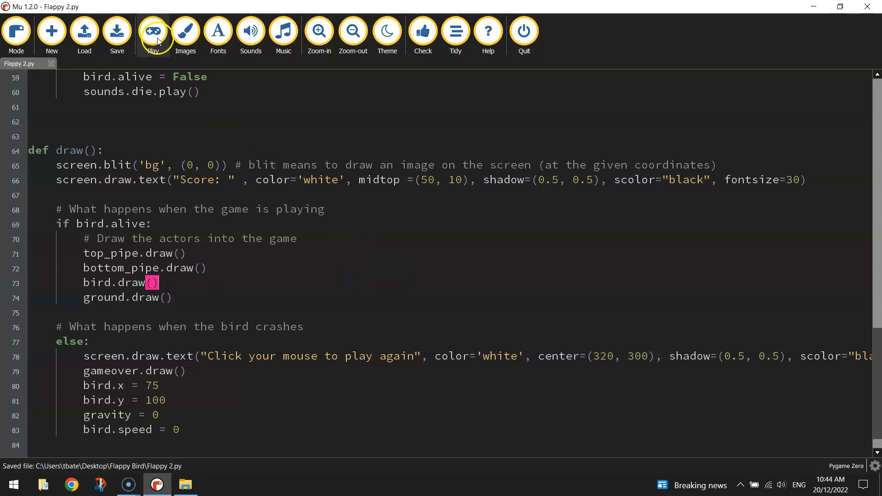
click(154, 30)
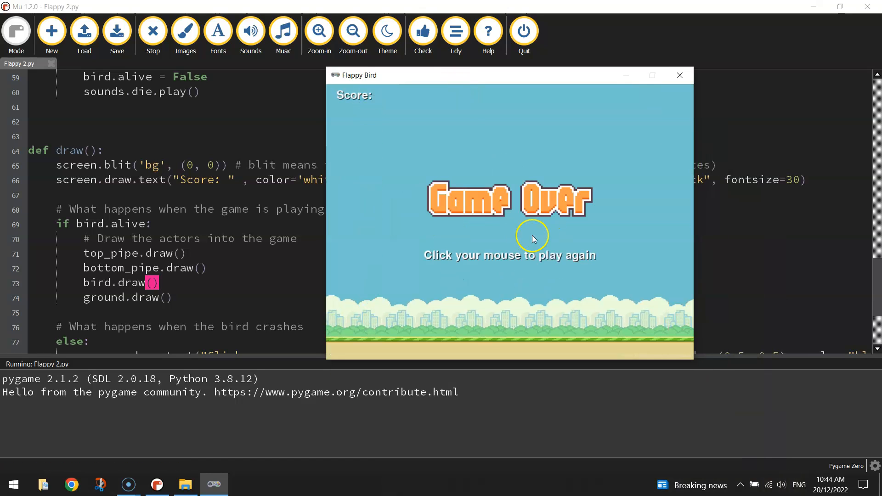
mouse_move(699, 298)
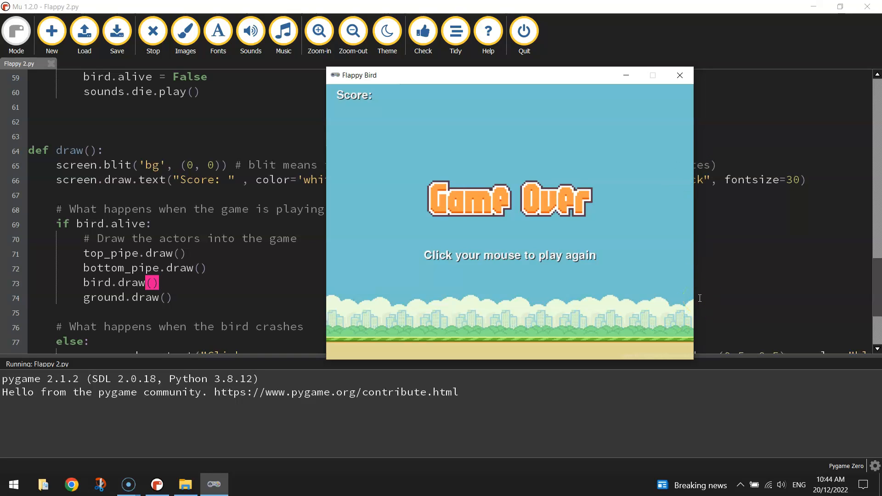
mouse_move(701, 122)
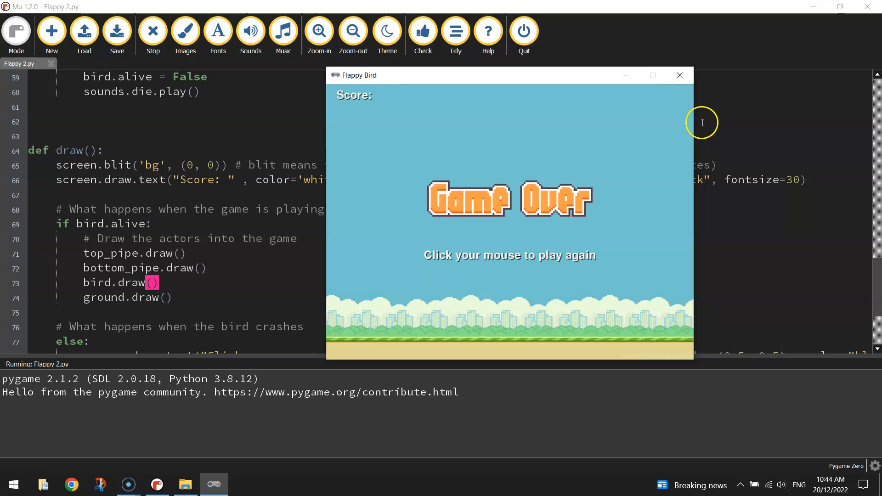
mouse_move(689, 365)
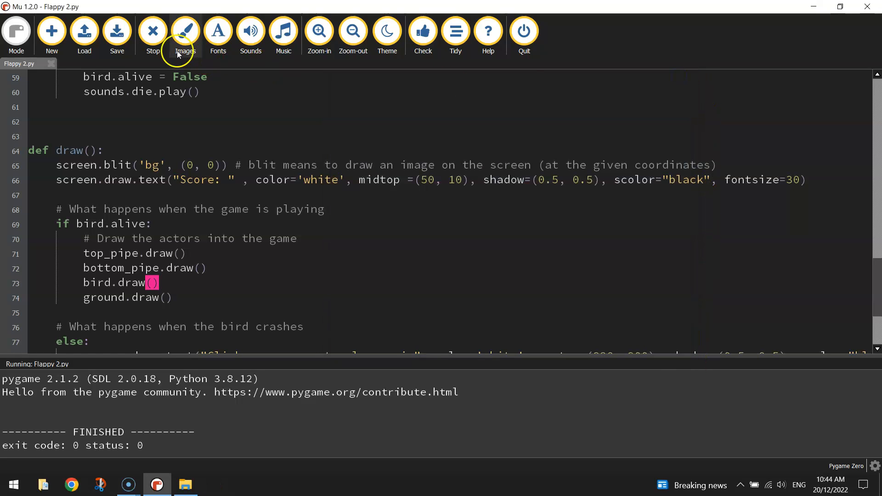
click(153, 31)
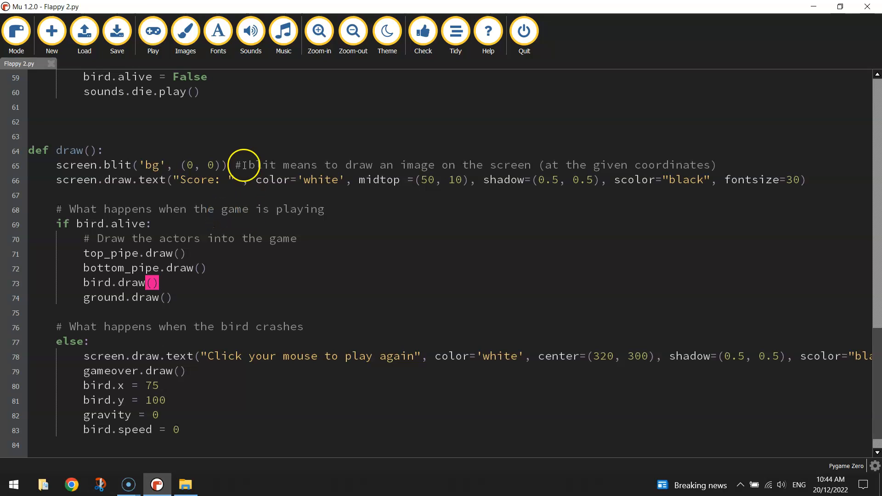
Add scroll_speed = -4 after bird.alive, commented as the pipes' speed across the screen
scroll(up, 3)
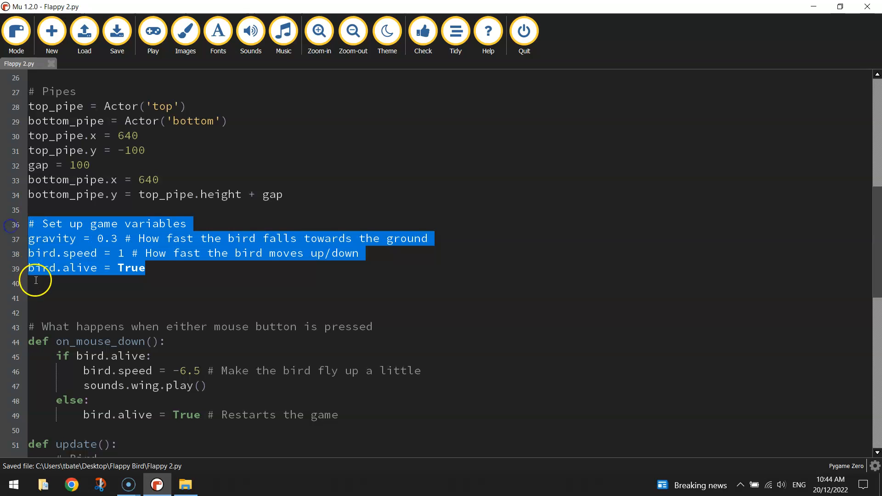
text(scroll)
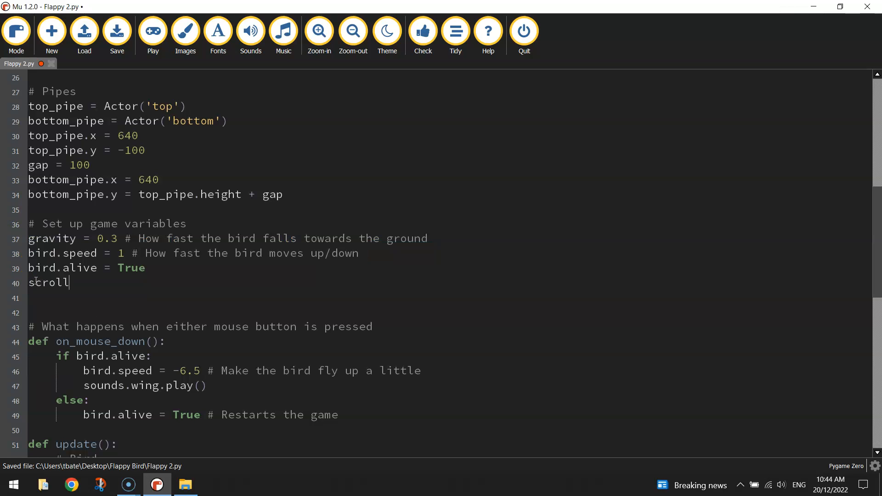
text(_speed)
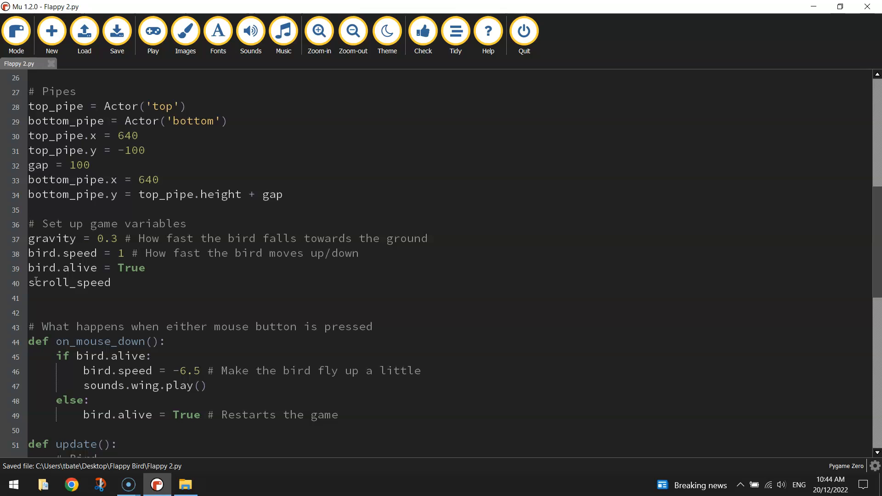
text(=)
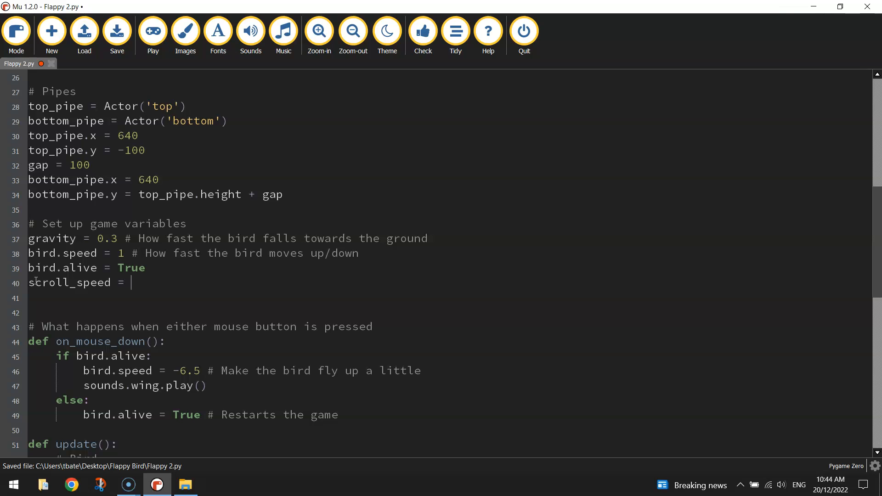
text(-4)
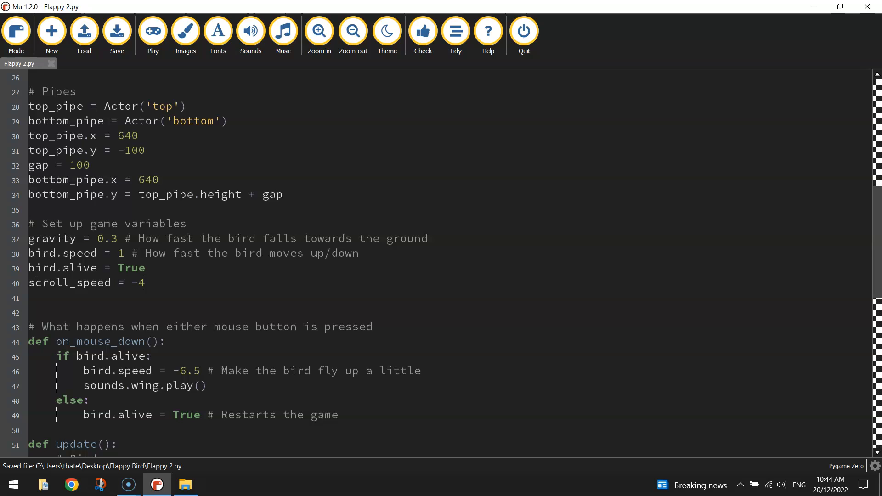
text(#)
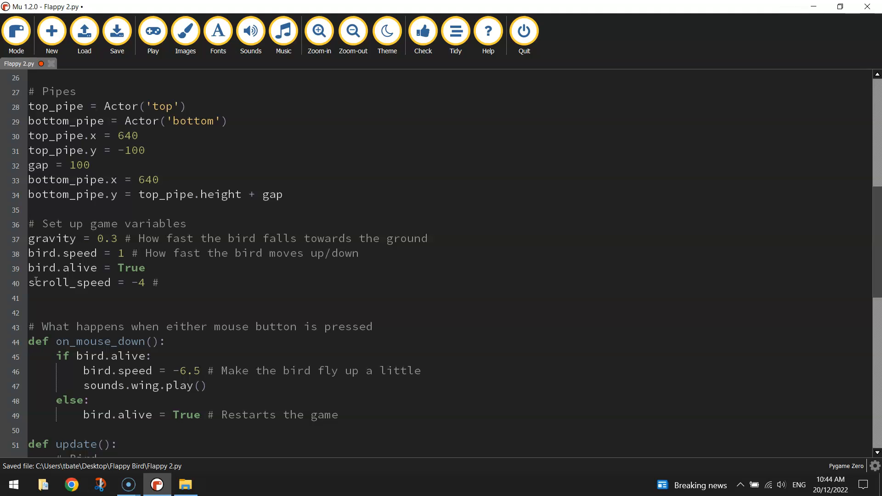
text(Spp)
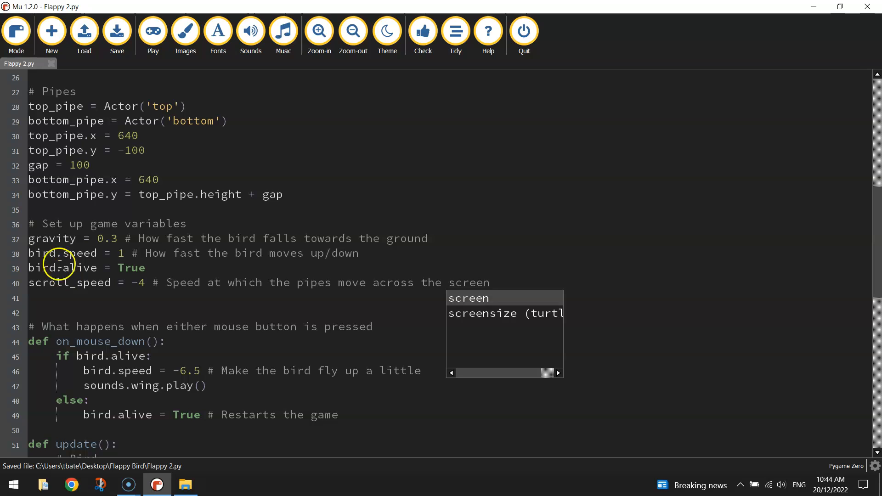
scroll(down, 3)
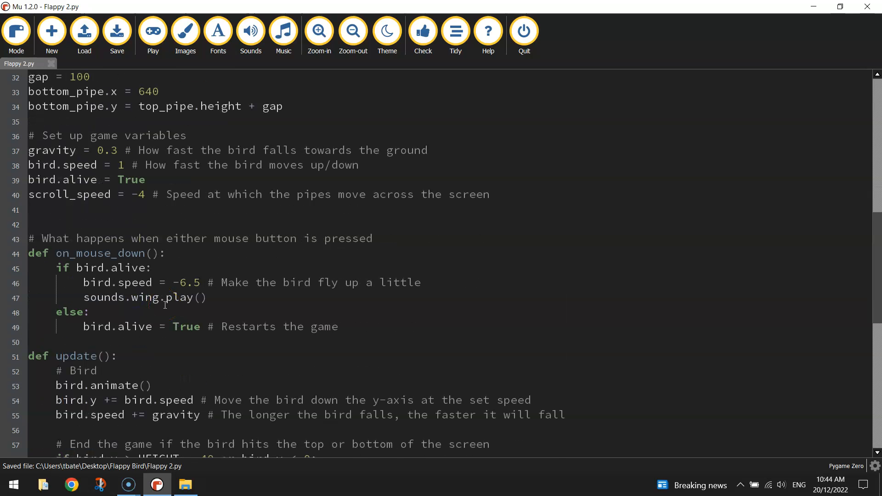
click(29, 210)
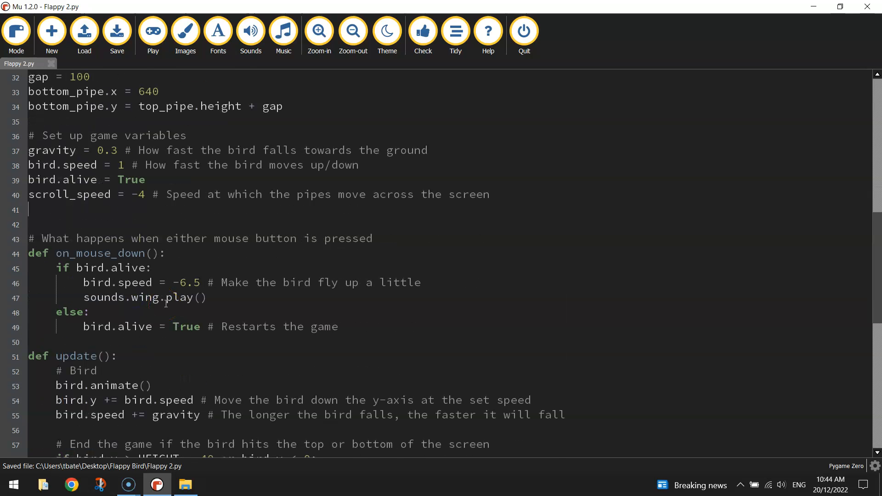
In update(), comment and write top_pipe.x = top_pipe.x + scroll_speed to scroll the pipes
scroll(down, 3)
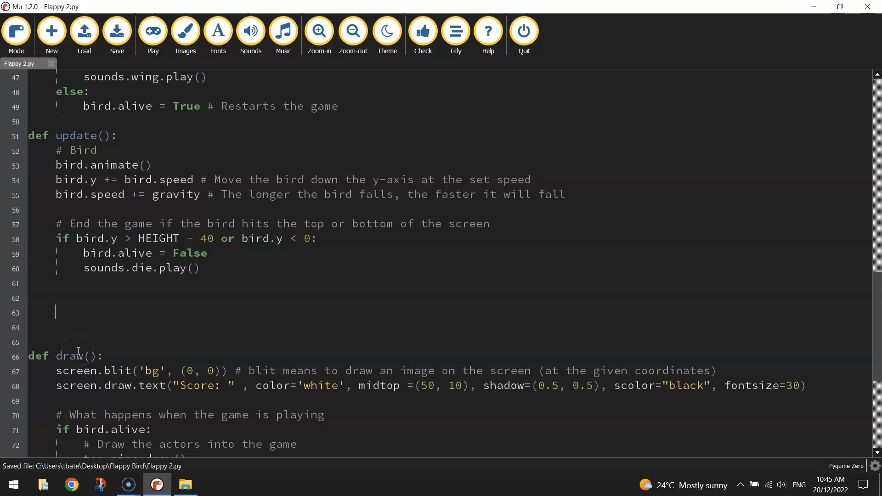
text(#)
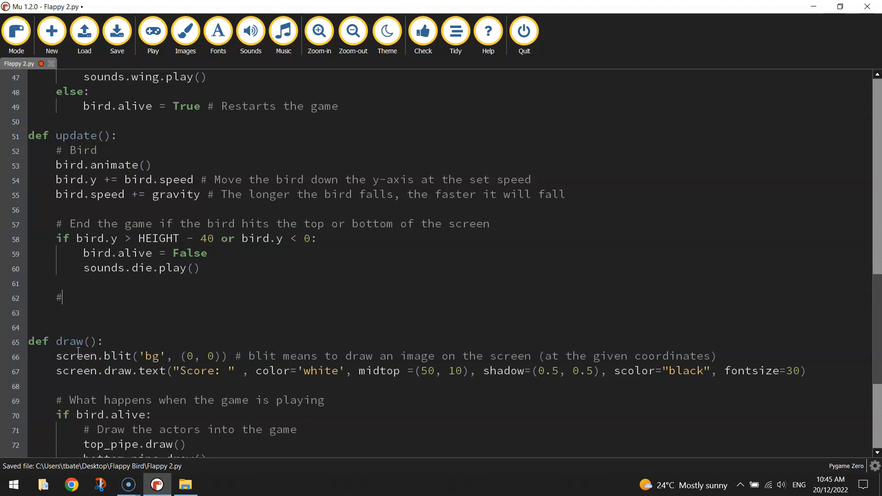
text(Scrol)
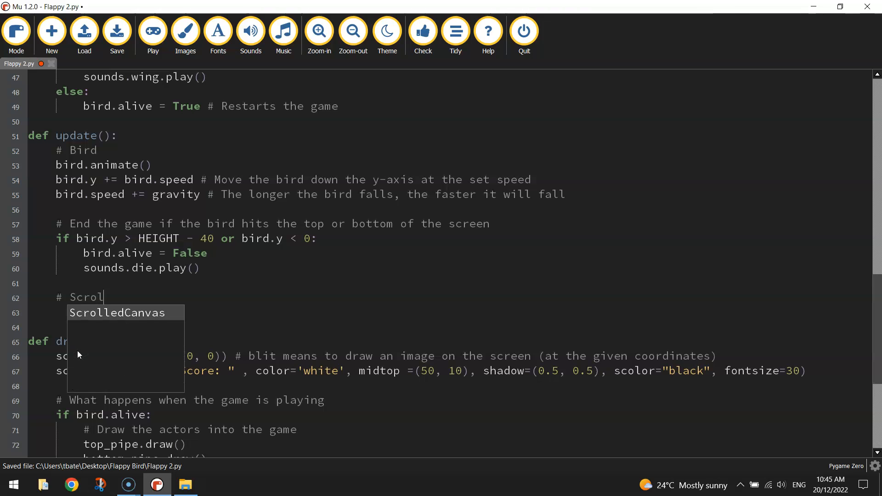
text(the pipes across the screen)
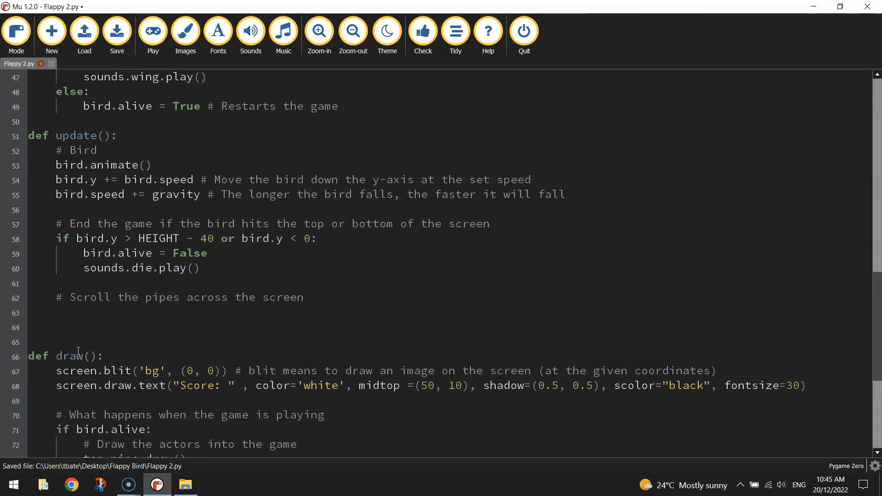
text(top_pipe)
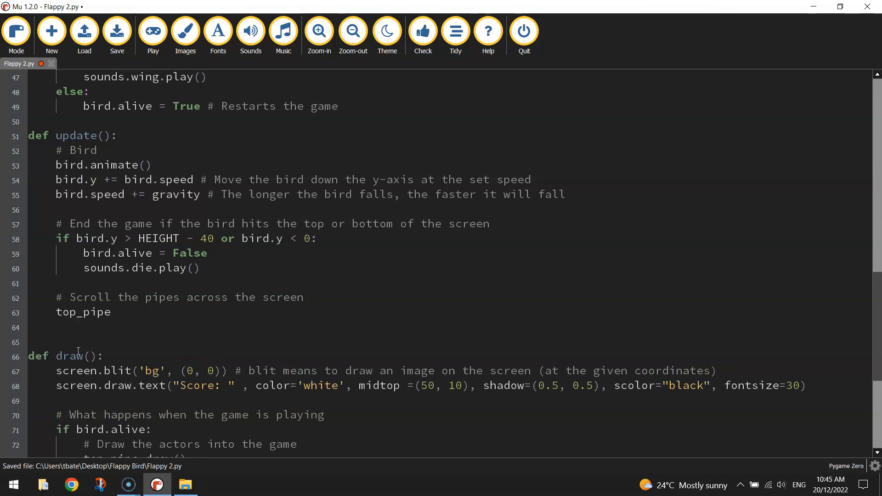
text(.x)
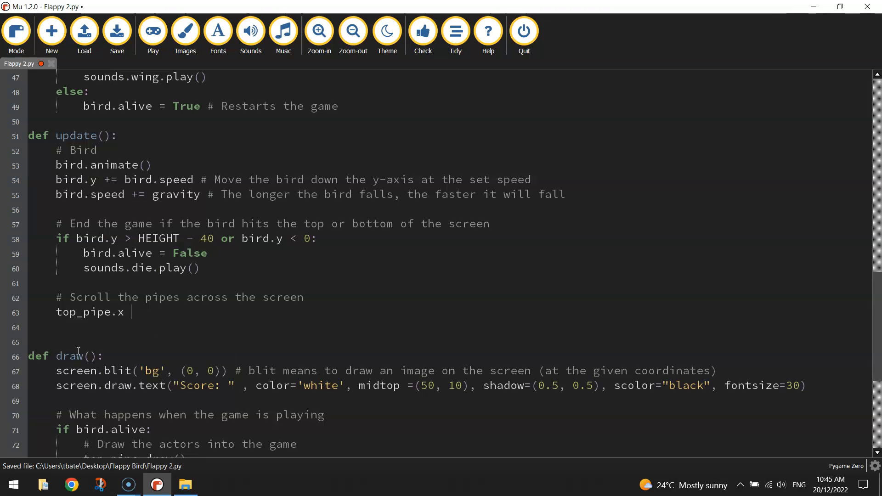
text(=)
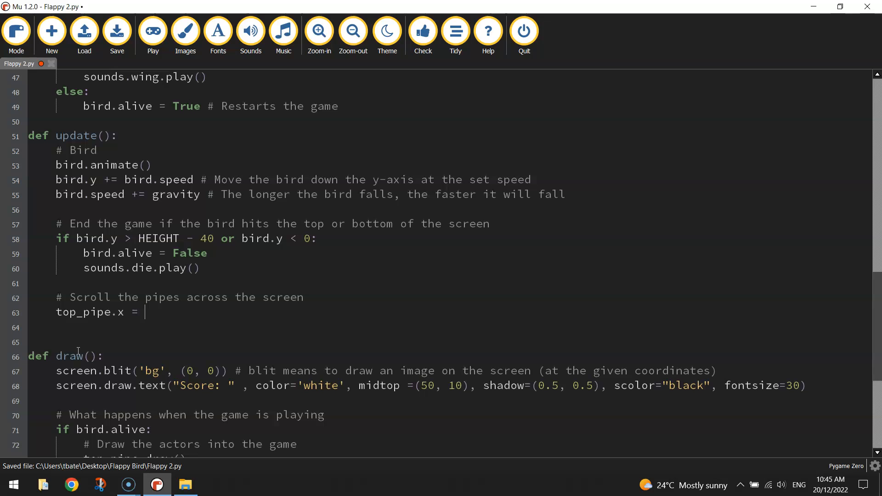
text(top_pipe)
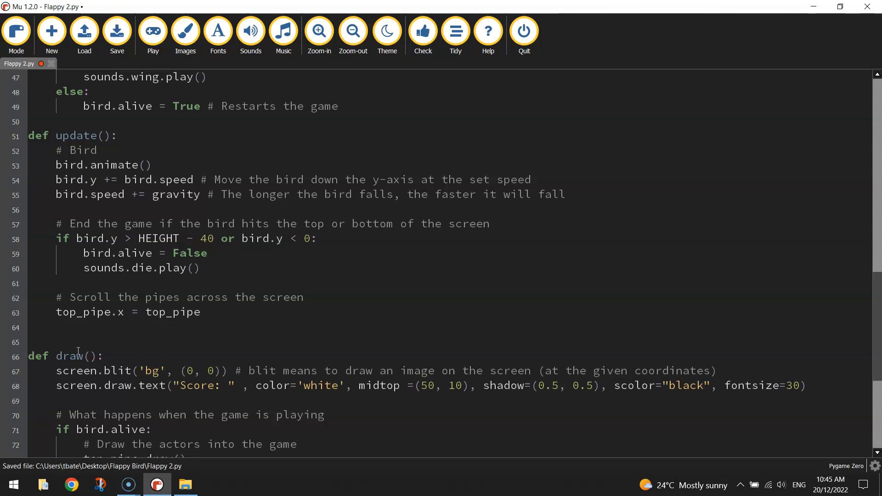
text(.x +)
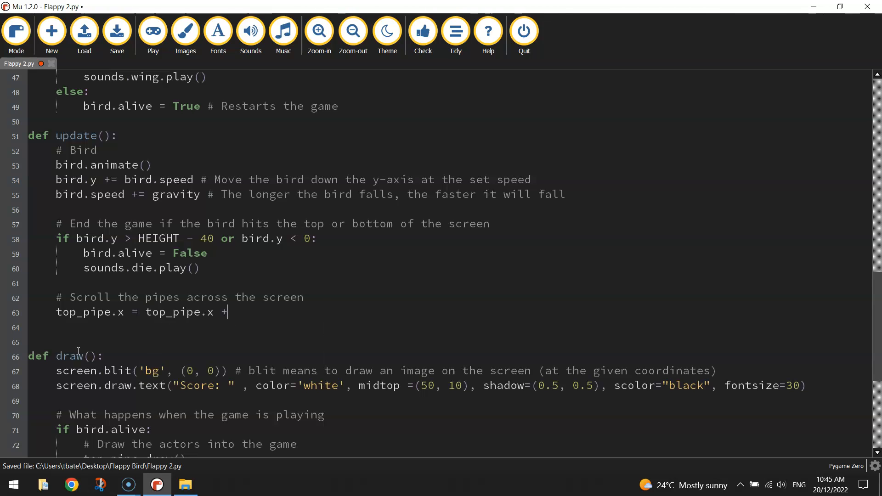
text(scroll_speed)
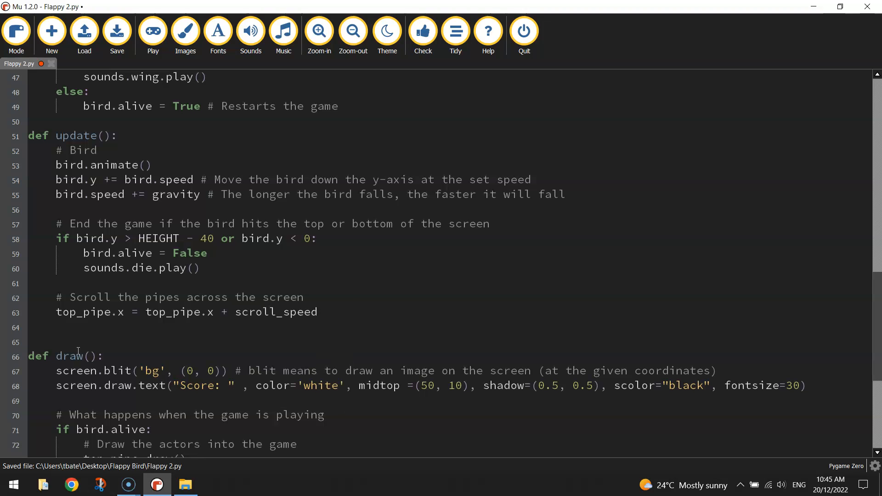
Review the top_pipe.x scrolling line and launch the game to test it
double_click(156, 311)
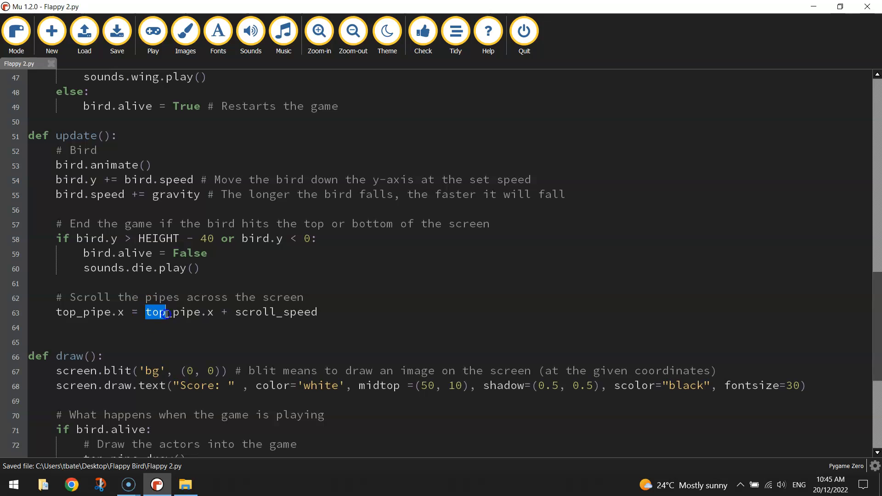
double_click(180, 312)
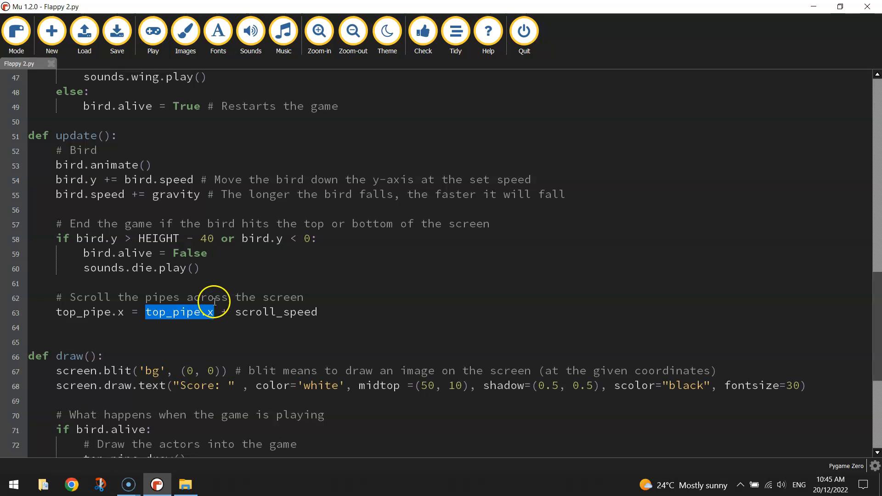
scroll(up, 3)
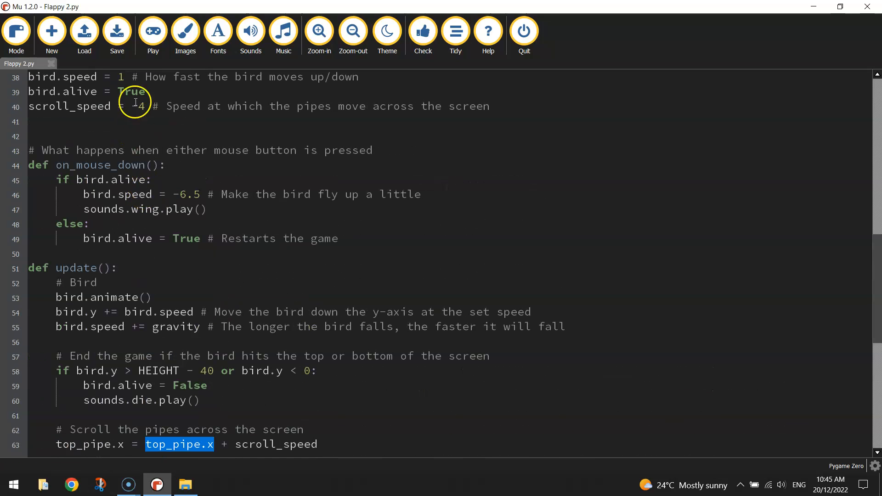
scroll(down, 3)
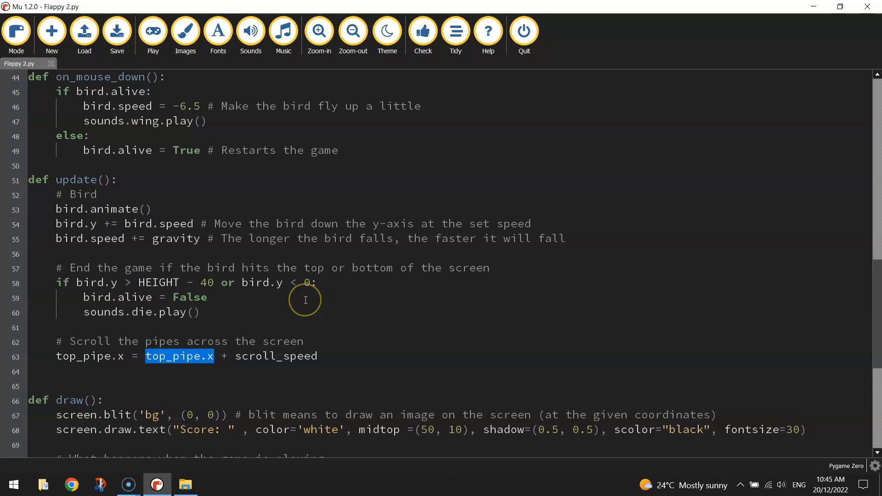
mouse_move(305, 299)
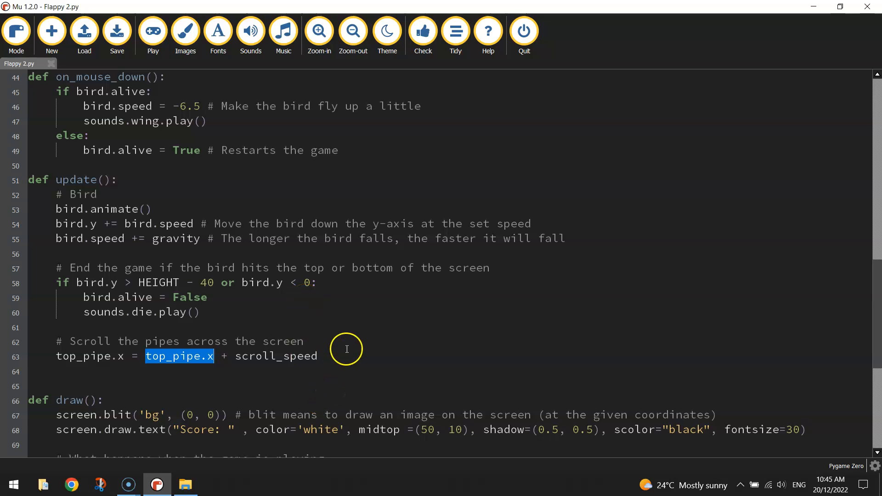
click(153, 31)
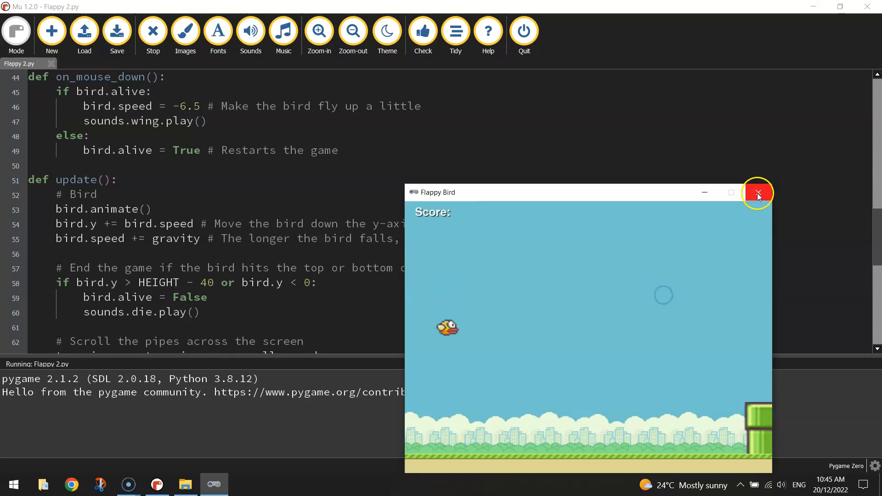
Add bottom_pipe.x = bottom_pipe.x + scroll_speed beneath the top pipe scroll line
click(757, 192)
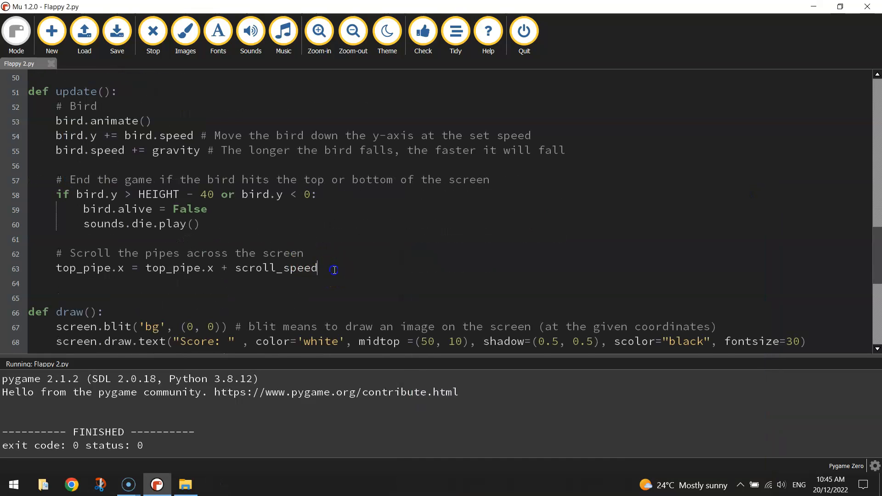
text(bottom_pipe.x)
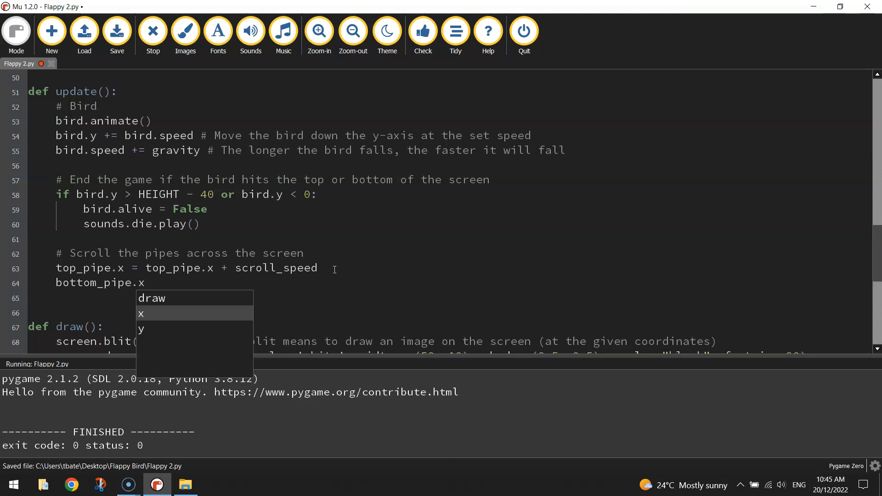
text(= bottom_pipe.x)
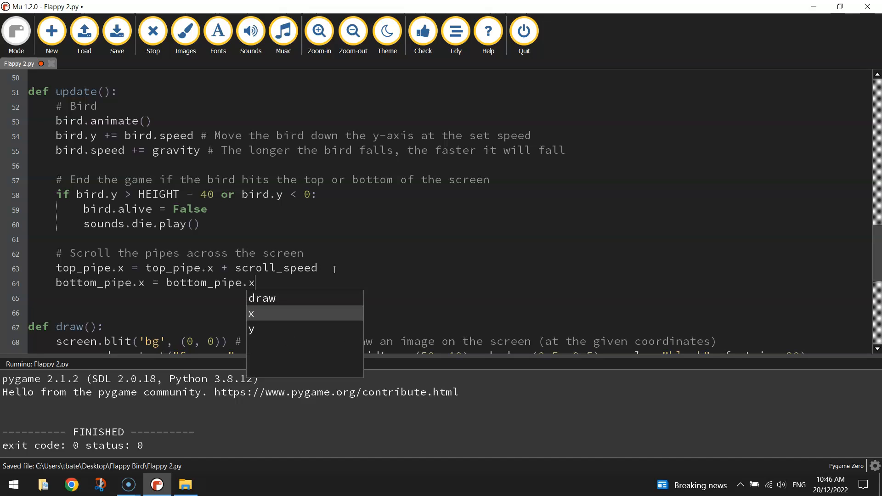
text(+ scroll_speed)
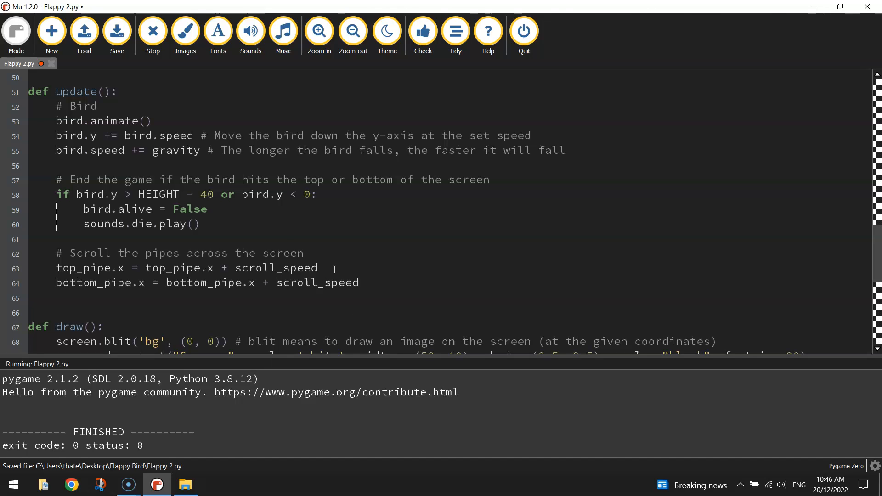
Run the game to see both pipes scrolling, then close the game window
click(152, 31)
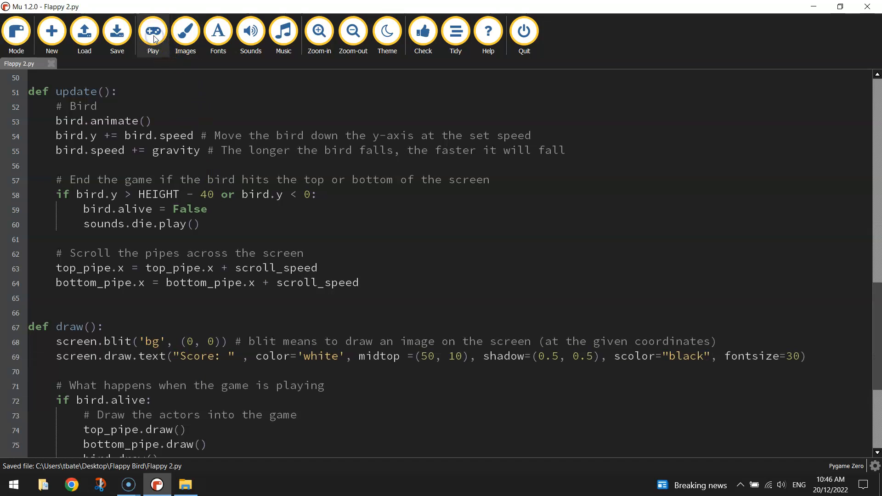
click(153, 30)
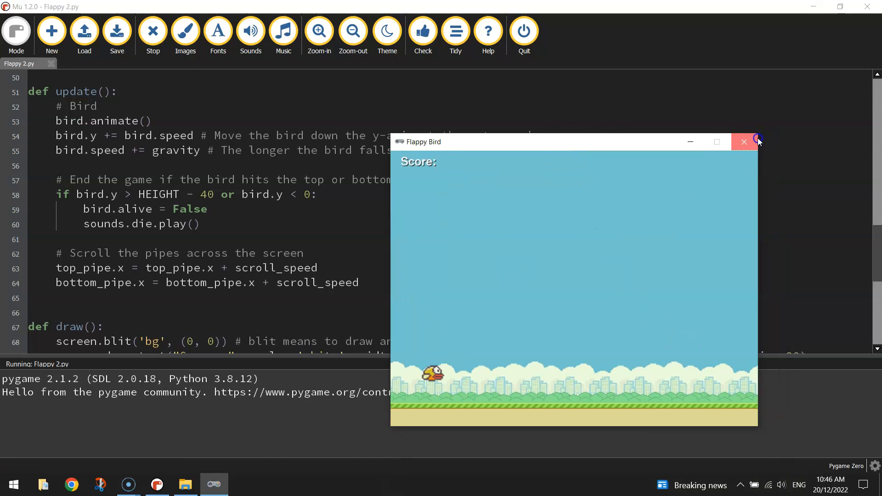
click(743, 141)
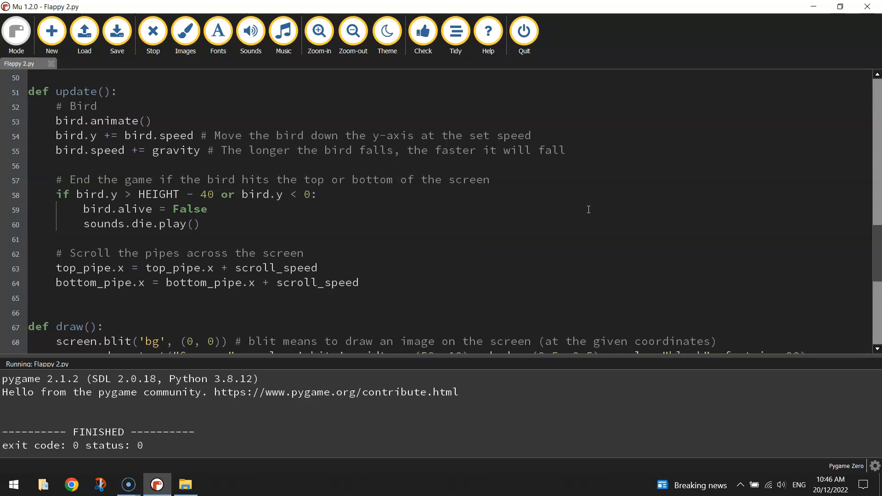
Rewrite the top_pipe and bottom_pipe scroll lines as x += scroll_speed
scroll(down, 3)
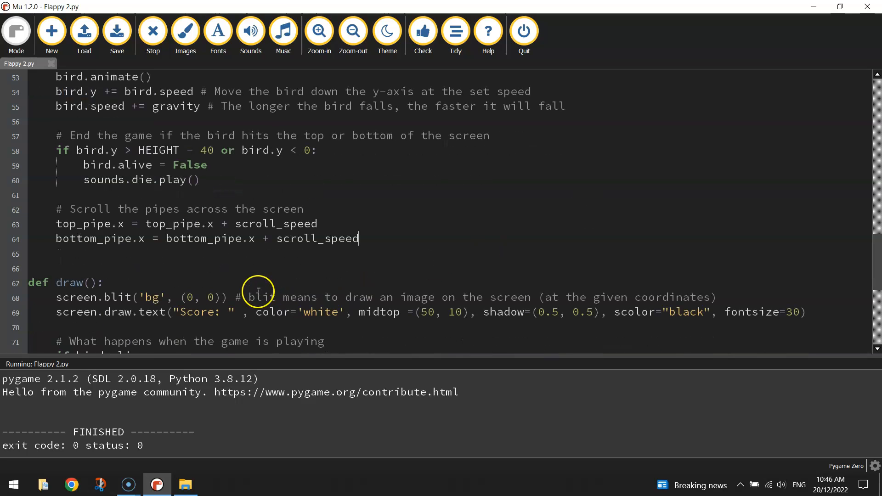
scroll(down, 3)
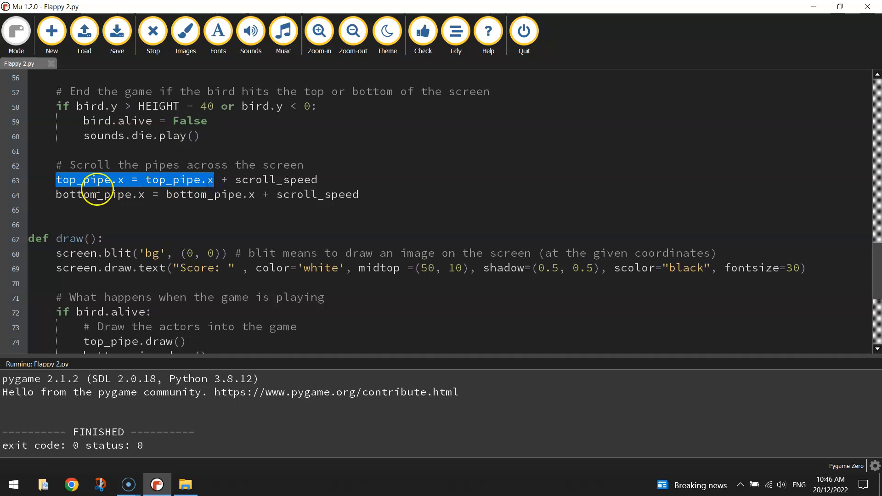
mouse_move(156, 188)
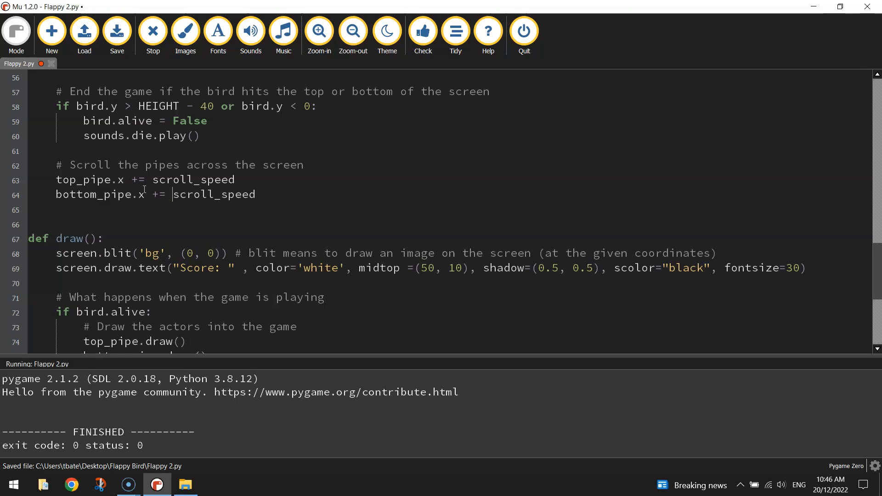
double_click(159, 194)
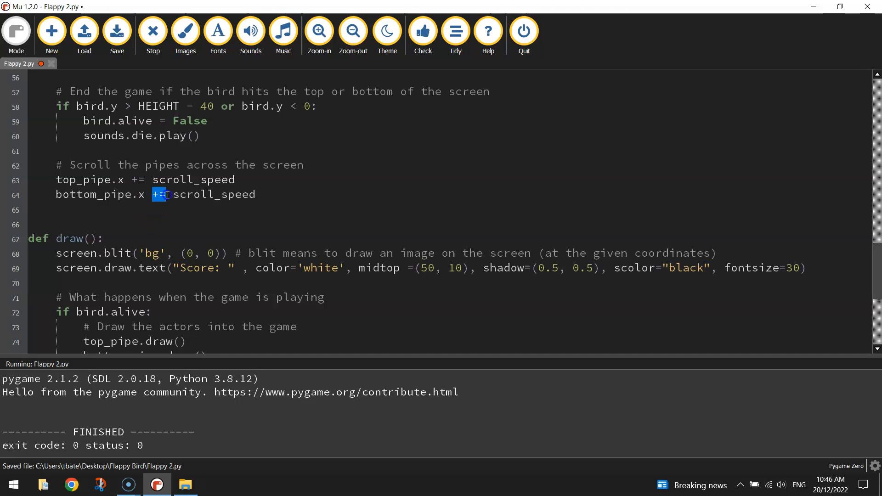
click(429, 212)
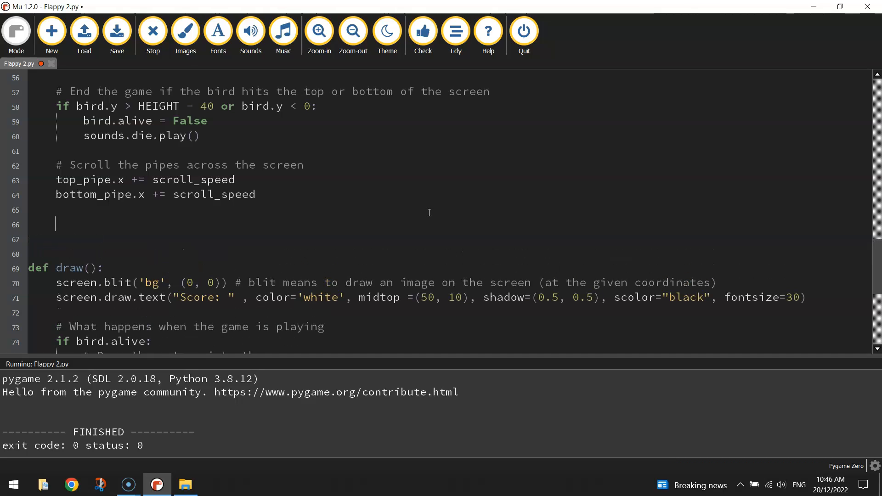
click(117, 31)
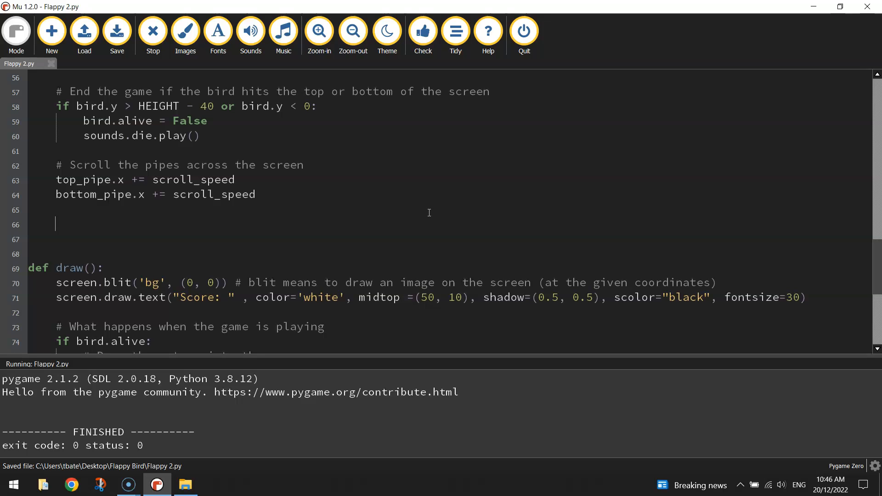
text(# When the)
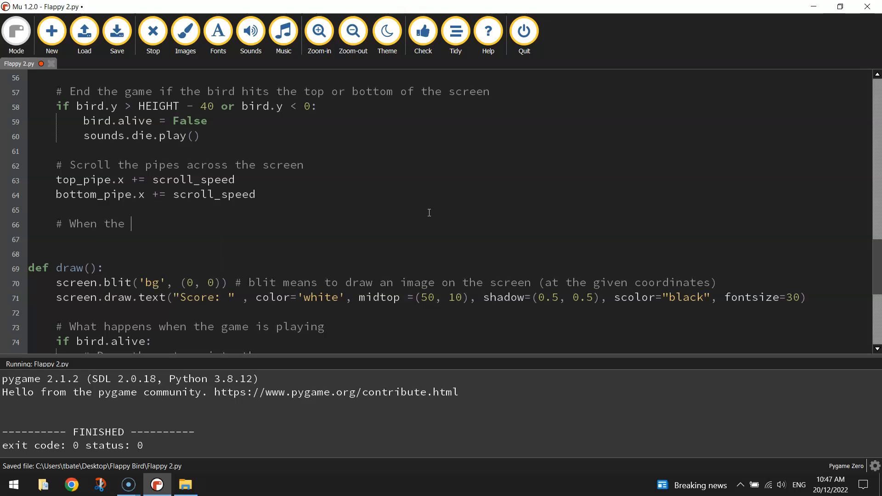
text(pipes hg)
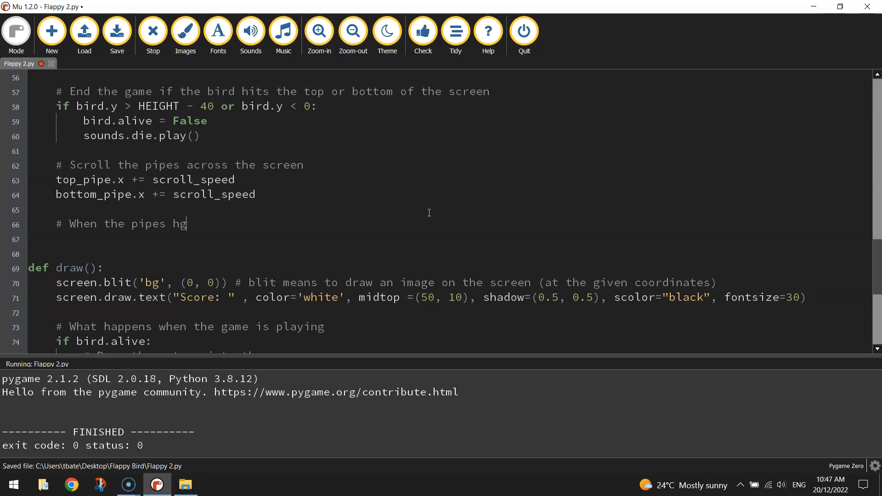
text(it the left)
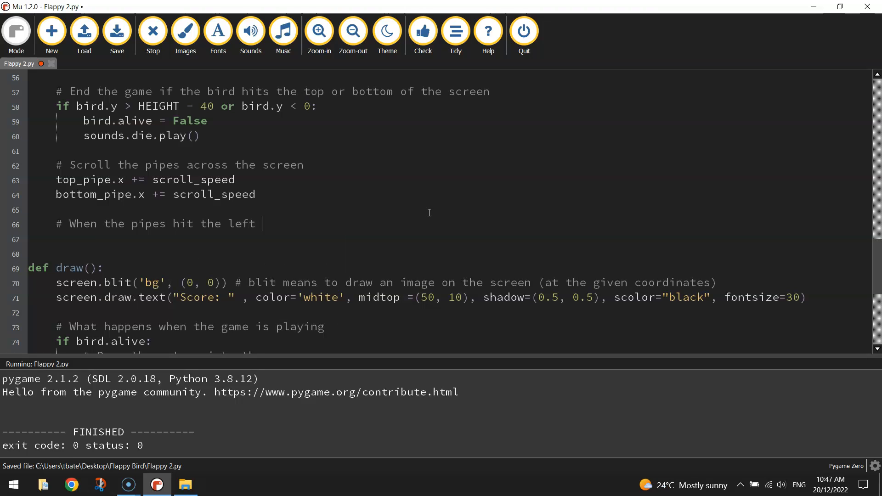
text(side of the)
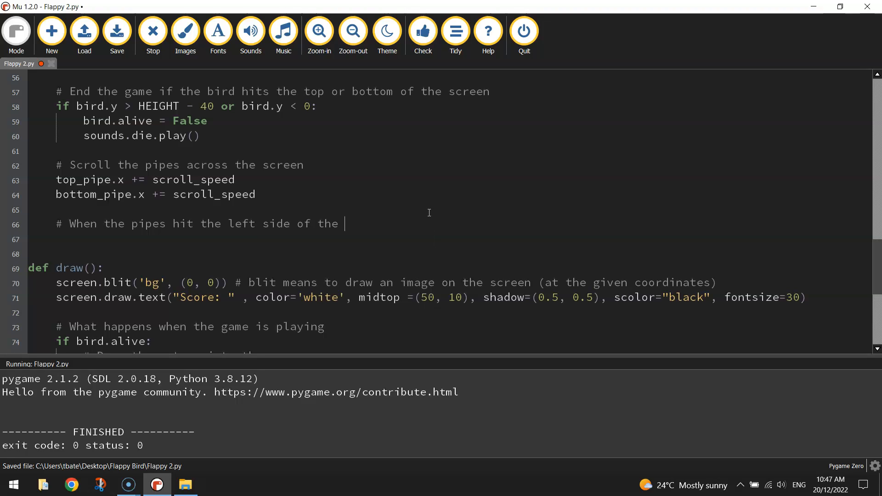
text(page)
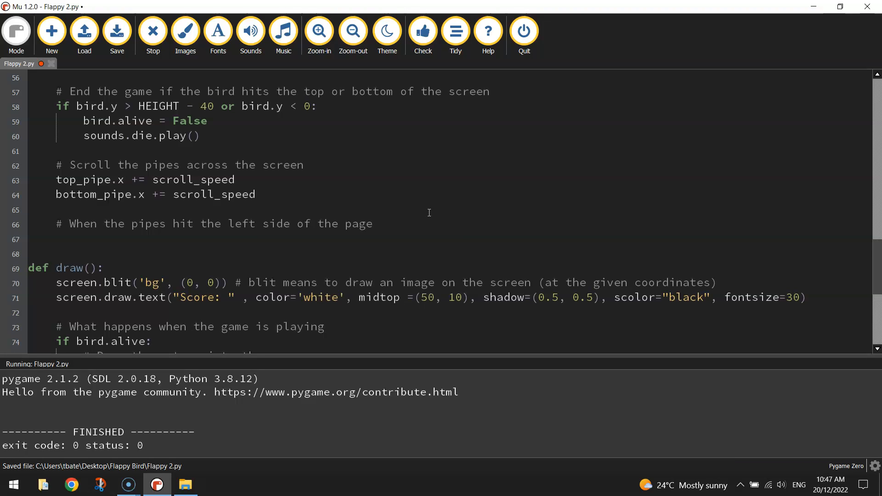
click(371, 223)
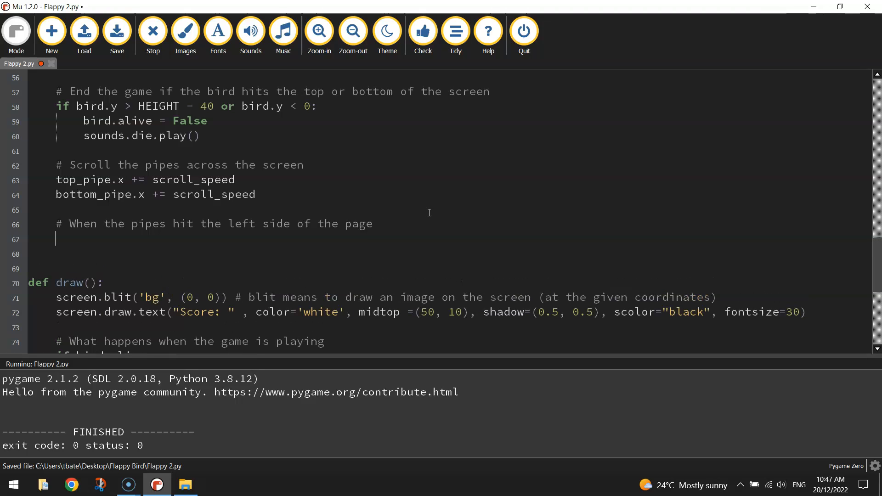
text(if)
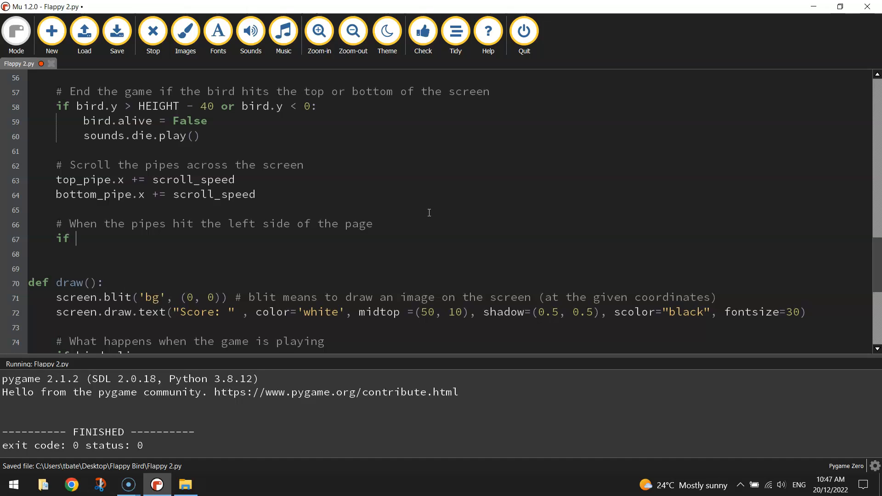
text(top_pipe)
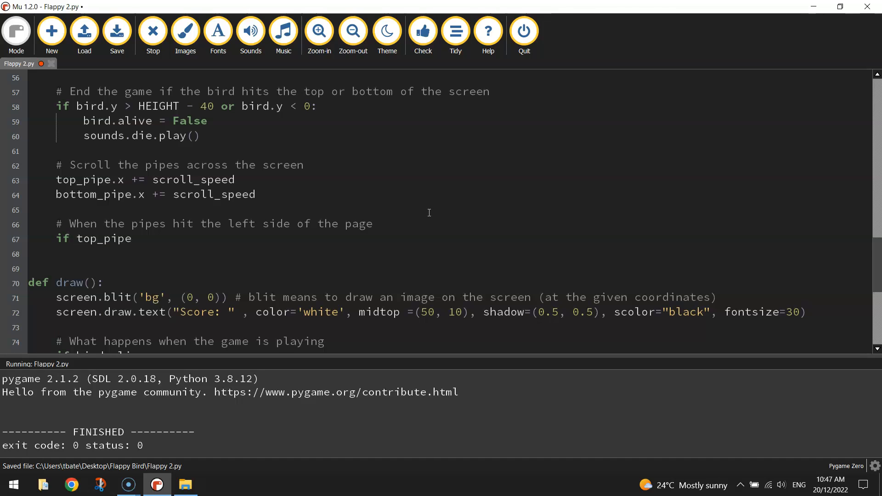
text(.x <)
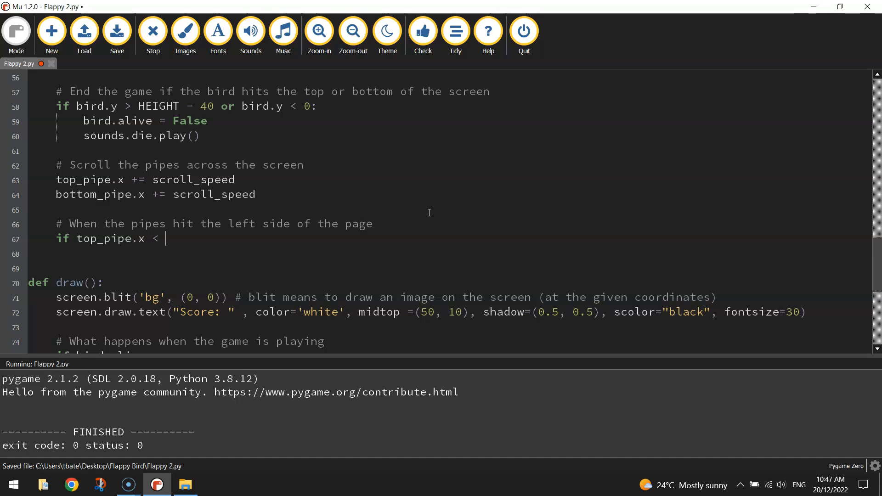
text(-50:)
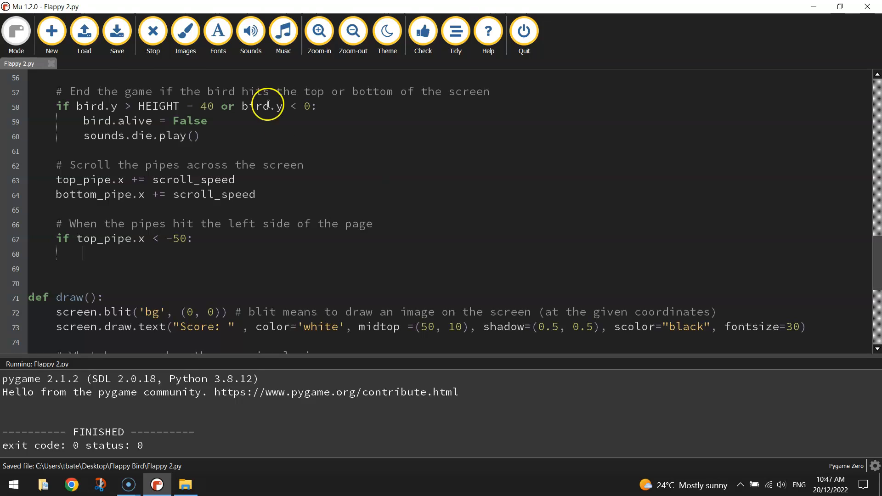
scroll(down, 3)
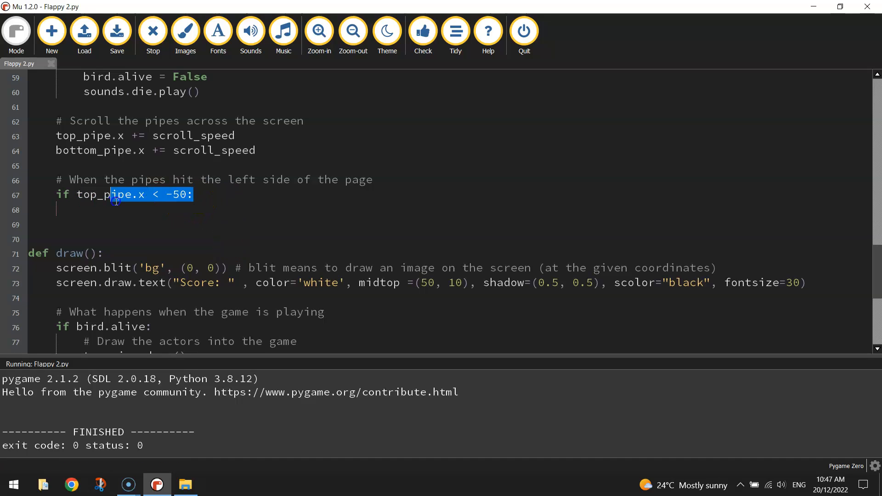
click(402, 303)
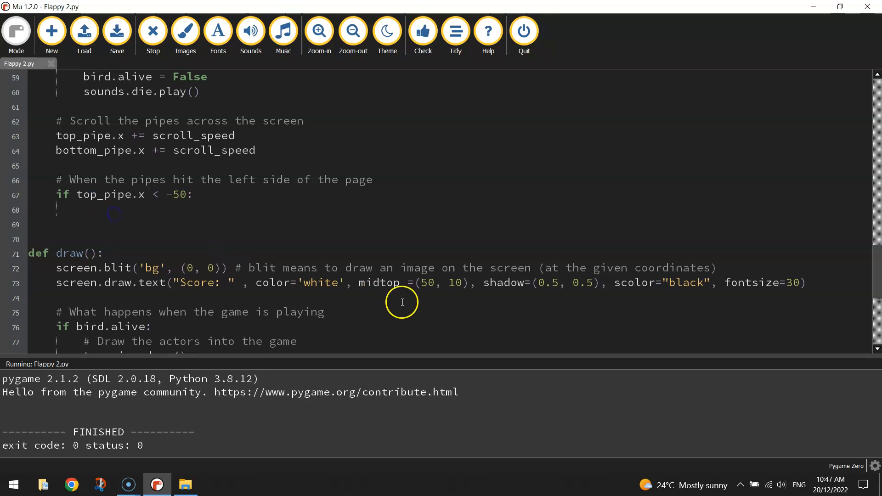
mouse_move(398, 305)
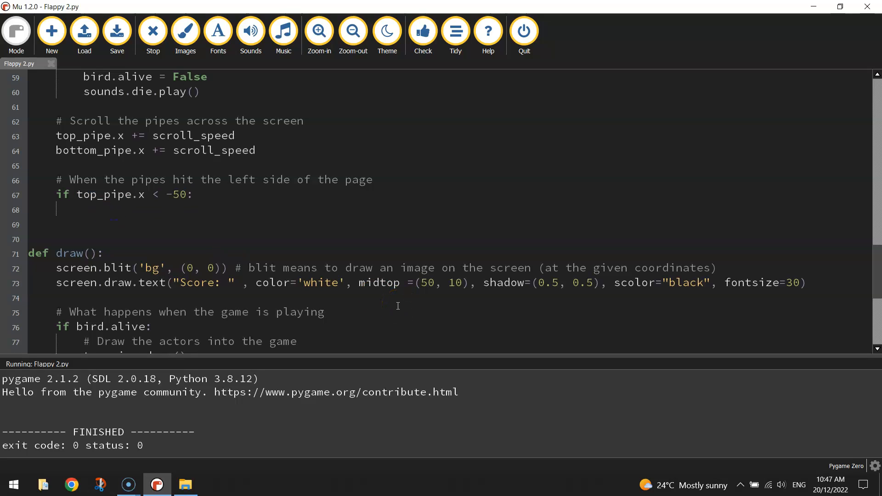
click(83, 209)
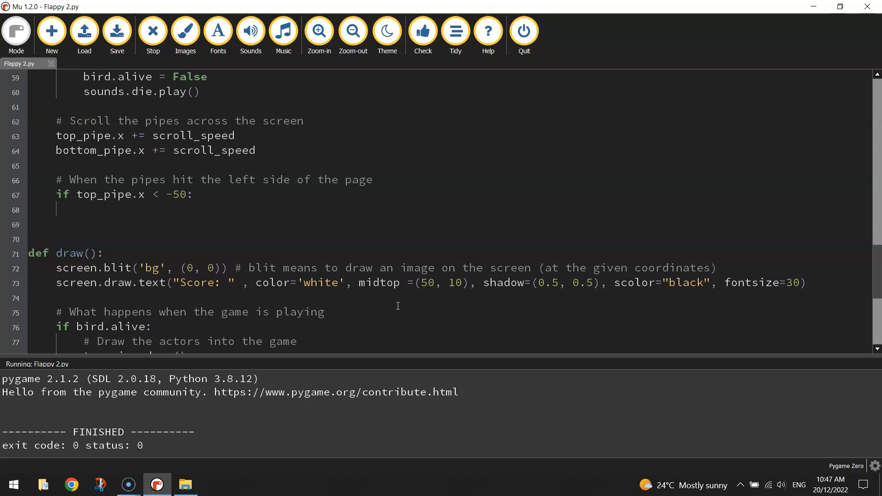
click(83, 209)
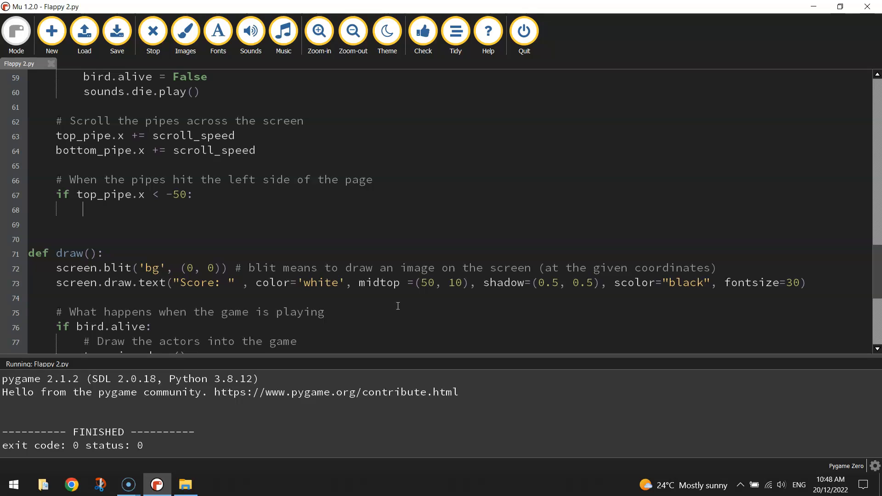
Write offset = random.uniform(-100, -200), replacing the mistaken randint autocomplete
text(offset =)
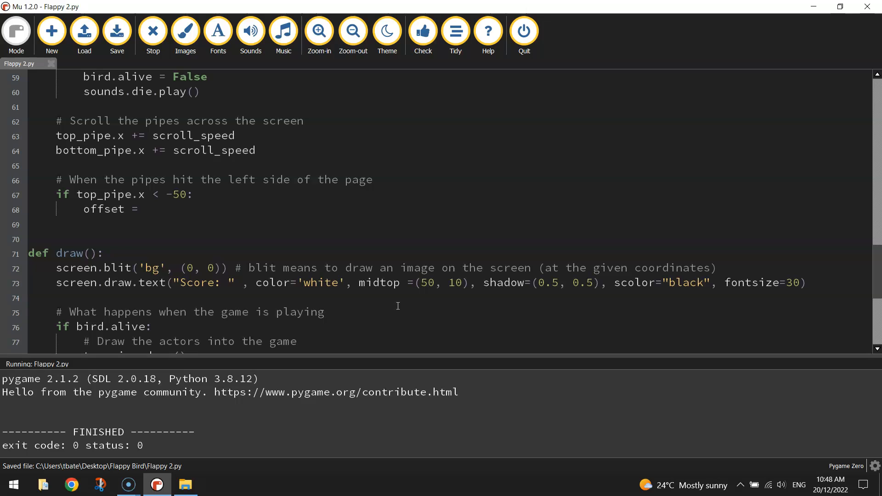
text(random)
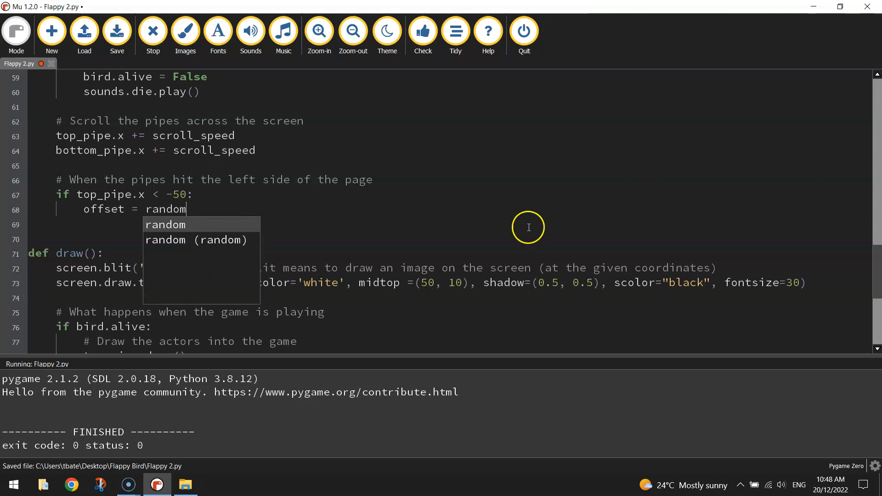
mouse_move(804, 247)
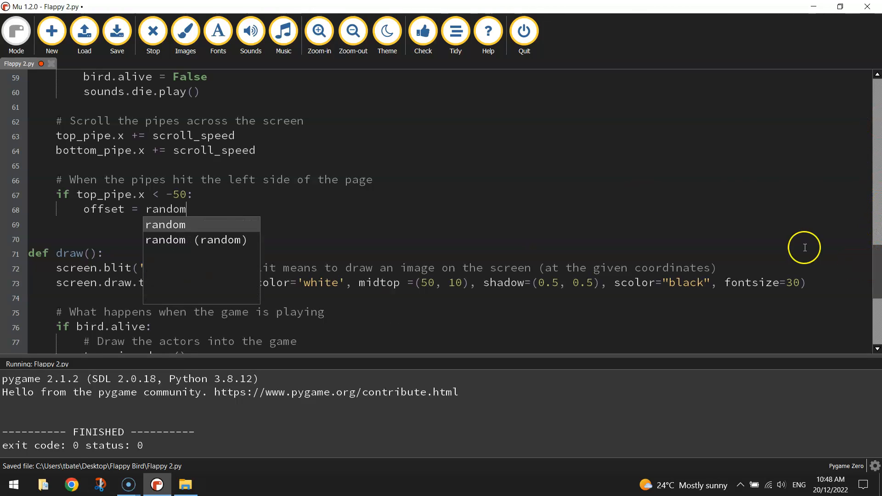
text(.randint()
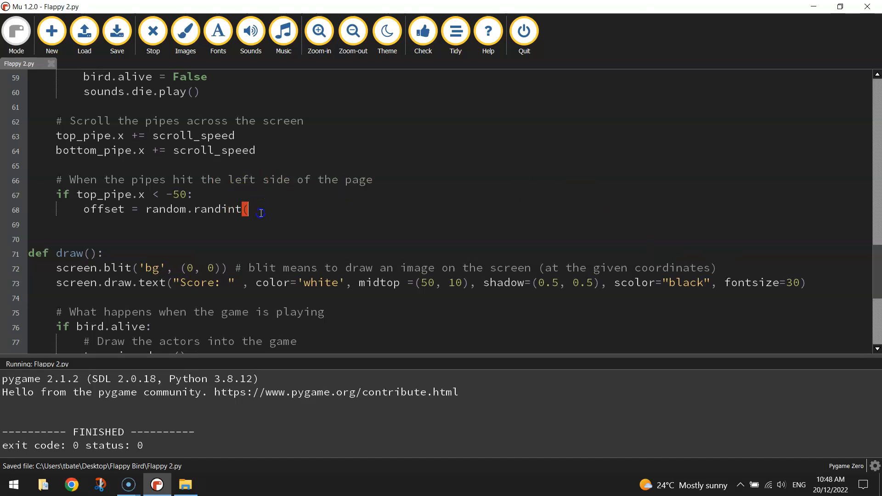
key(BackSpace)
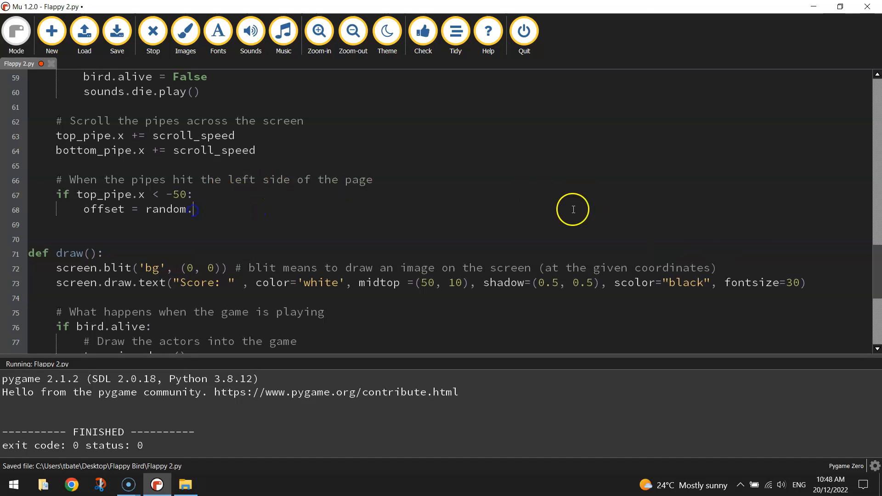
mouse_move(613, 209)
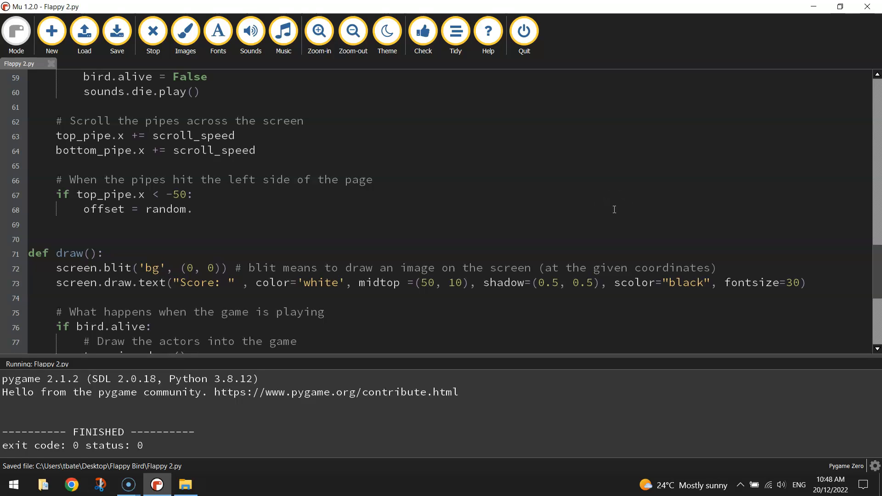
text(uniform)
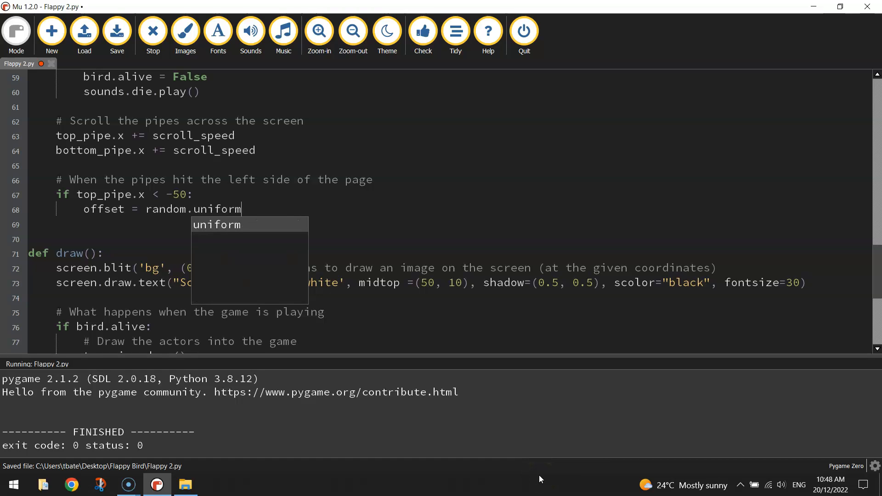
text((-100,)
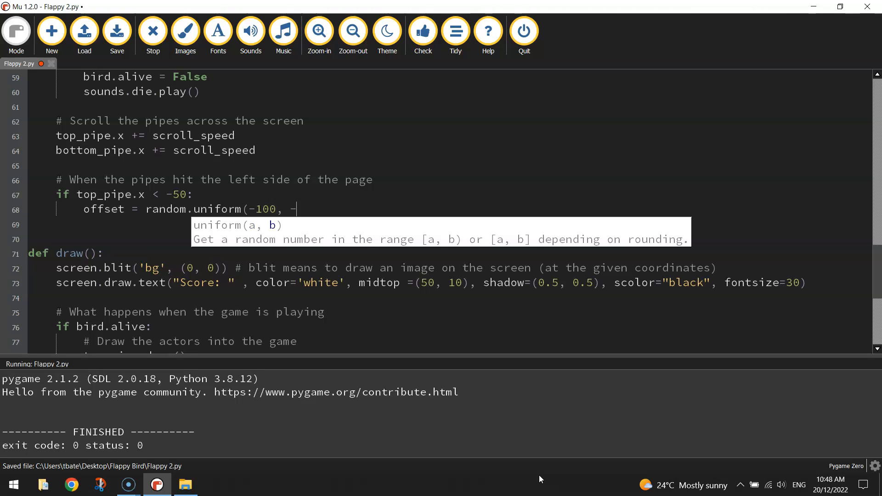
text(-200))
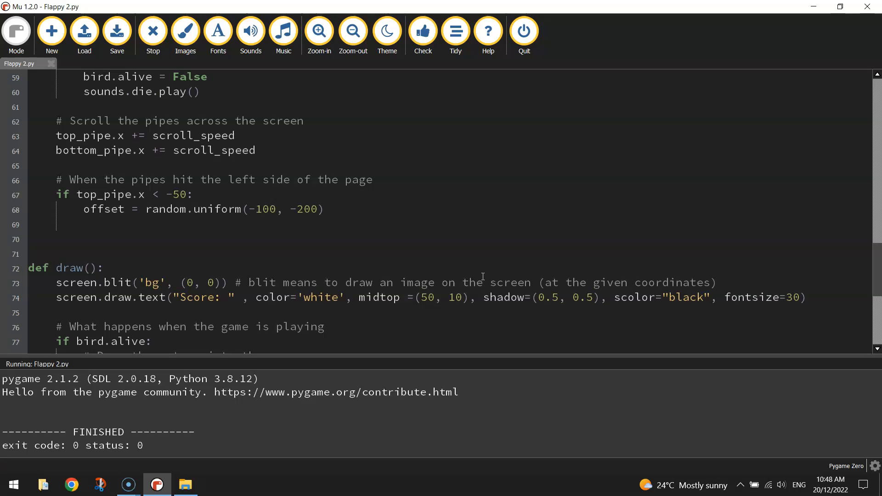
Write top_pipe.midleft (640, offset) on a new line under the offset line
click(83, 225)
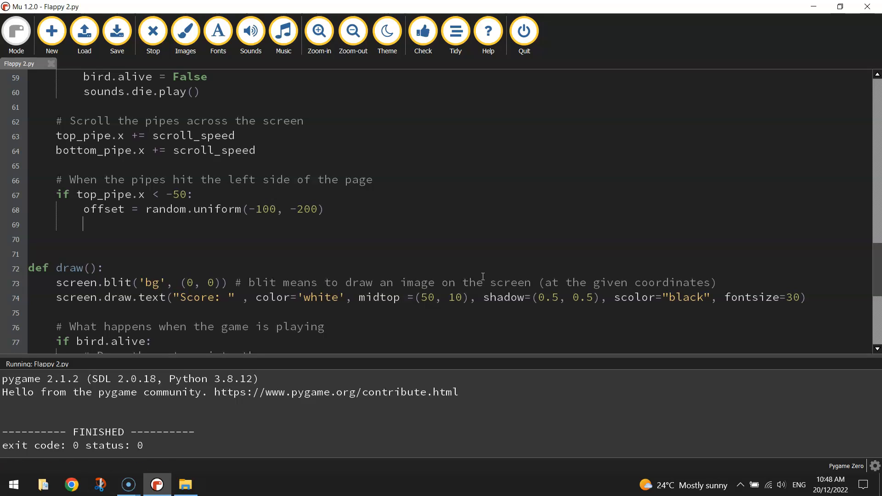
text(top_pipe)
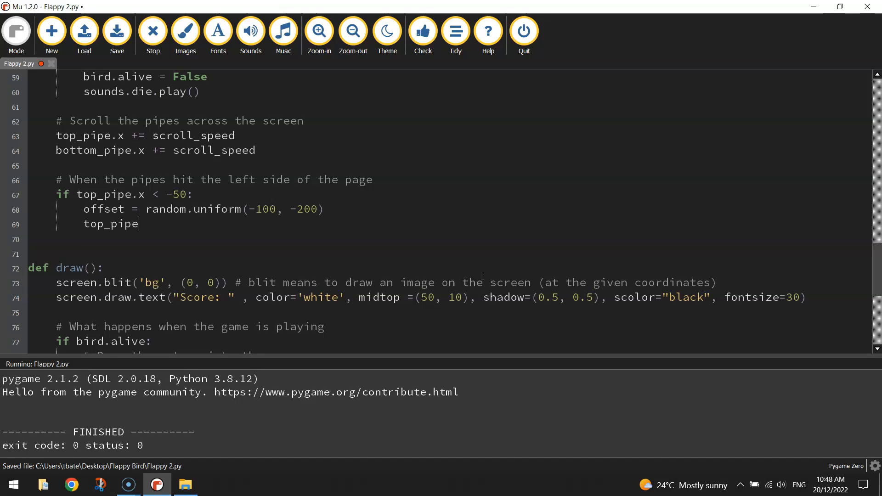
text(.x)
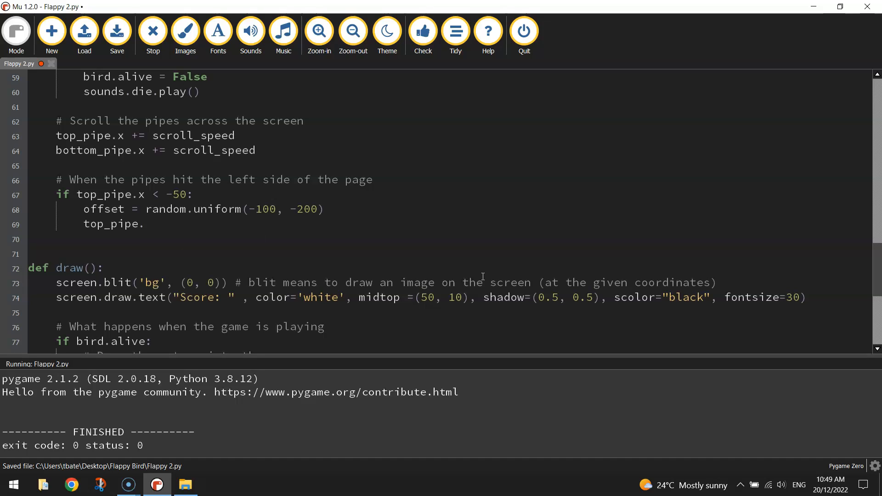
text(midleft)
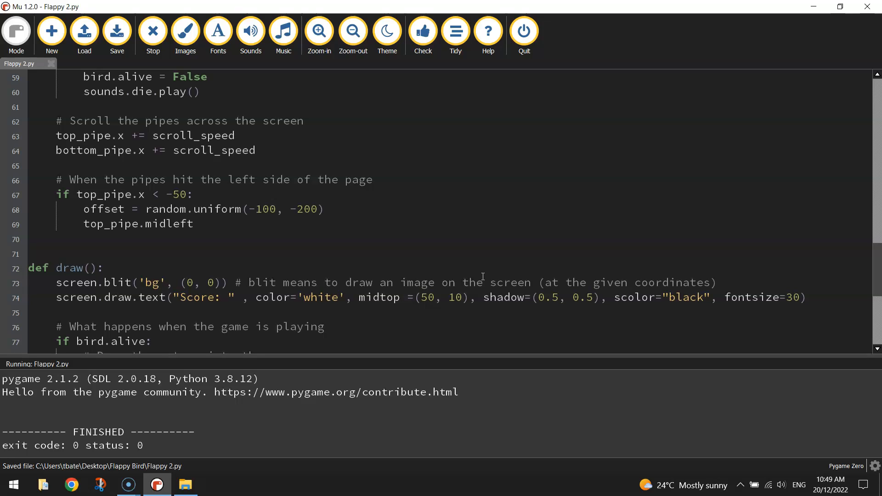
text(()
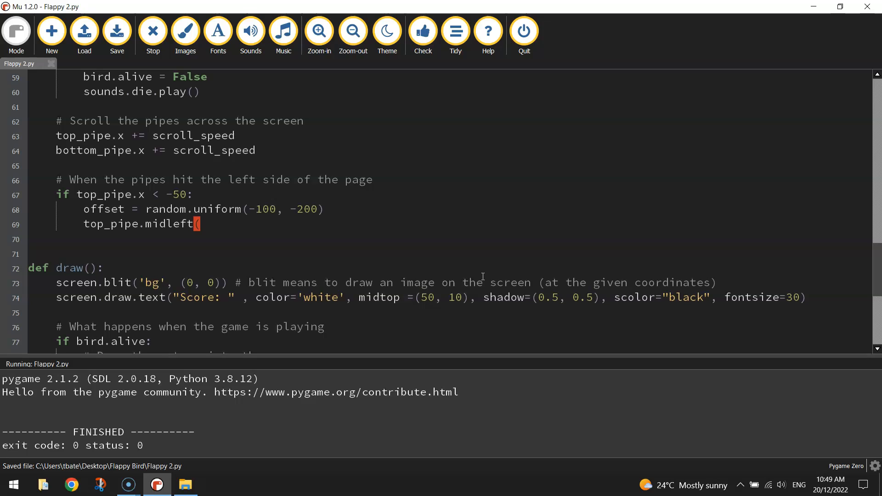
text(640,)
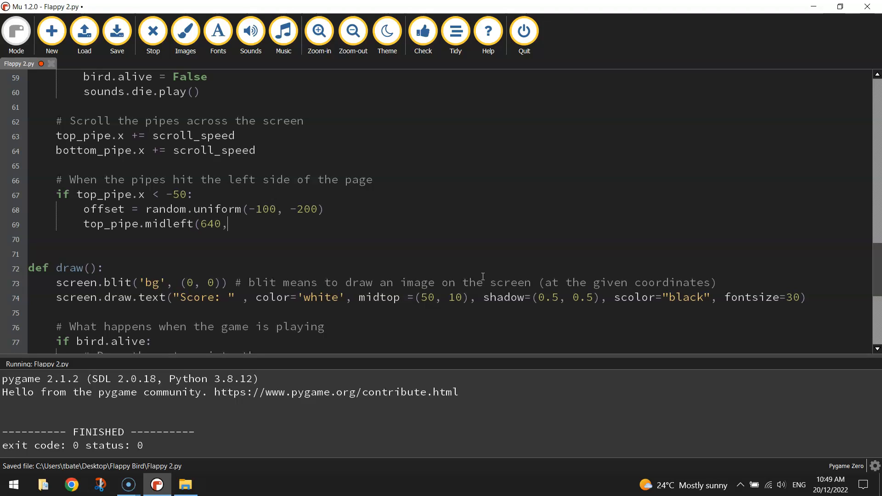
text(offset)
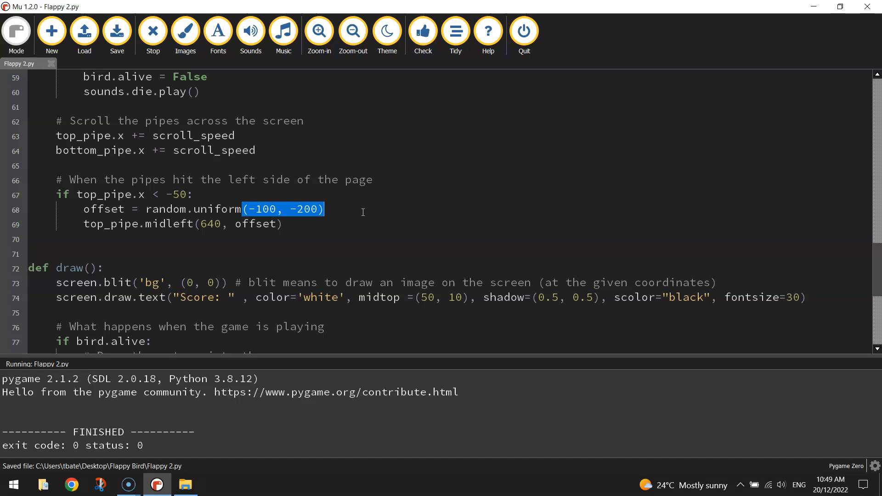
Insert the missing = after midleft and start a new line below
click(152, 32)
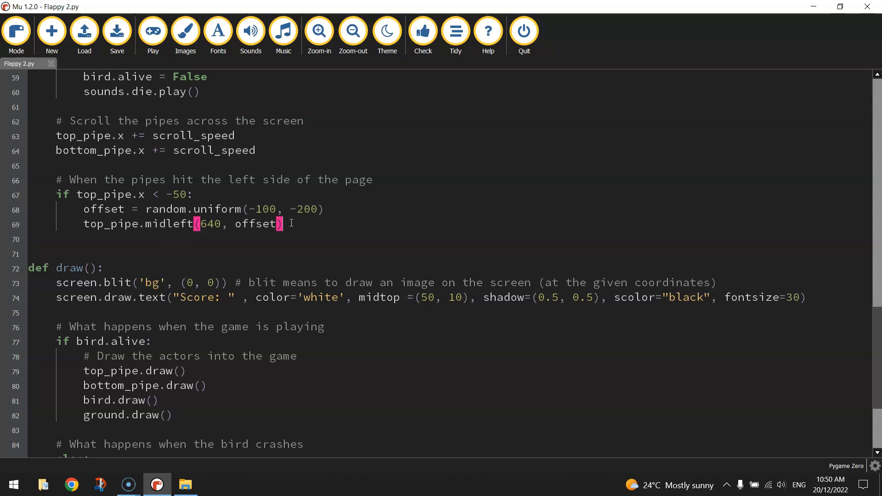
mouse_move(276, 269)
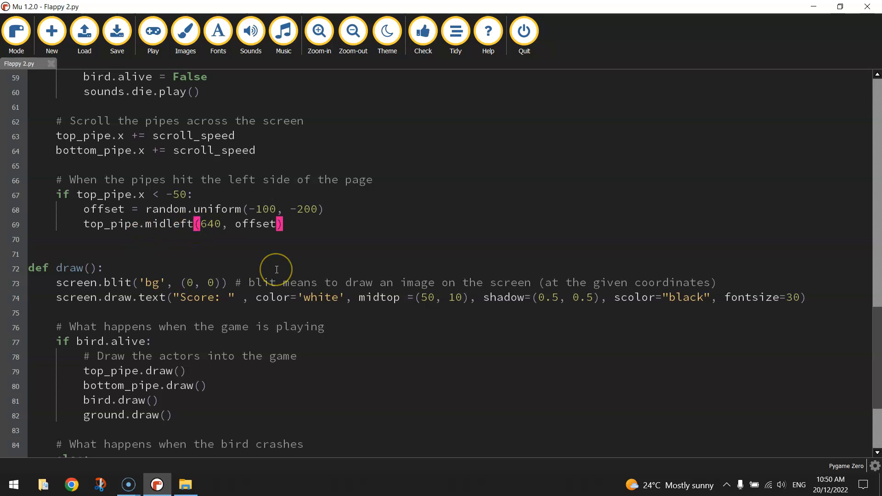
text(=)
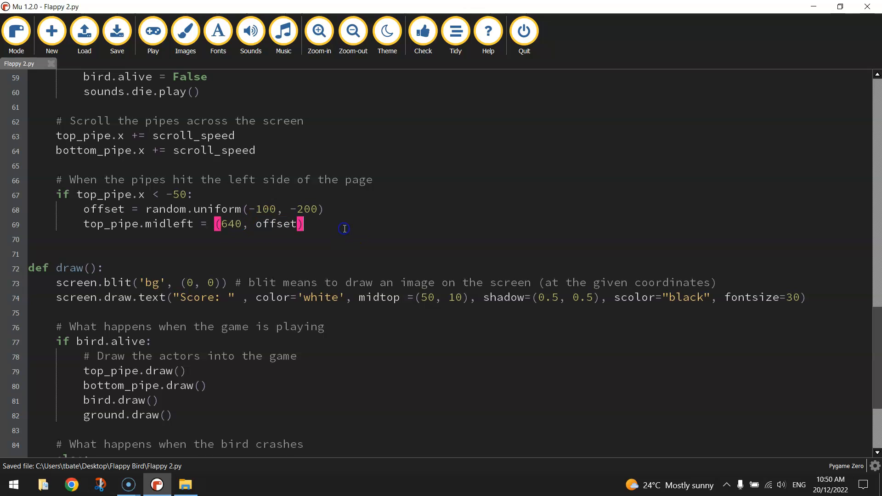
double_click(276, 223)
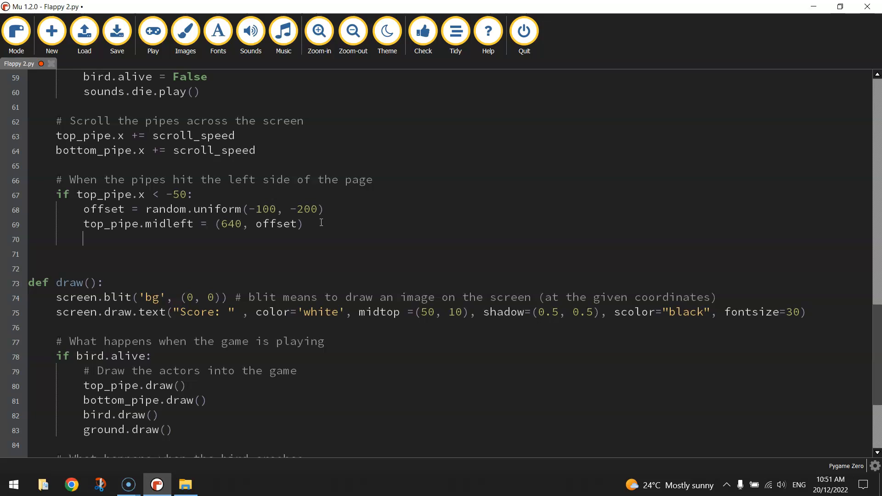
click(153, 31)
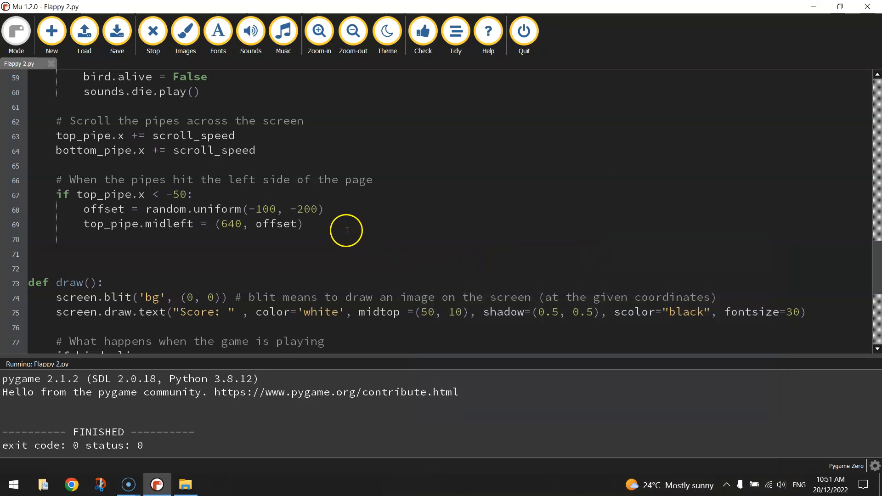
Begin bottom_pipe.midleft = (640, offset on the line below the top pipe reset
text(b)
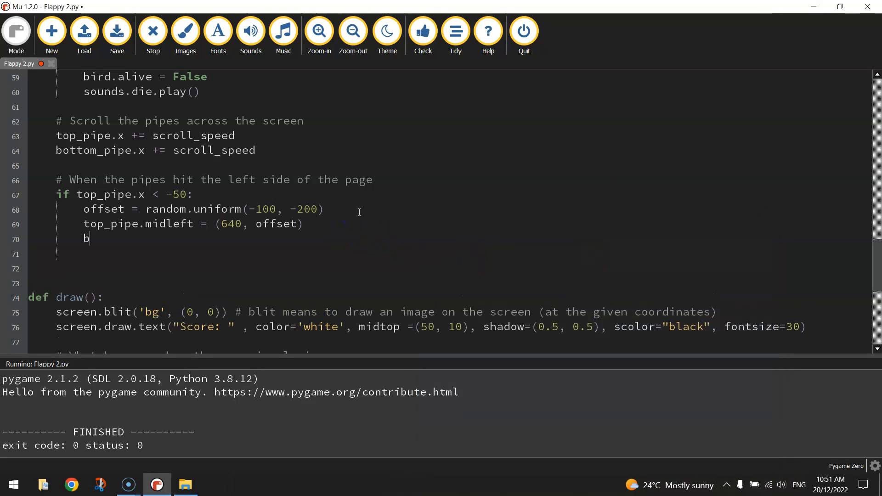
text(ottom_pipe.midleft = ()
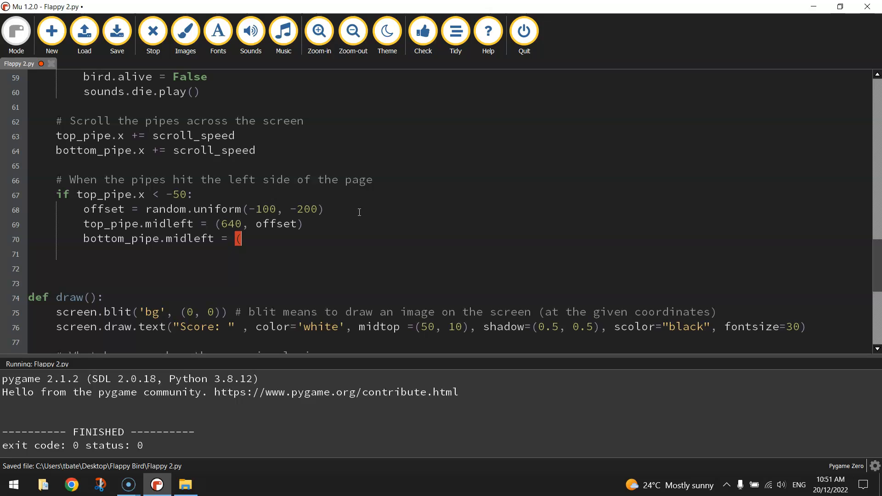
text(640)
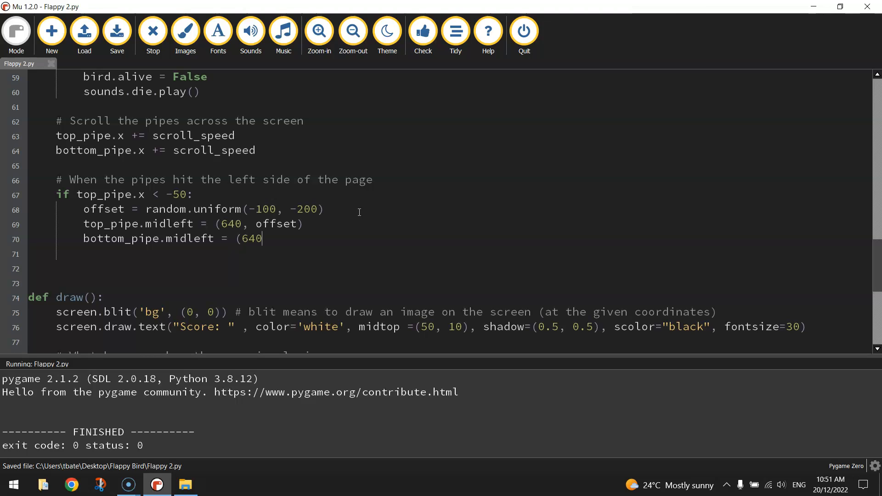
text(, o)
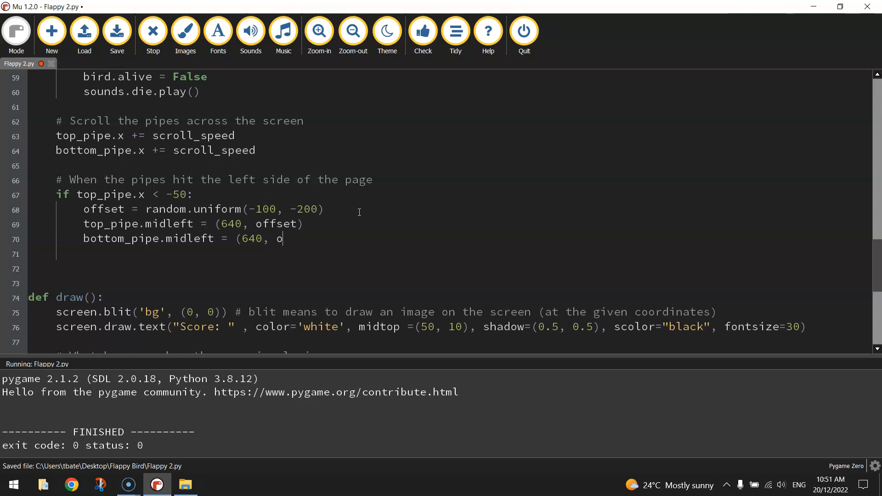
text(ffset)
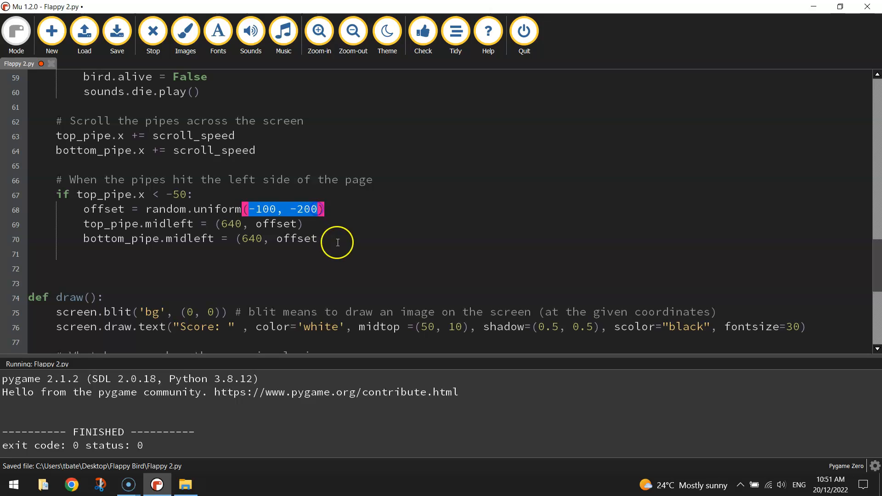
click(337, 238)
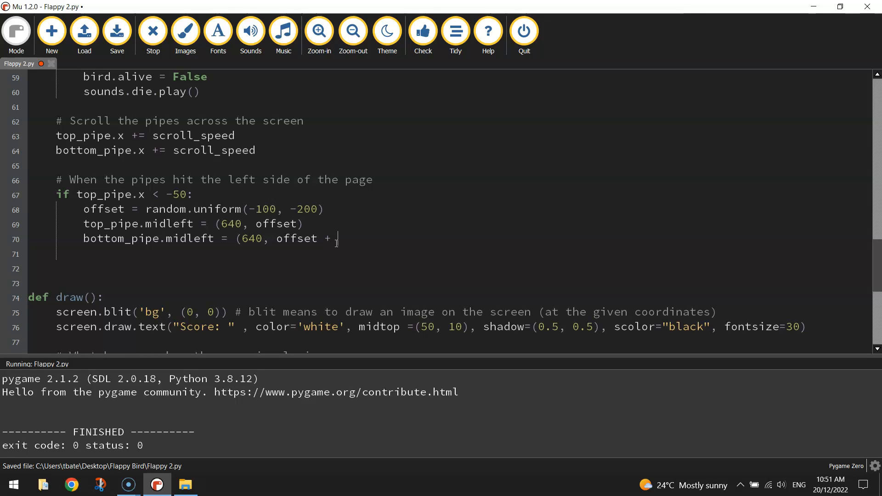
Finish the bottom pipe reset with + top_pipe.height + gap)
text(top_pipe)
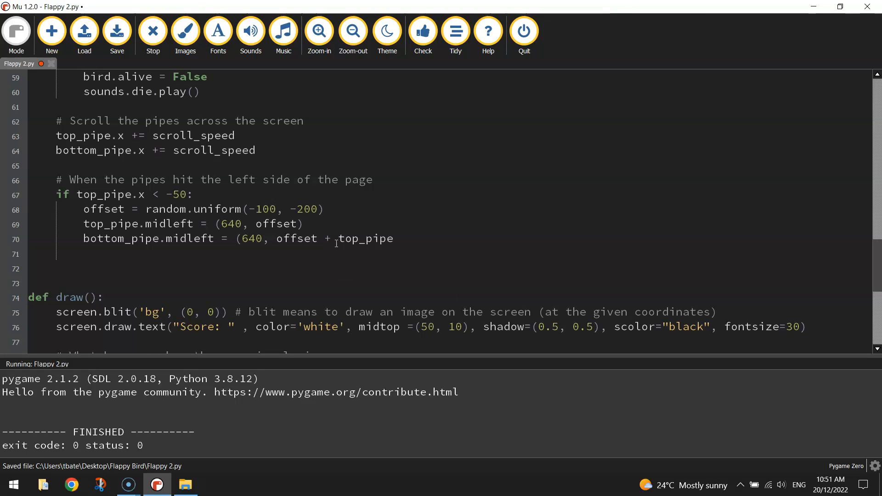
text(.height +)
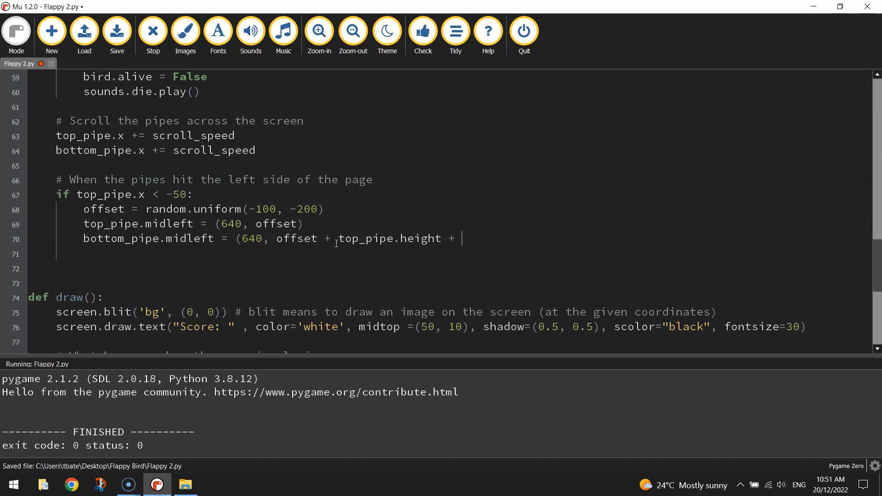
text(gap))
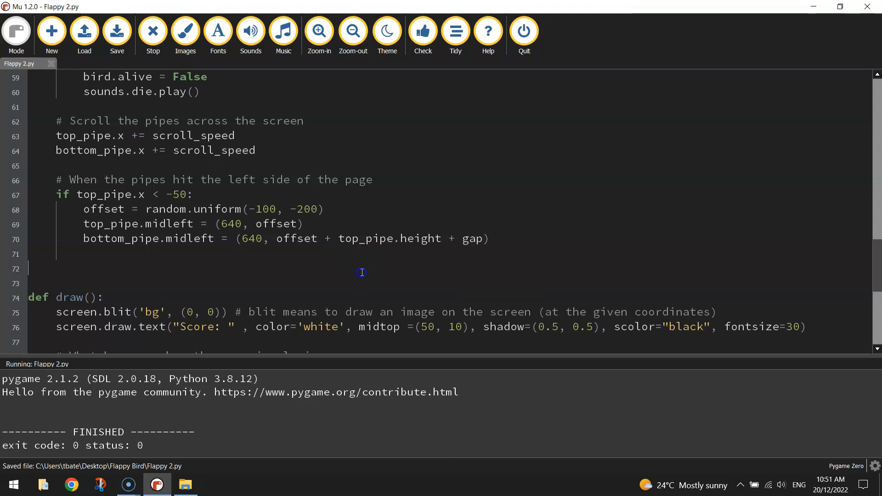
click(153, 31)
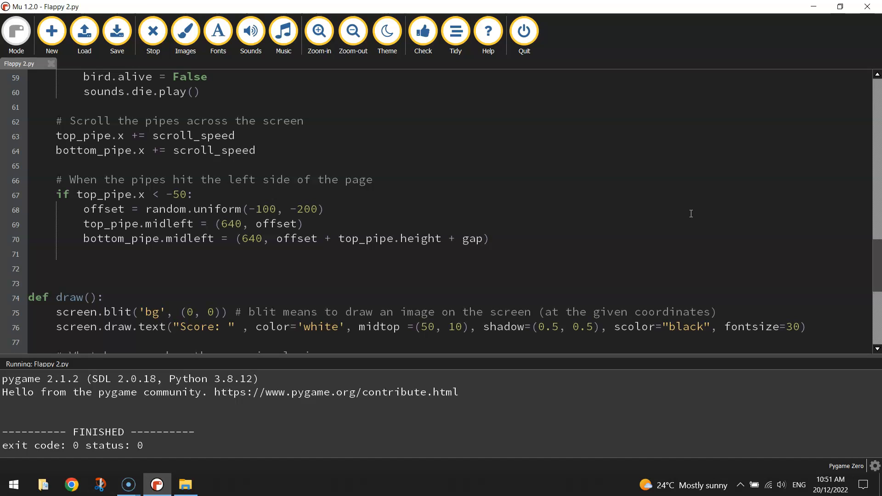
Change gap = 100 to gap = 120 in the Pipes section
scroll(up, 3)
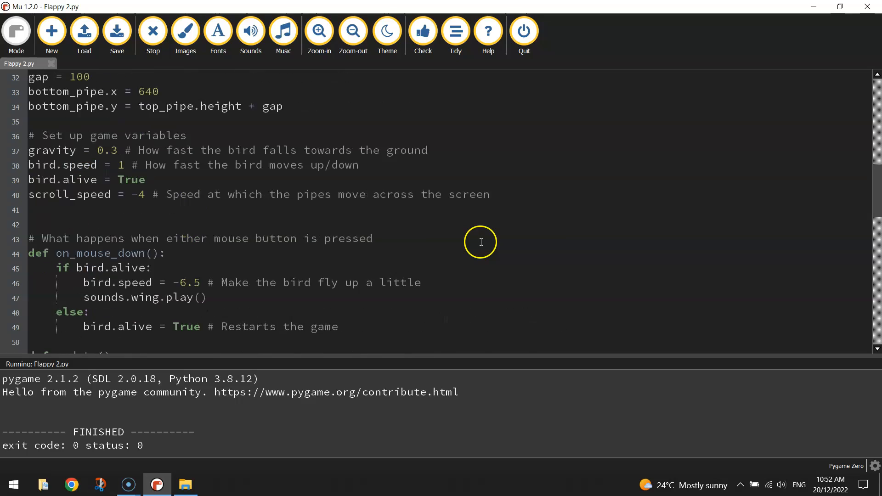
scroll(up, 3)
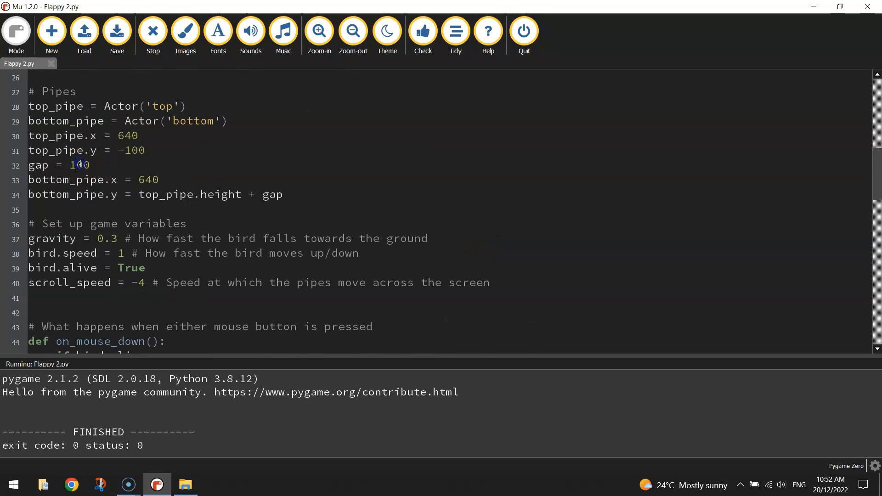
text(2)
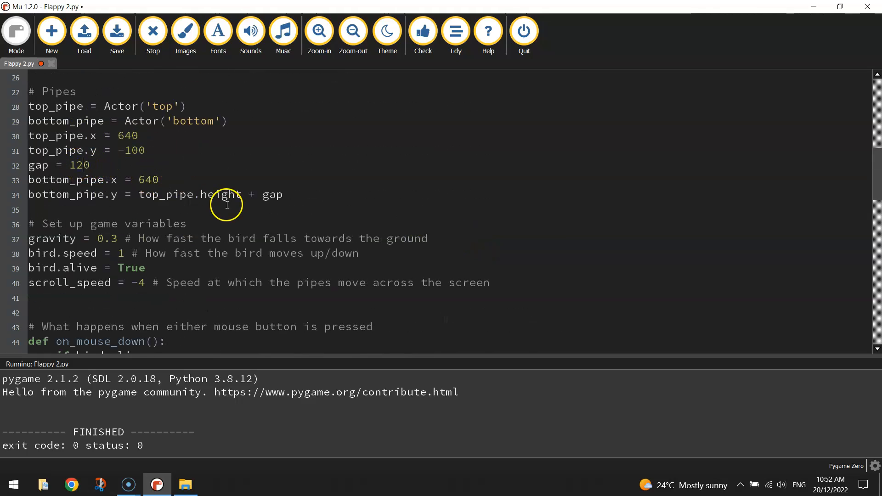
scroll(down, 3)
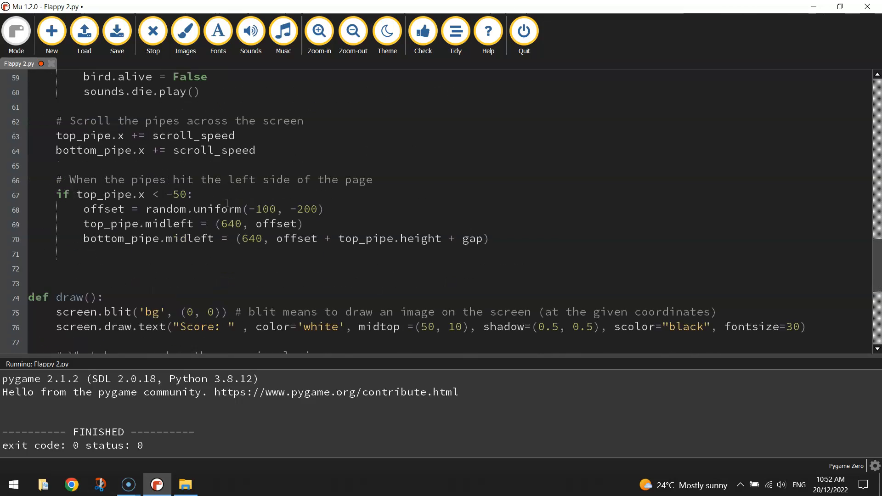
Add the comment '# End the game if the bird collides with the pipes'
click(116, 31)
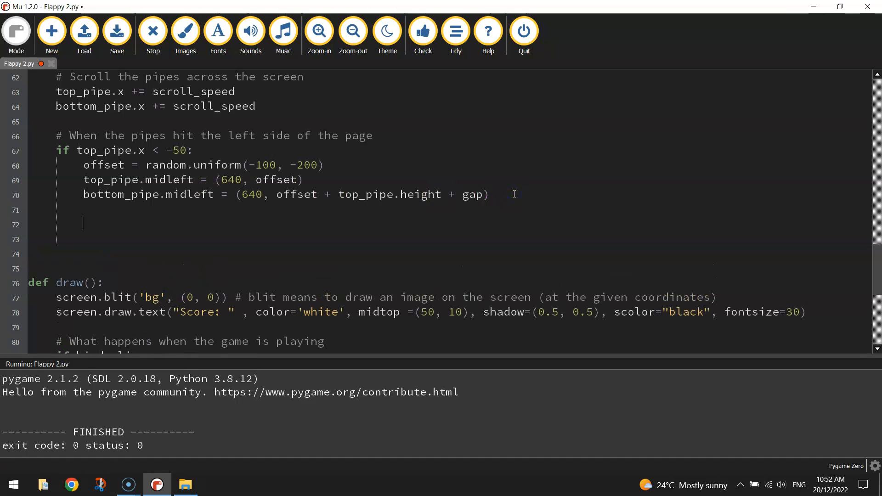
text(#)
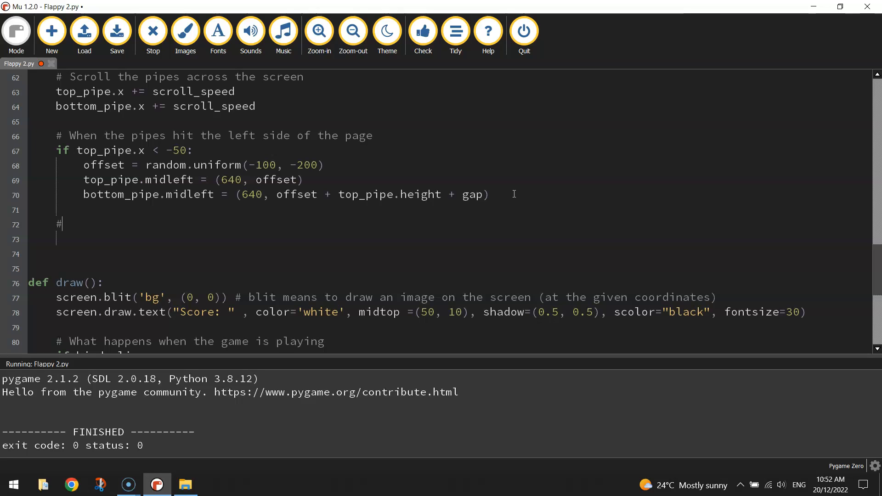
text(End th eg)
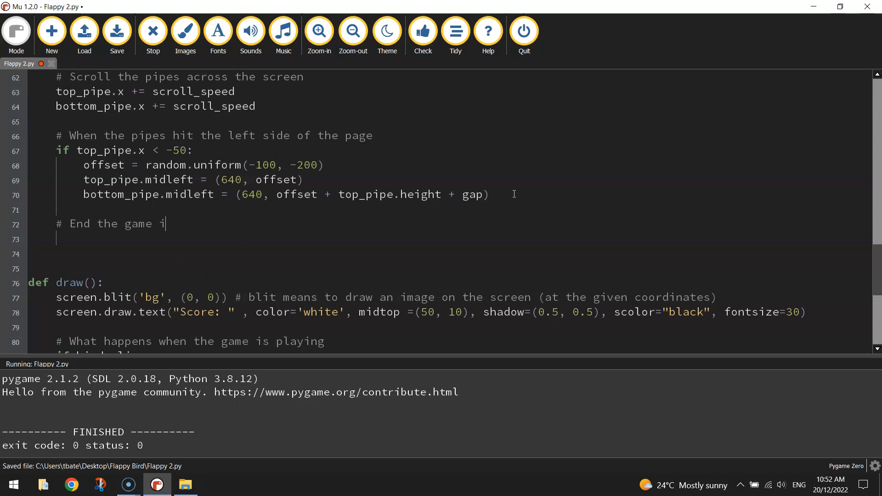
text(f the bird collid)
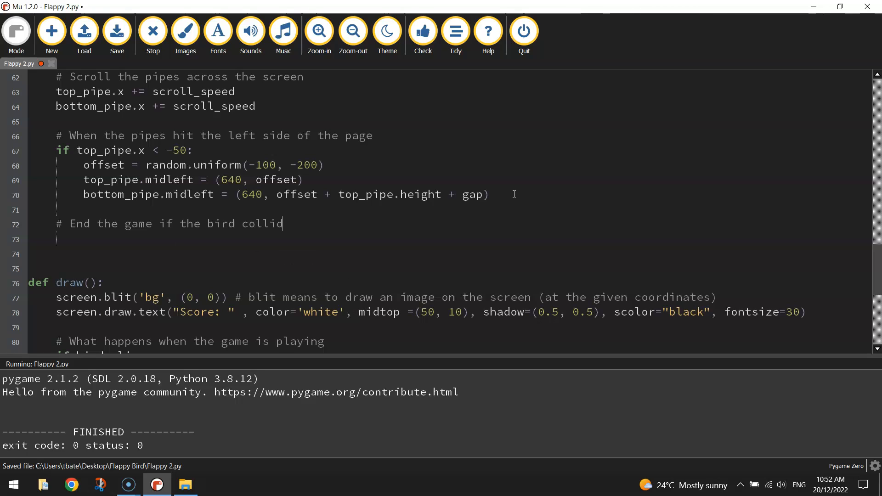
text(es with the pipes)
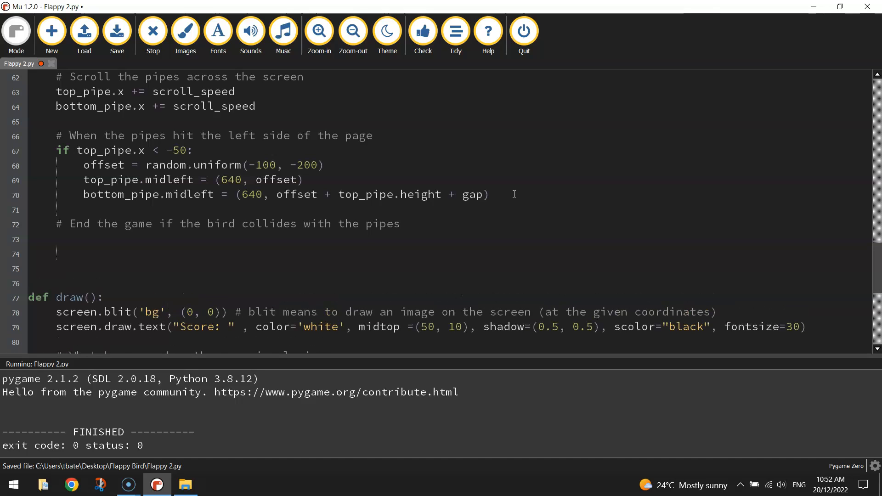
Write if bird.colliderect(top_pipe) or bird.colliderect(bottom_pipe):
text(if bird)
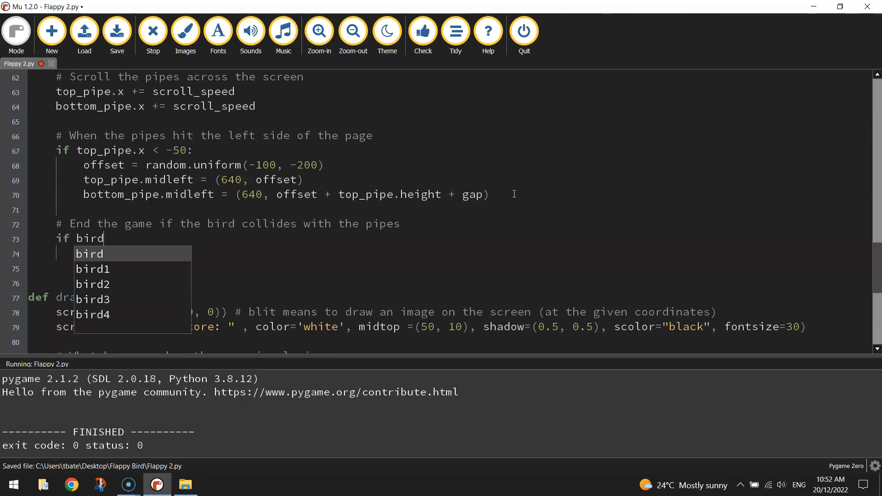
text(.collid)
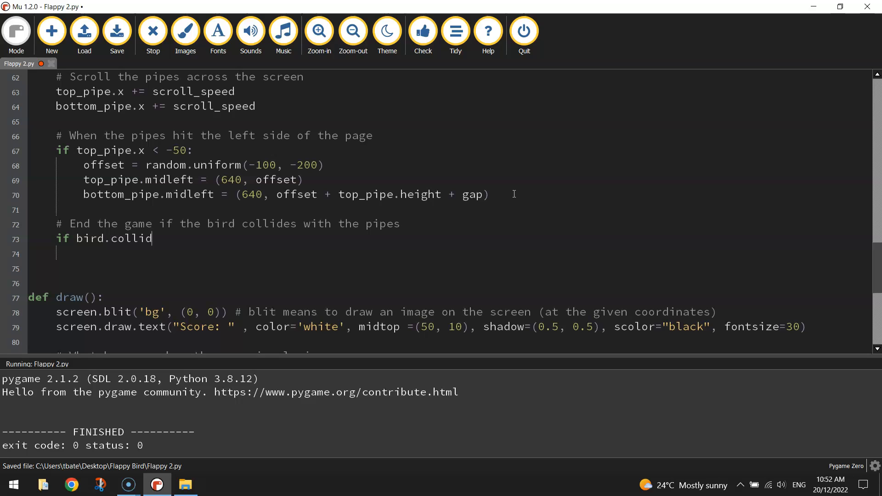
text(erect)
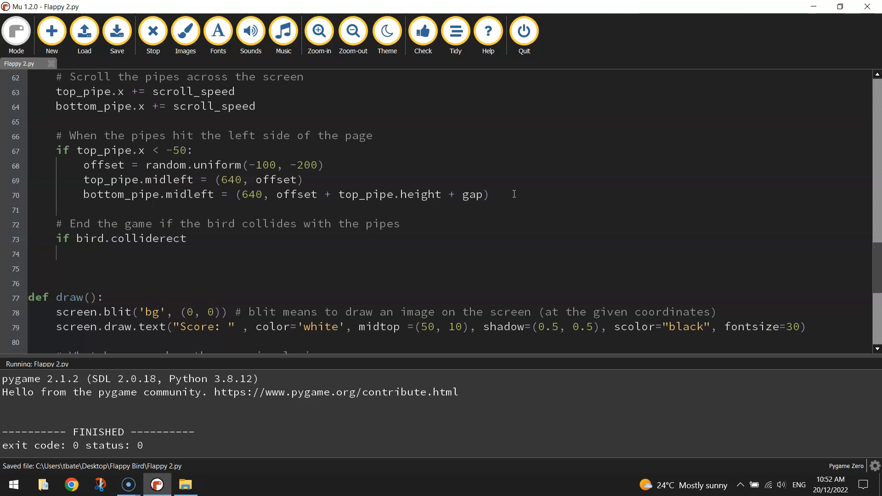
text((top)
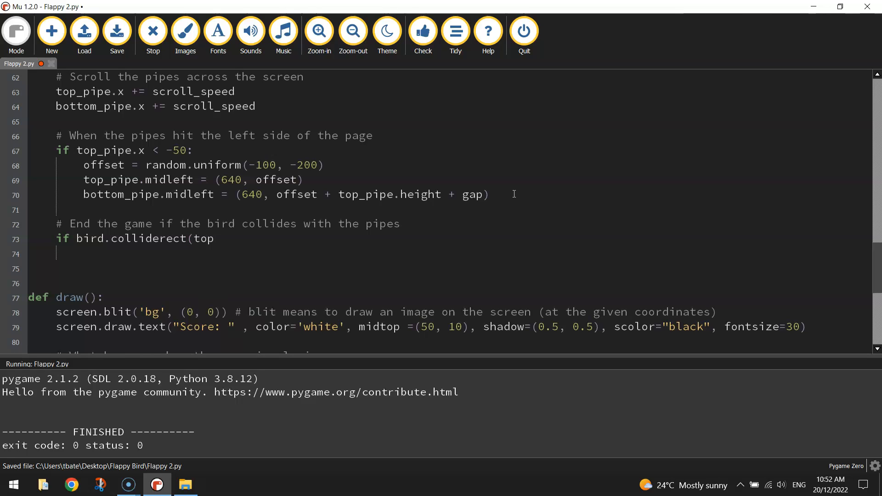
text(_pipe)
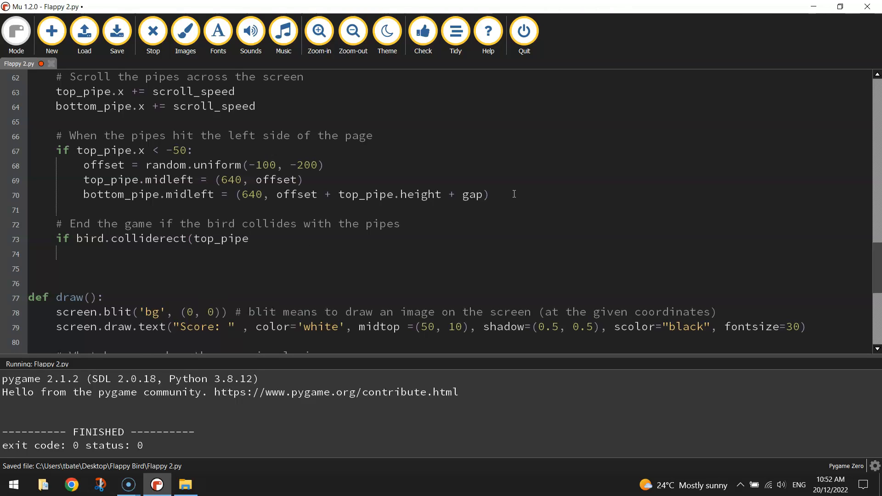
text(or)
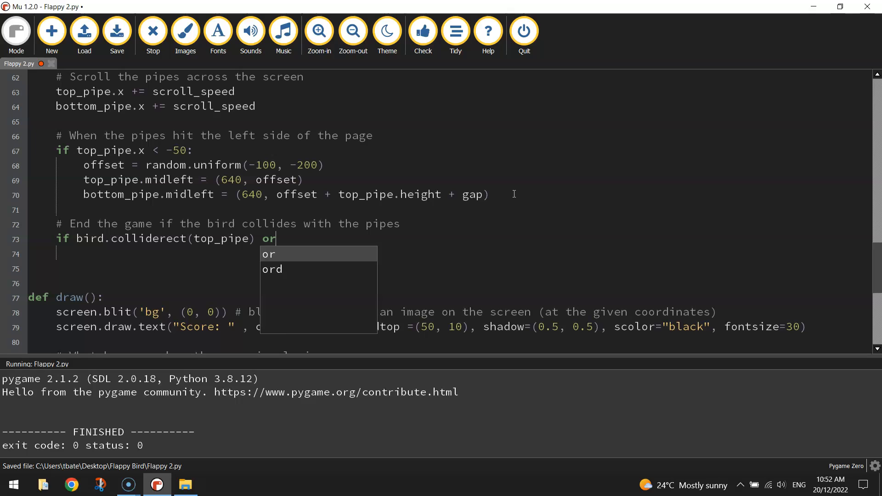
text(bird.colliderect()
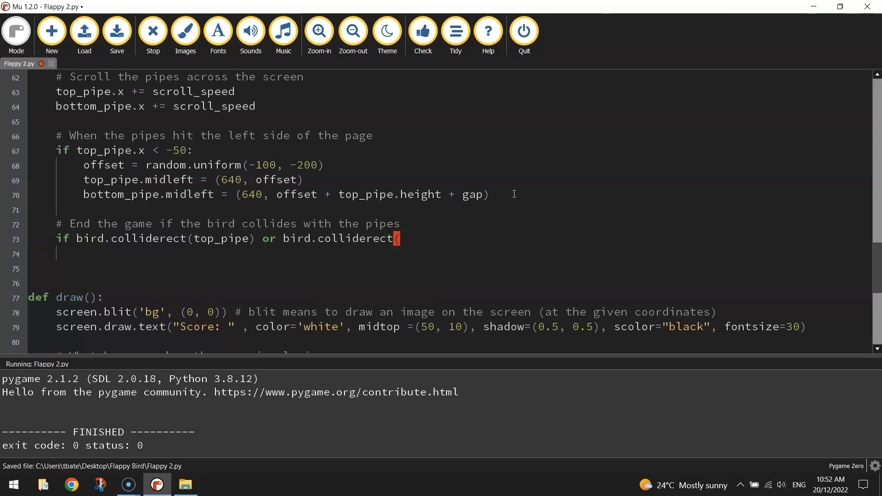
text(bottom_pipe):)
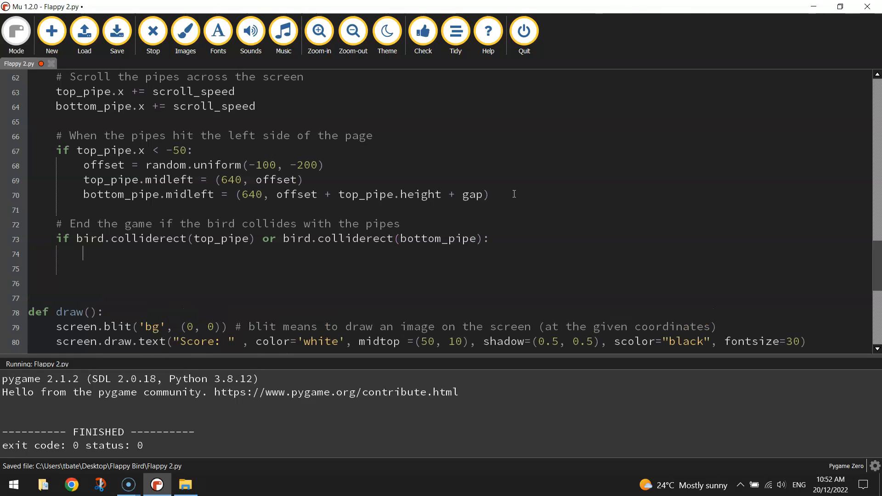
Inside the condition set bird.alive = False and begin the sounds.hit.play() call
text(bird)
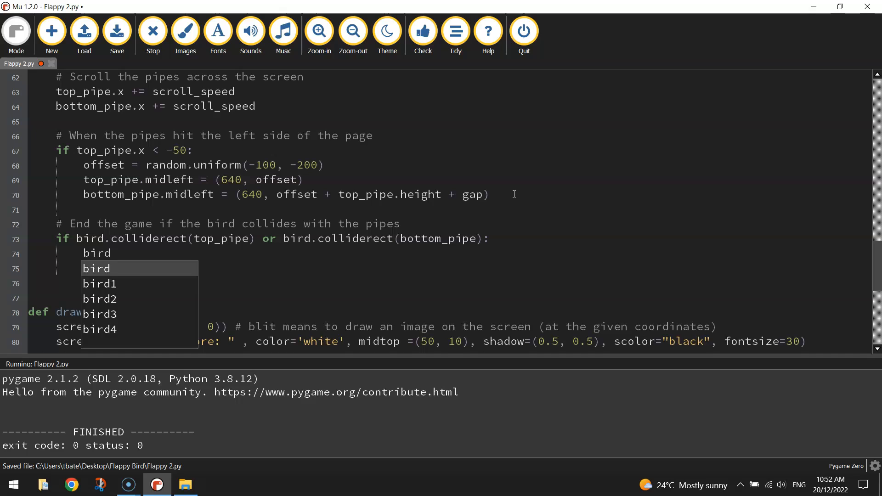
text(.alive = False)
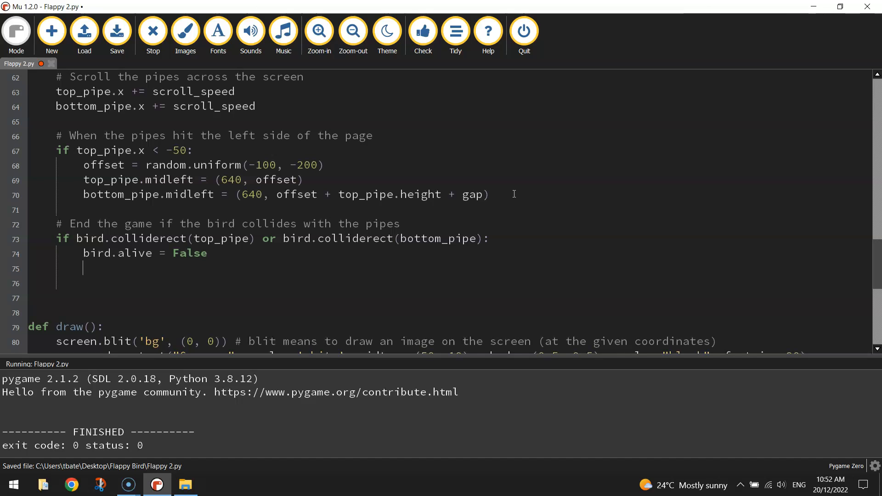
click(185, 485)
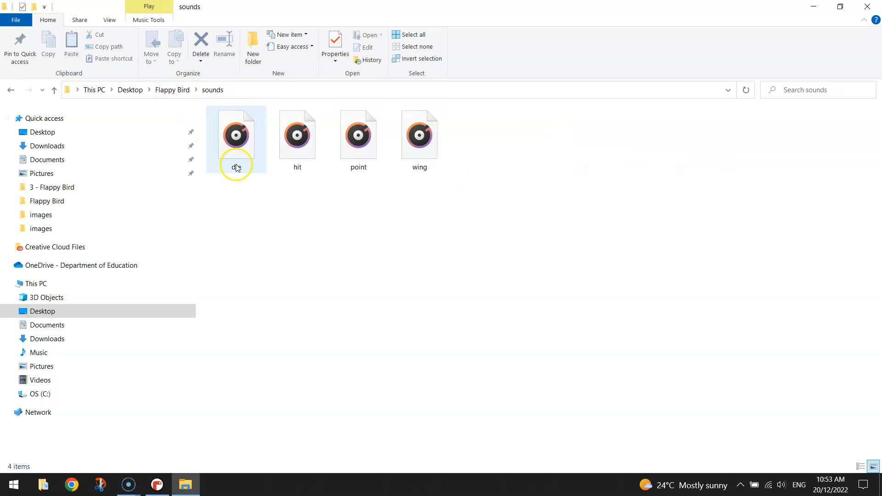
click(156, 484)
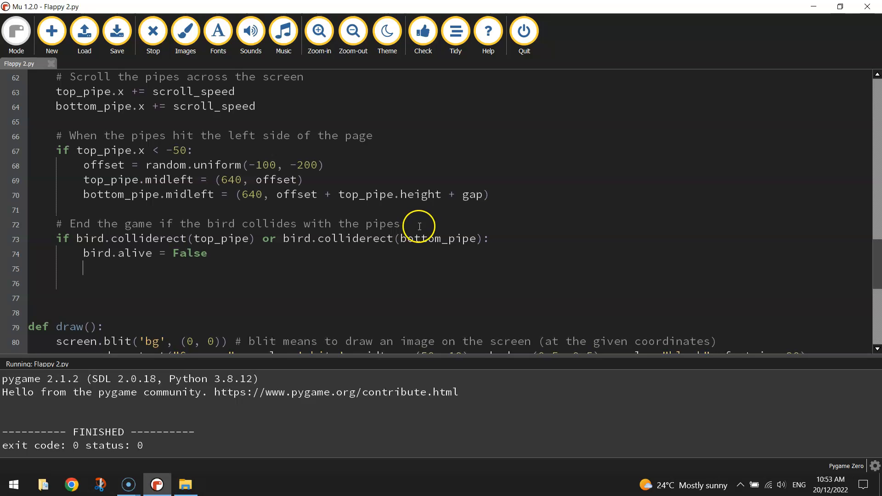
text(sounds.hit.play()
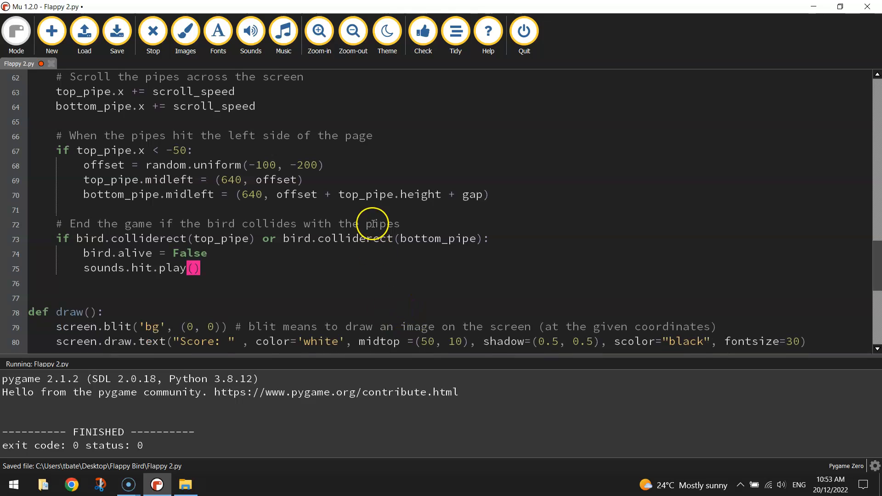
mouse_move(249, 153)
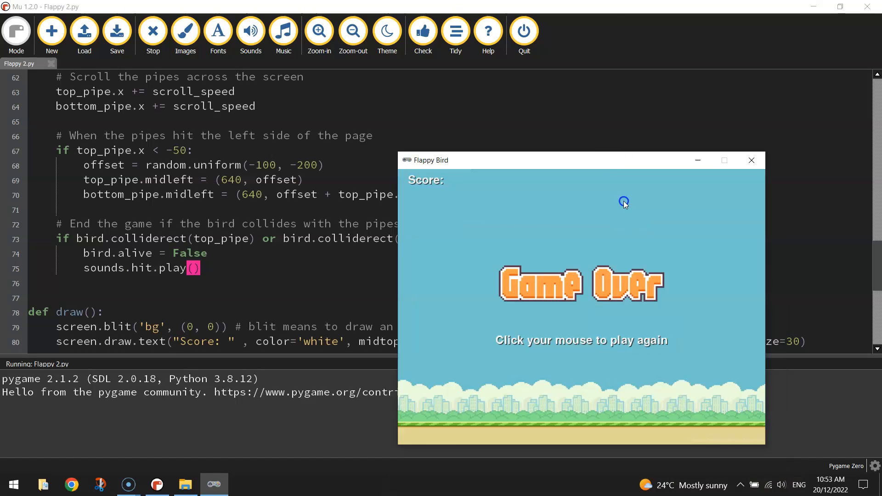
Drag the Game Over window higher, then close it
drag(563, 159, 563, 94)
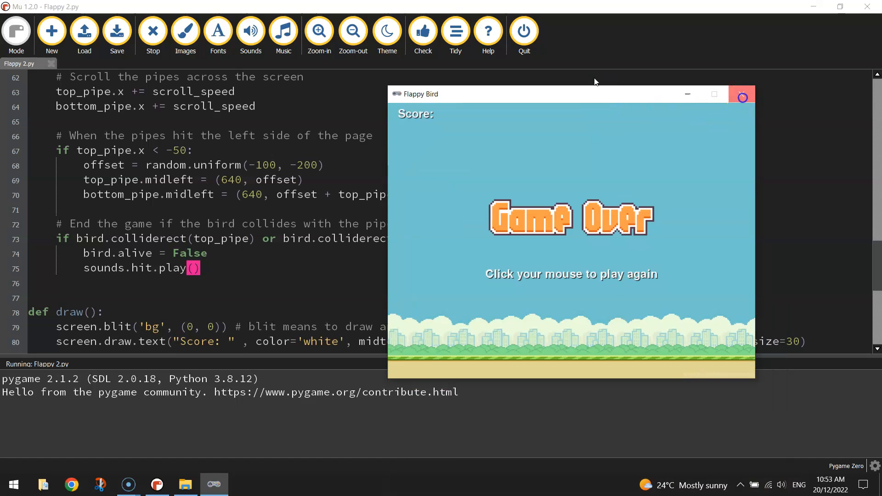
click(741, 94)
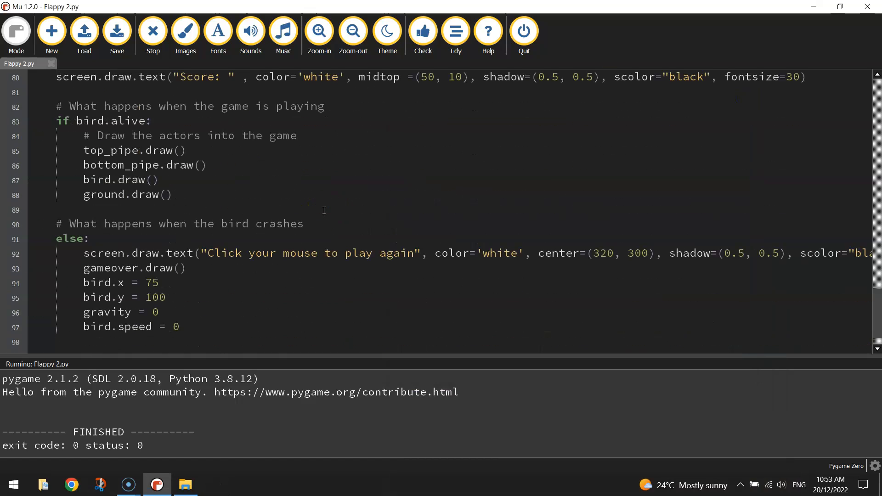
mouse_move(319, 214)
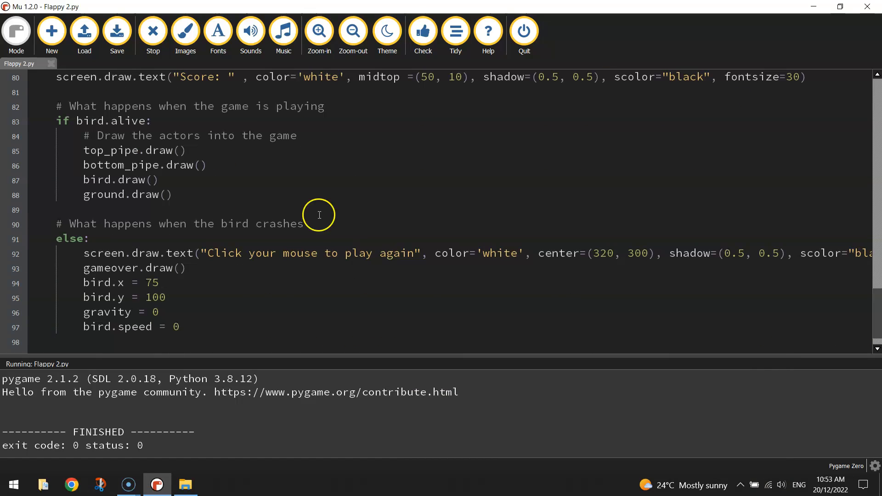
mouse_move(305, 258)
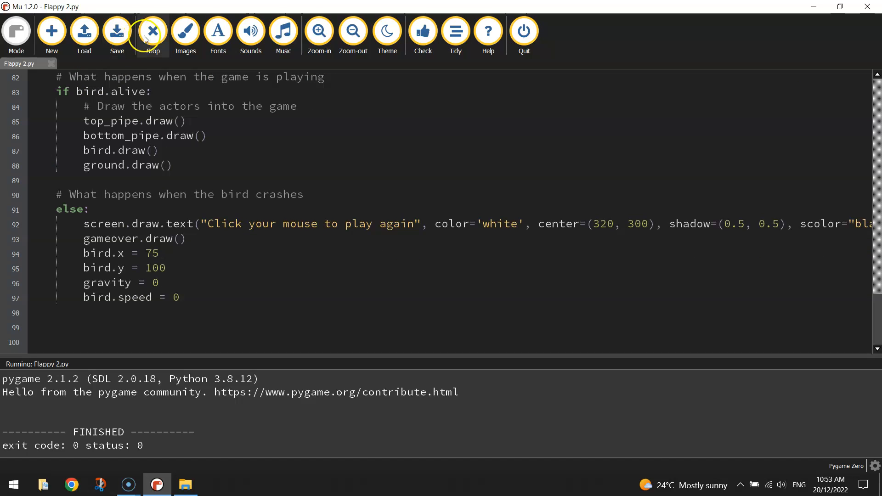
In the crash branch add top_pipe.x = 640 and bottom_pipe.x = 640 after the bird reset
click(152, 30)
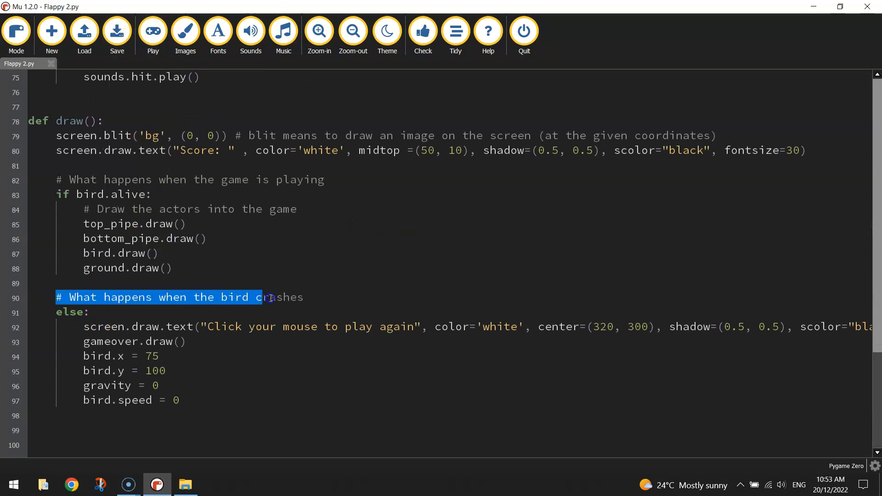
click(180, 400)
text(top_pipe)
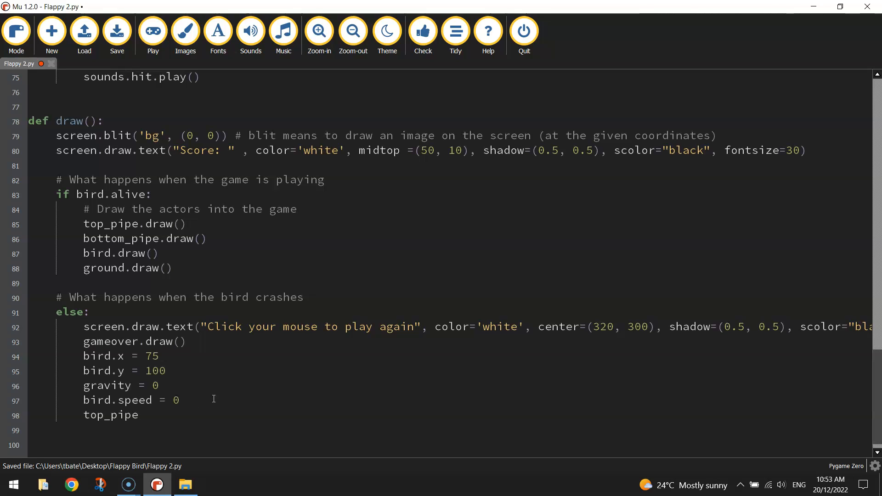
text(.x)
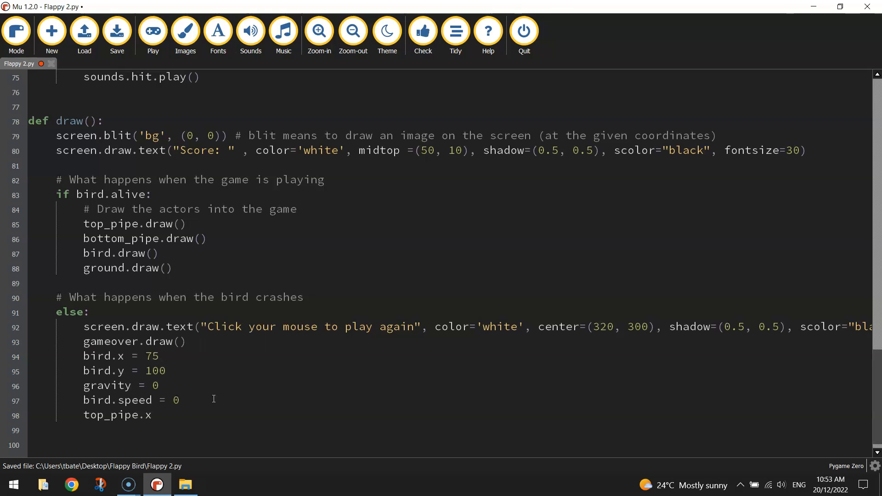
text(= 640)
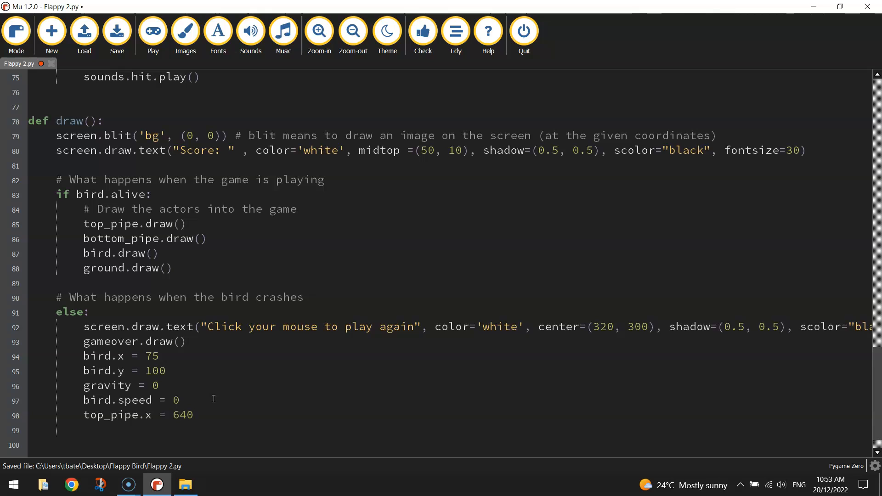
text(bottom_pipe.x = 64)
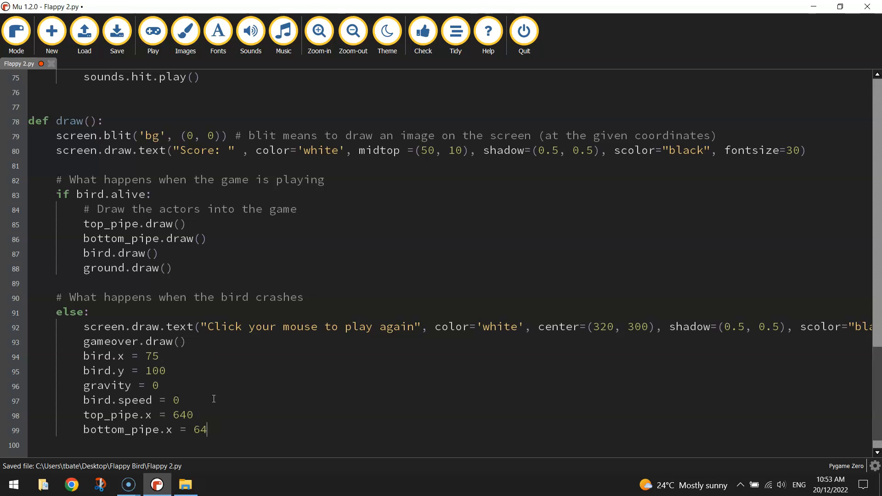
text(0)
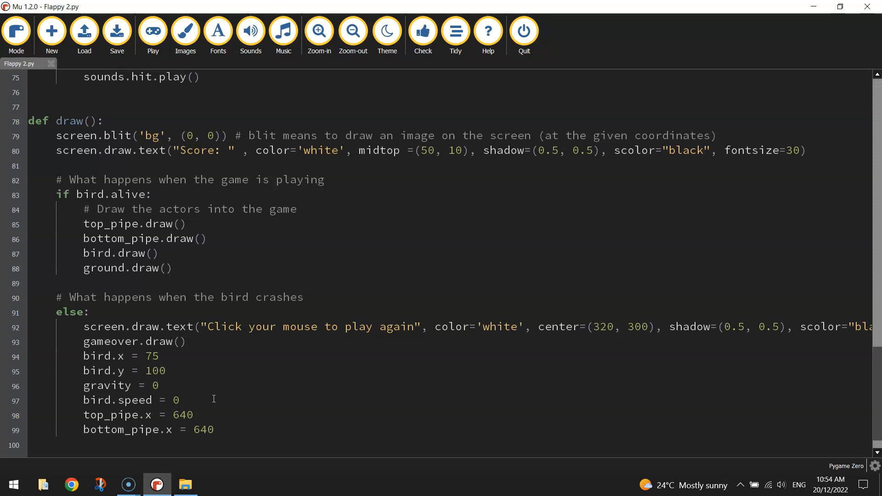
click(153, 32)
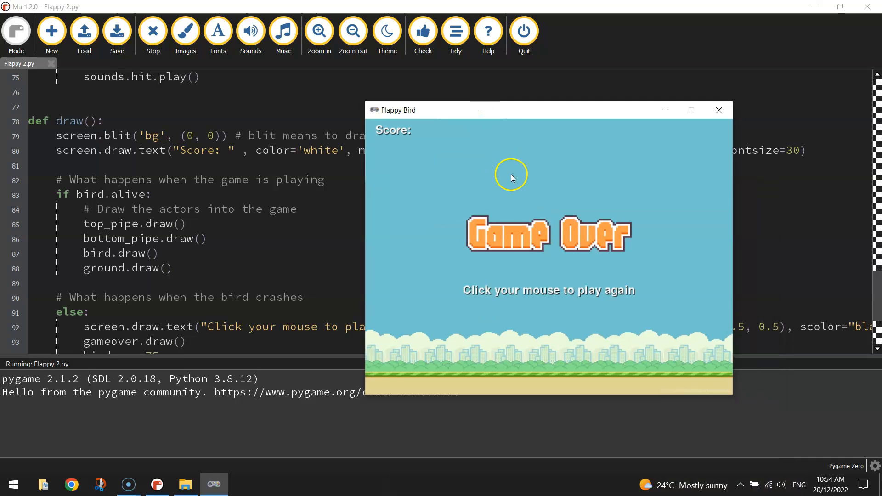
mouse_move(385, 122)
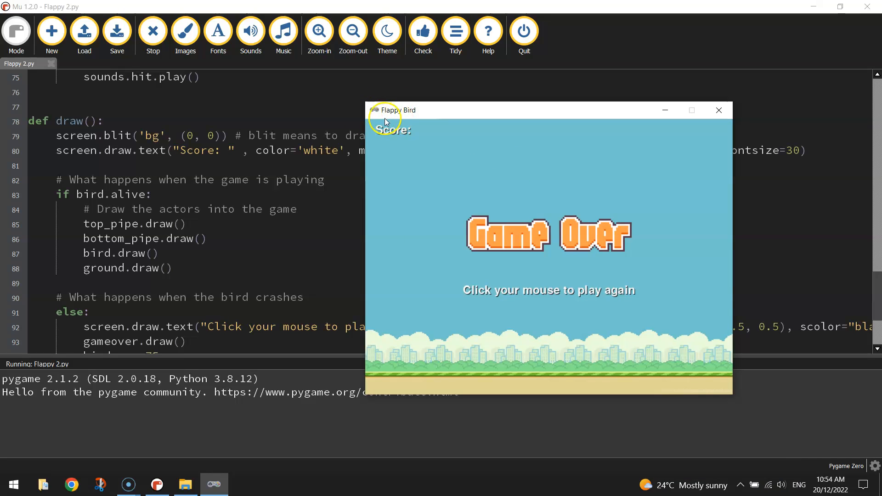
mouse_move(459, 149)
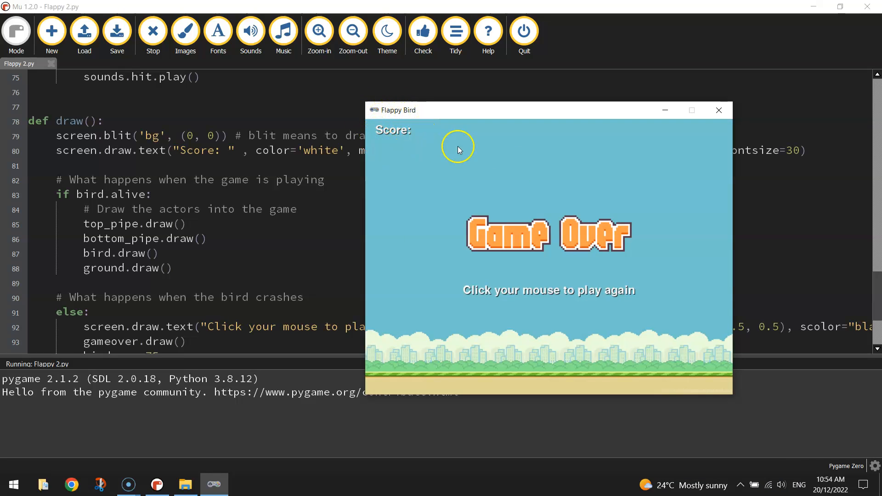
click(606, 270)
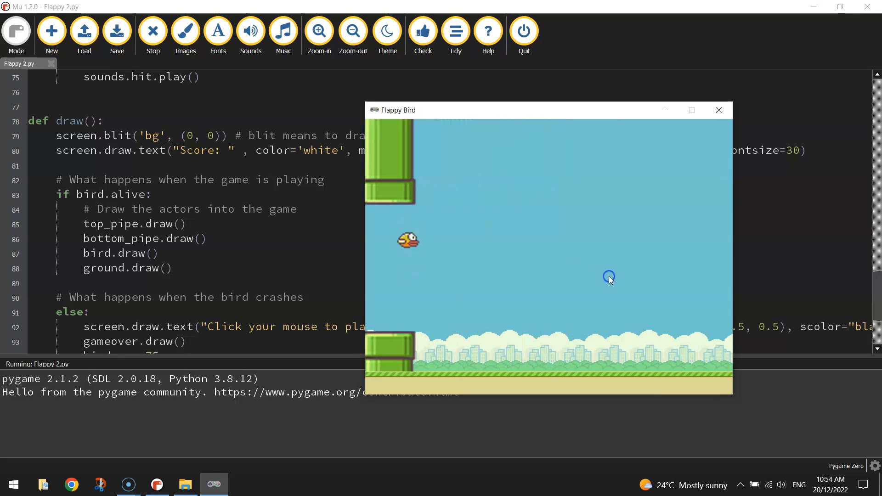
click(608, 276)
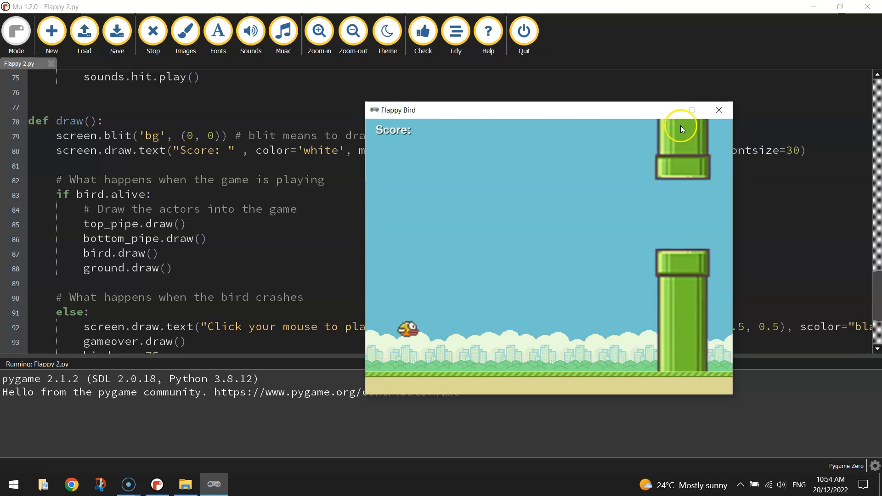
click(718, 109)
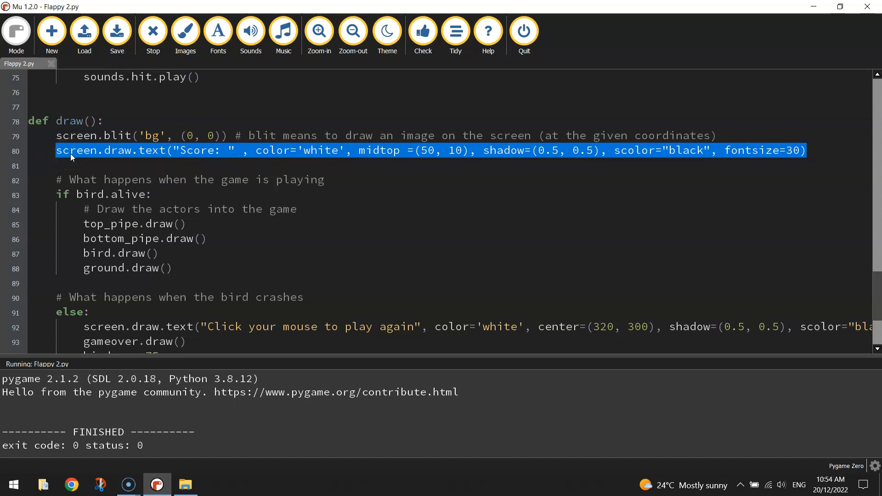
Delete the Score line from the top of draw() and retype screen.draw.text("Score: "...) at its end
key(Delete)
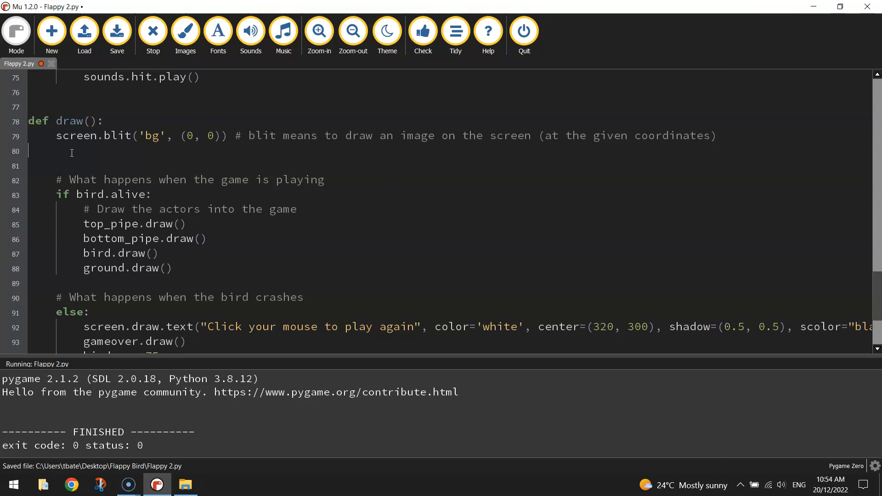
scroll(down, 3)
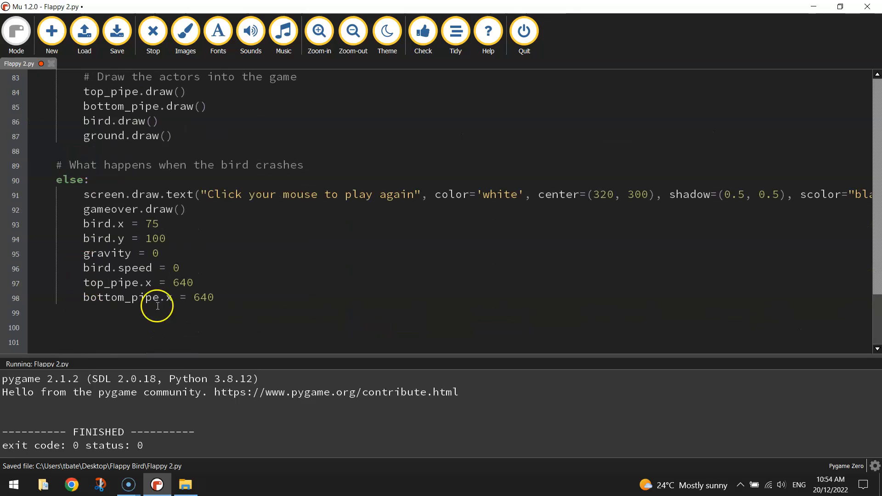
mouse_move(232, 294)
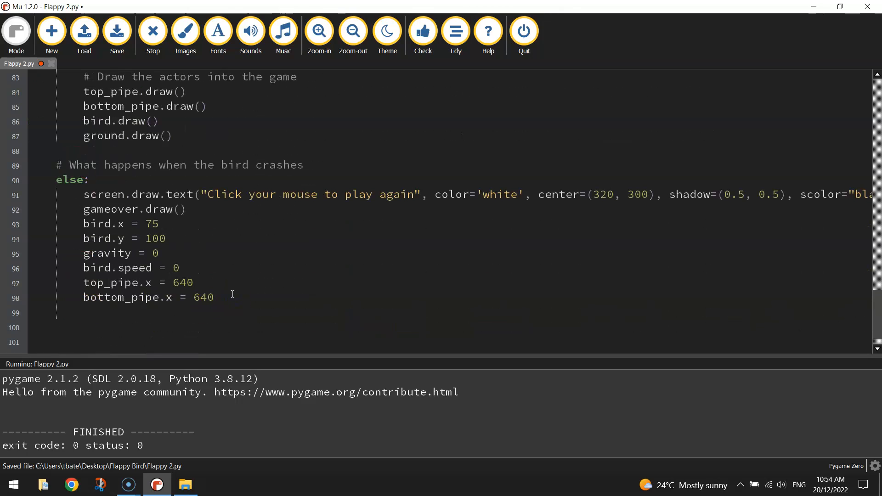
text(screen.draw.text("Score: " , color='white', midtop =(50, 10), shadow=(0.5, 0.5), scolor="black", fontsize=30))
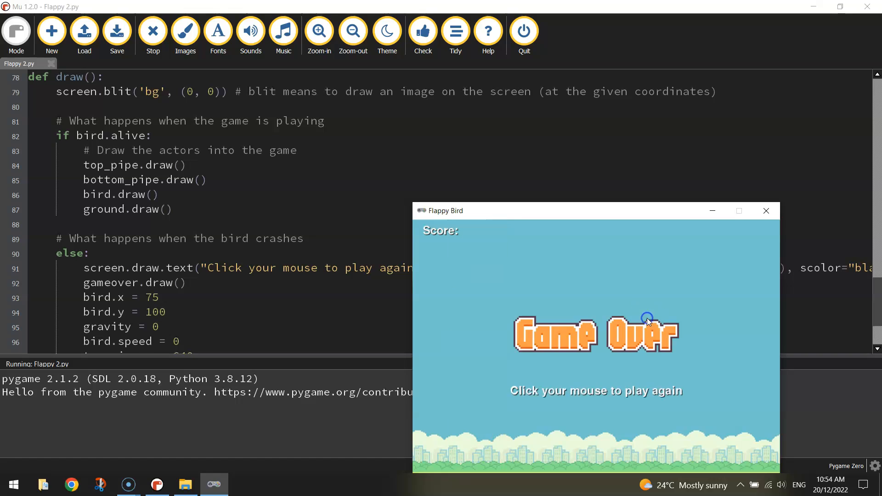
Close the Flappy Bird window and stop the program so the output panel disappears
click(152, 31)
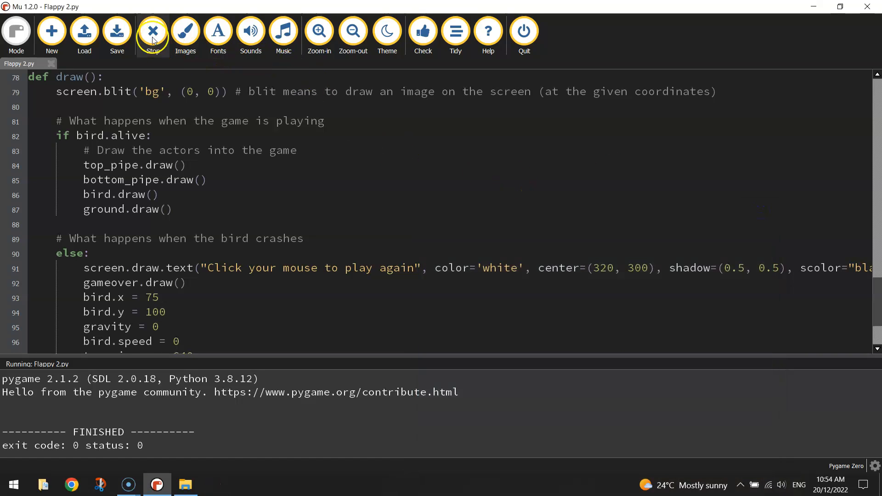
click(153, 31)
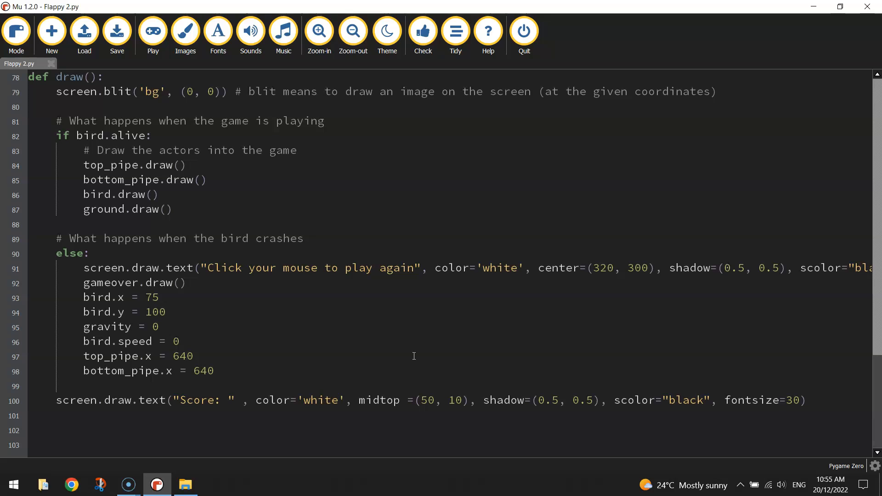
mouse_move(200, 138)
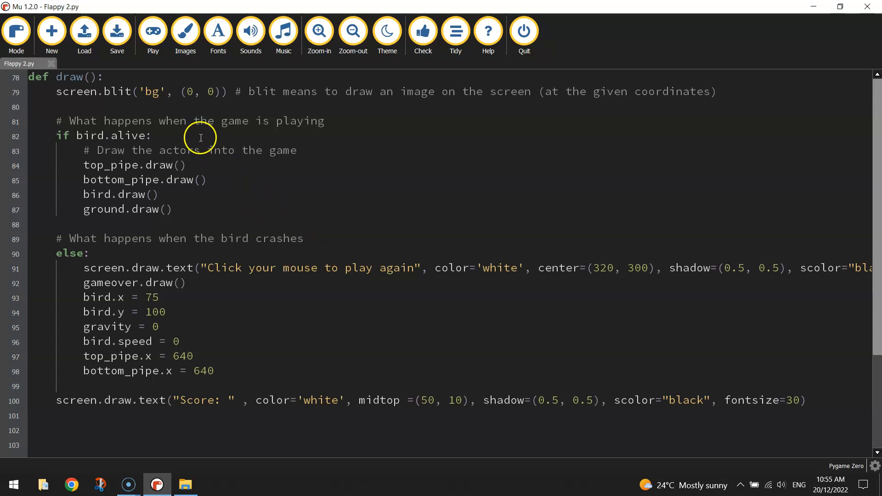
click(152, 31)
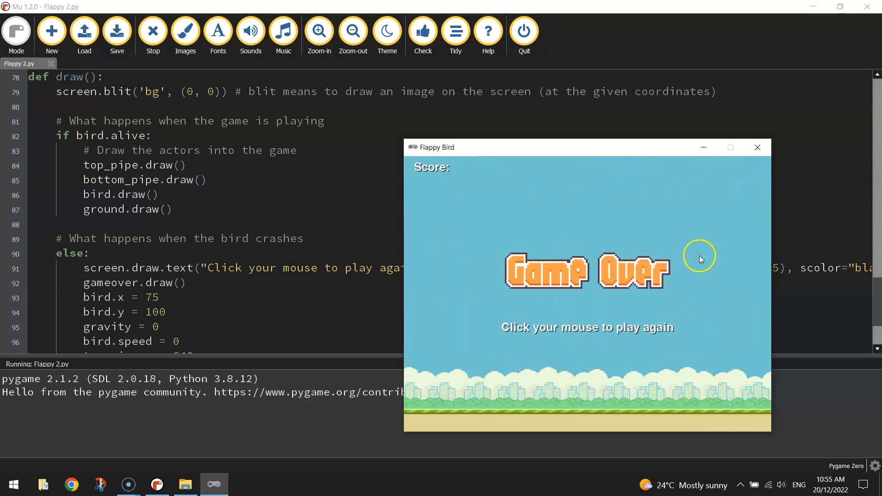
mouse_move(691, 259)
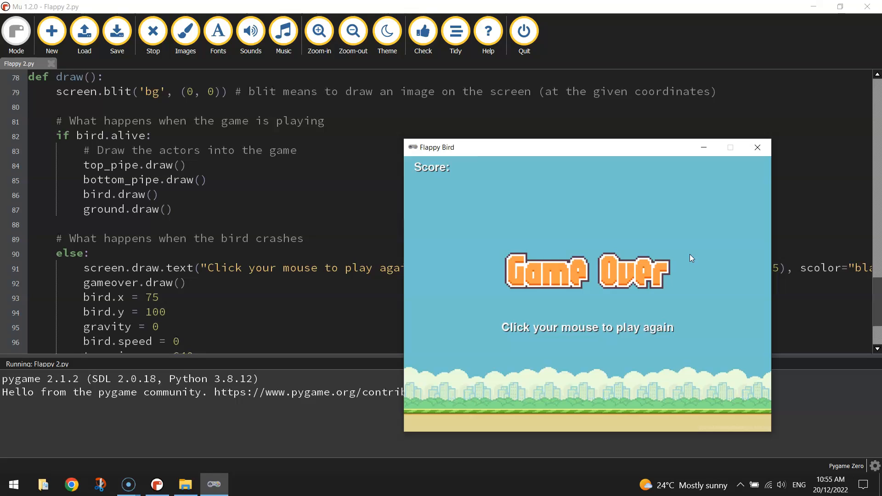
mouse_move(683, 164)
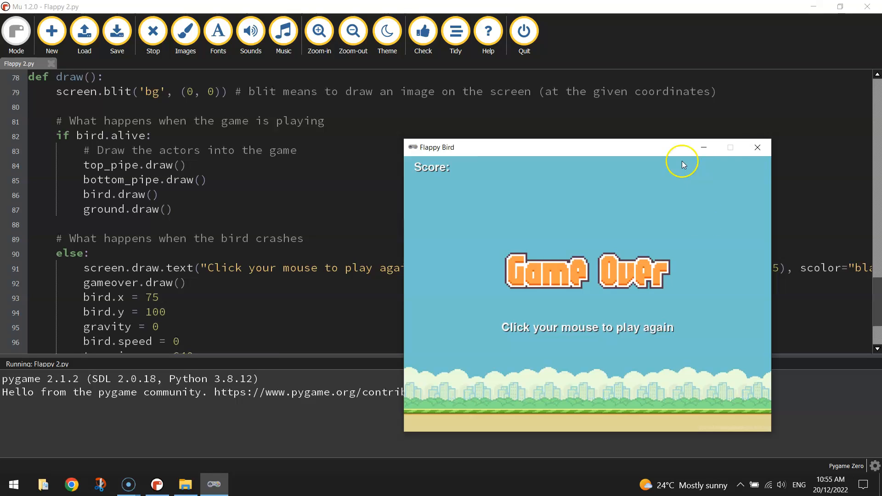
mouse_move(757, 147)
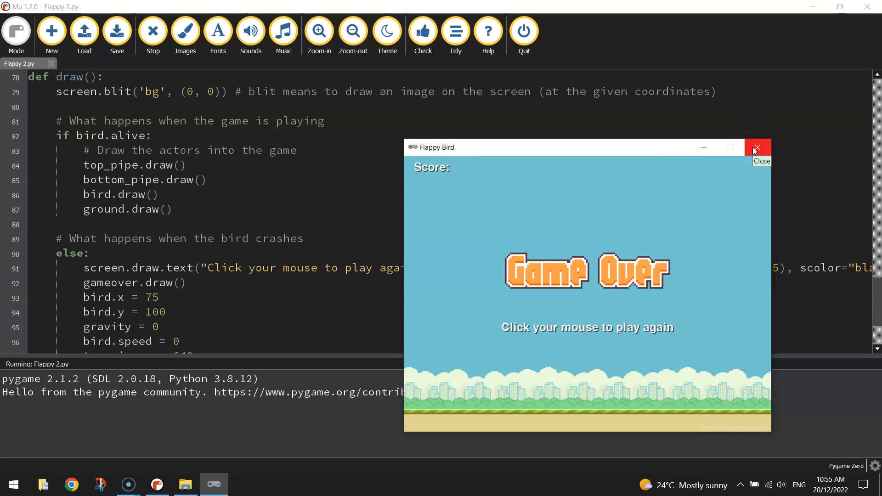
click(757, 147)
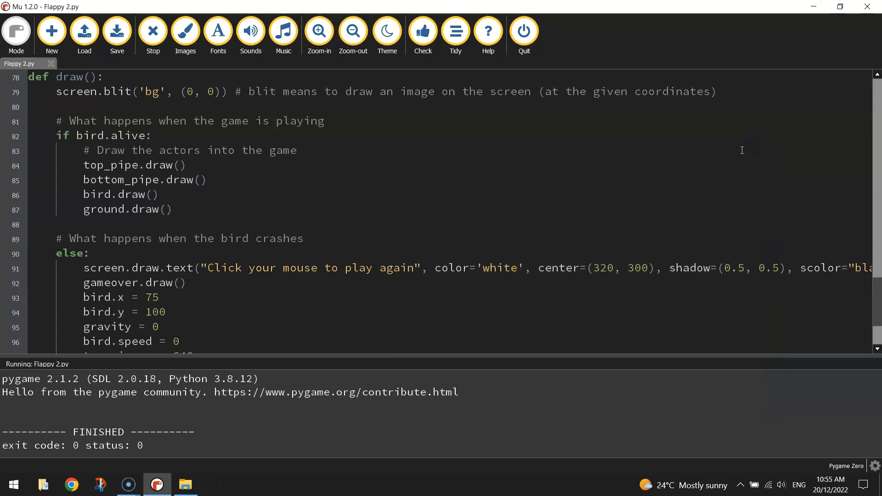